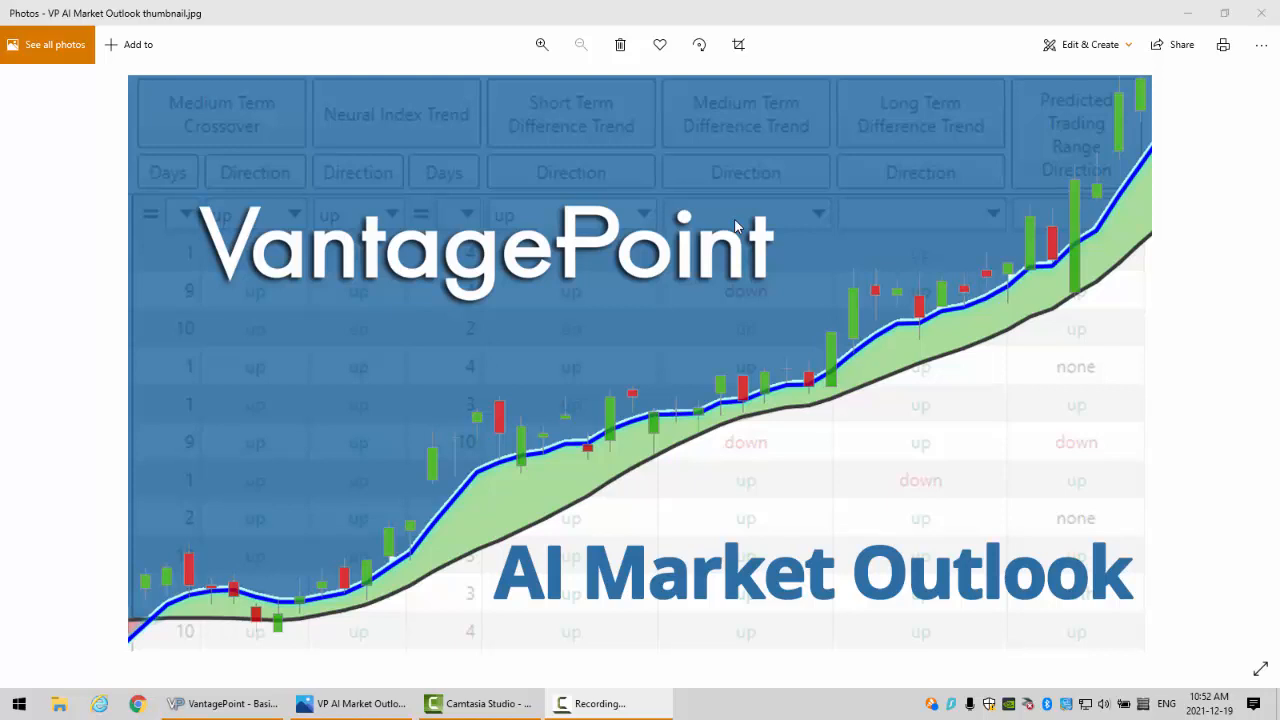
mouse_move(375, 323)
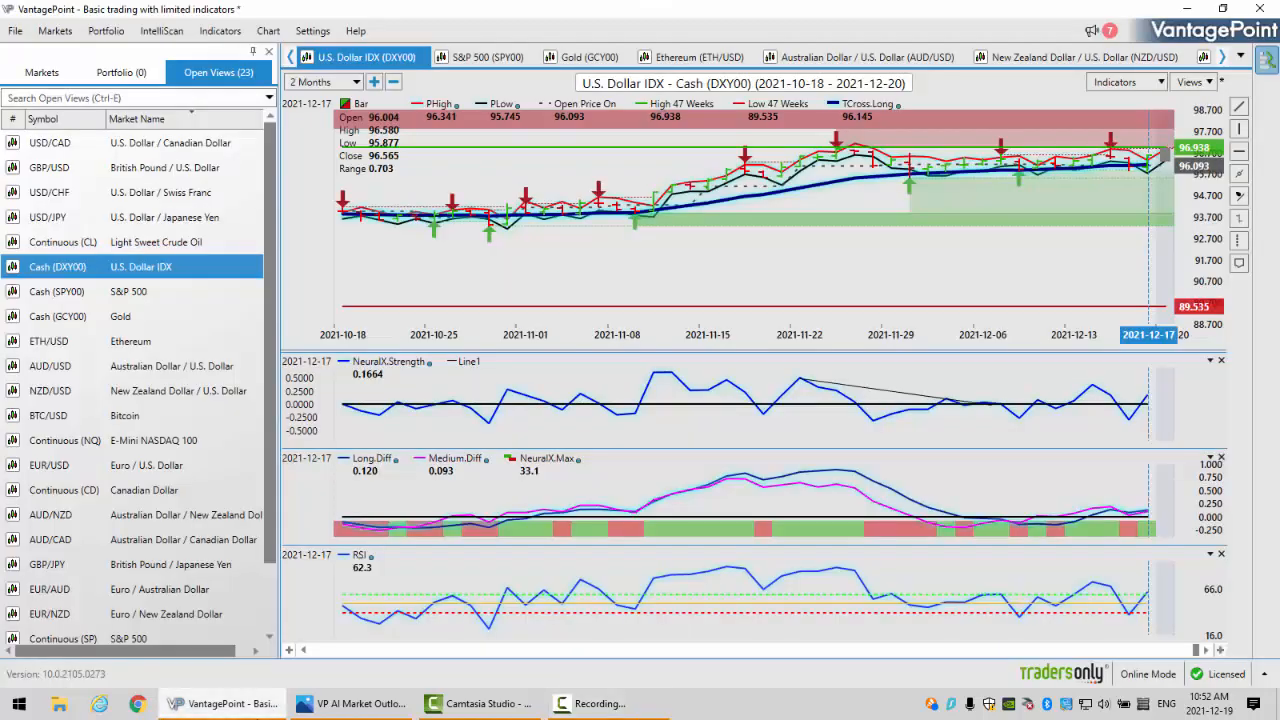
mouse_move(607, 87)
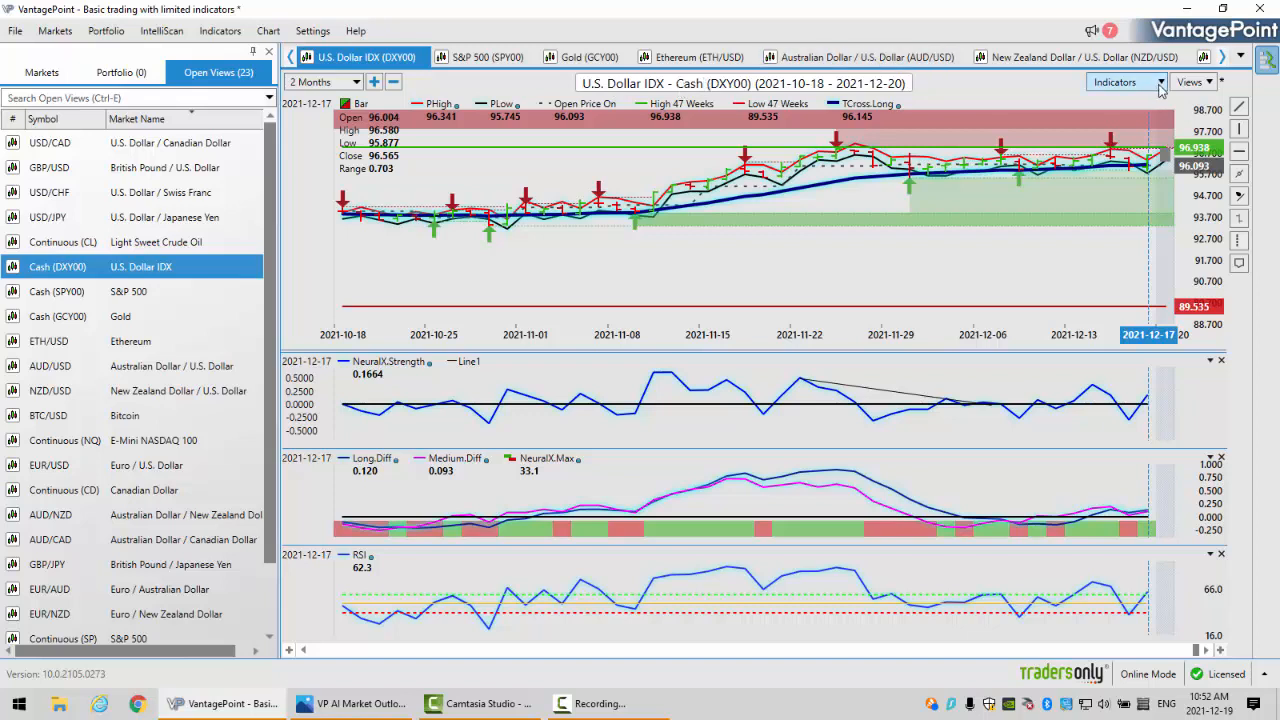
Switch to VantagePoint showing the U.S. Dollar Index (DXY00) chart with NeuralX and RSI panels.
click(1114, 82)
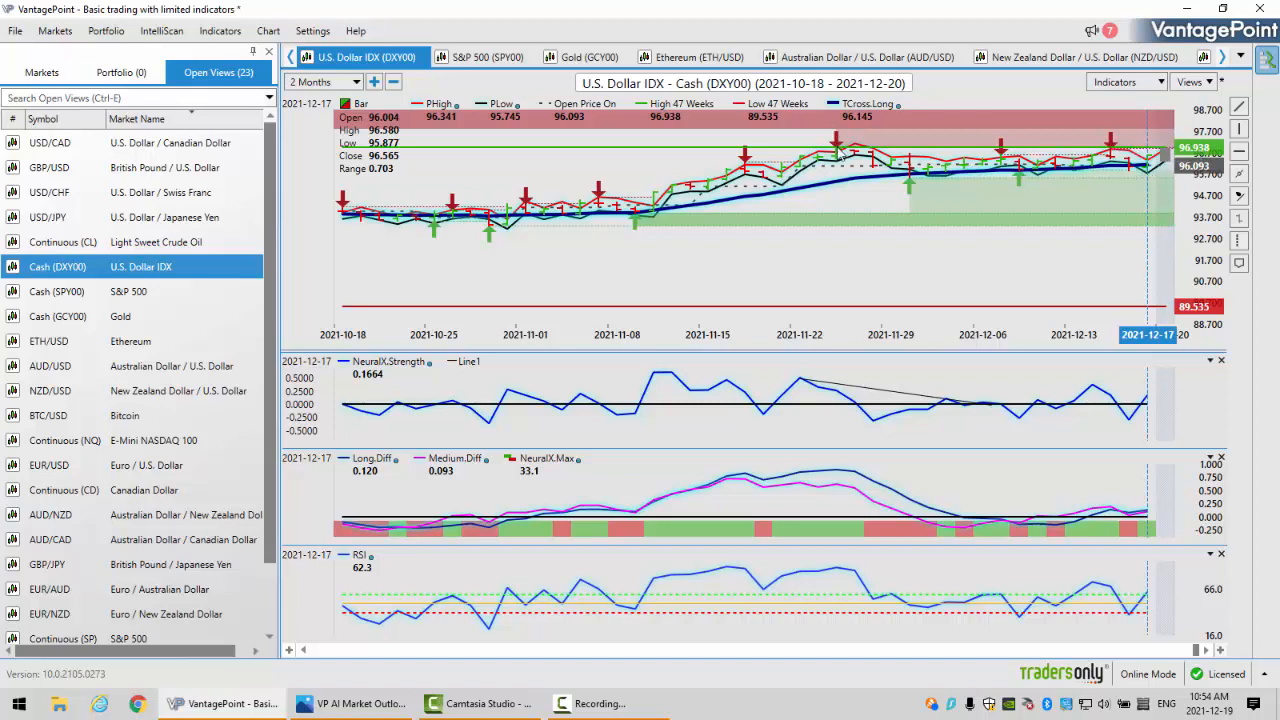
mouse_move(837, 155)
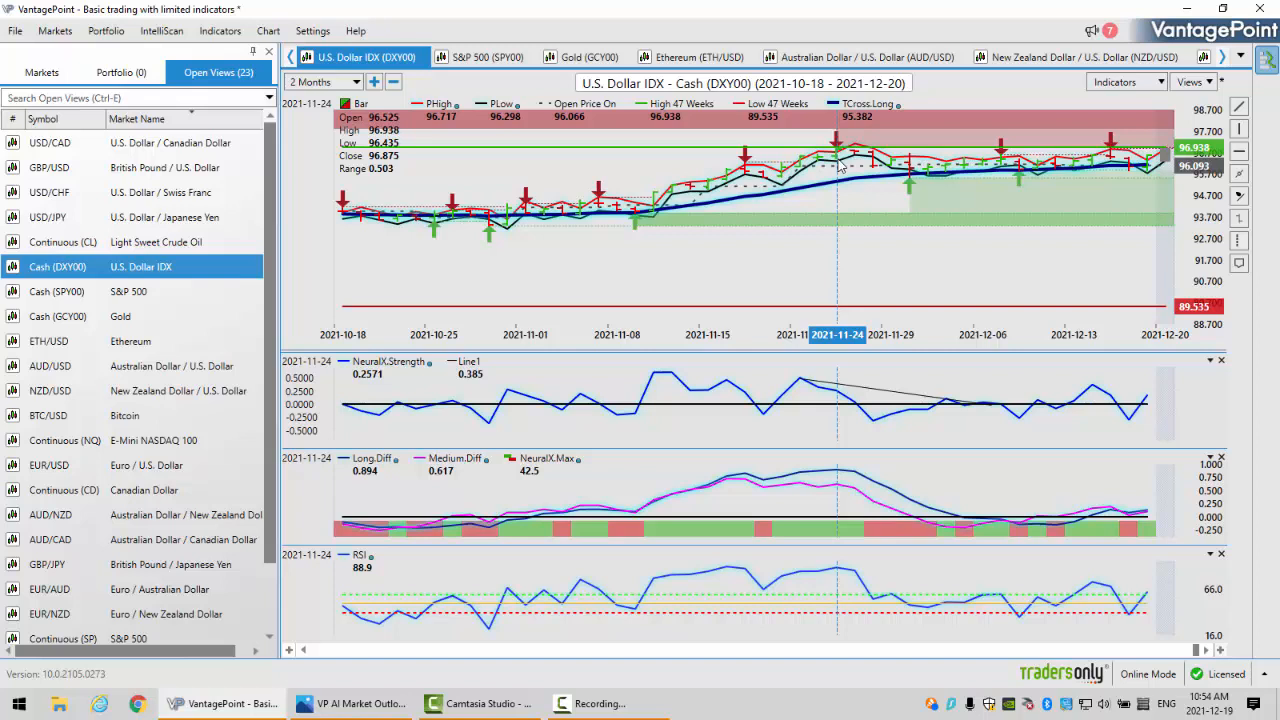
mouse_move(1150, 170)
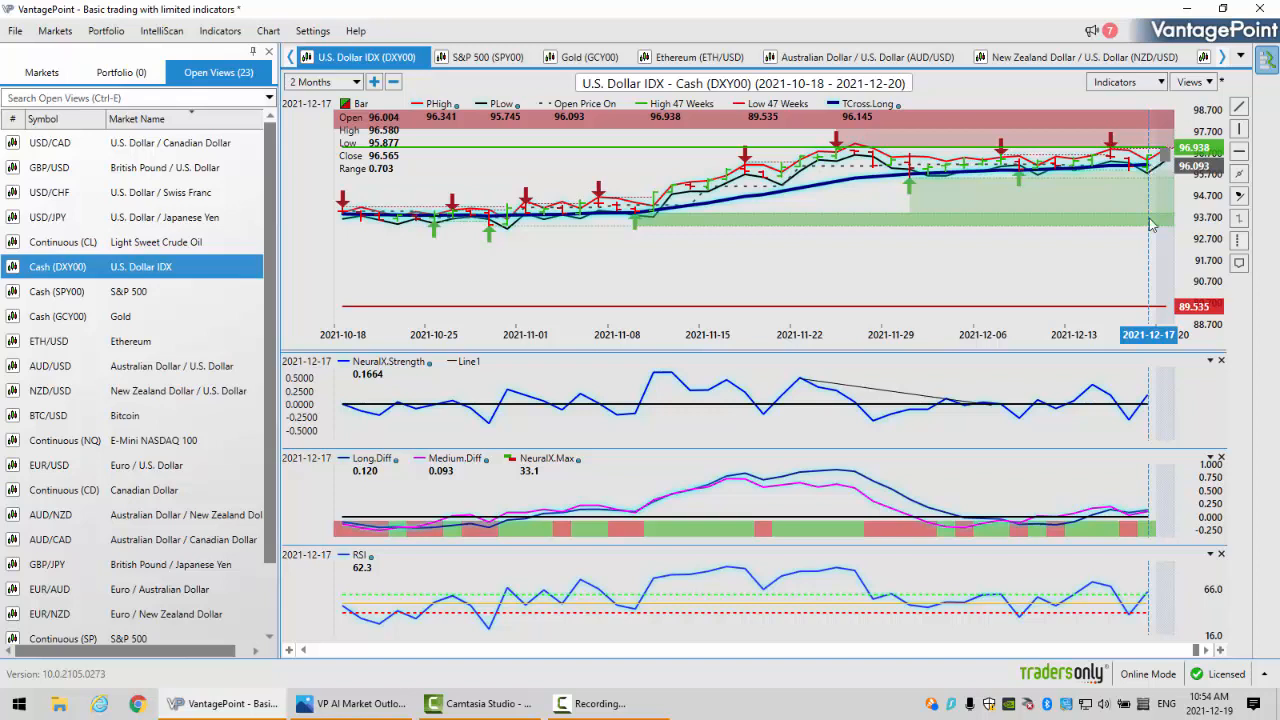
mouse_move(1125, 518)
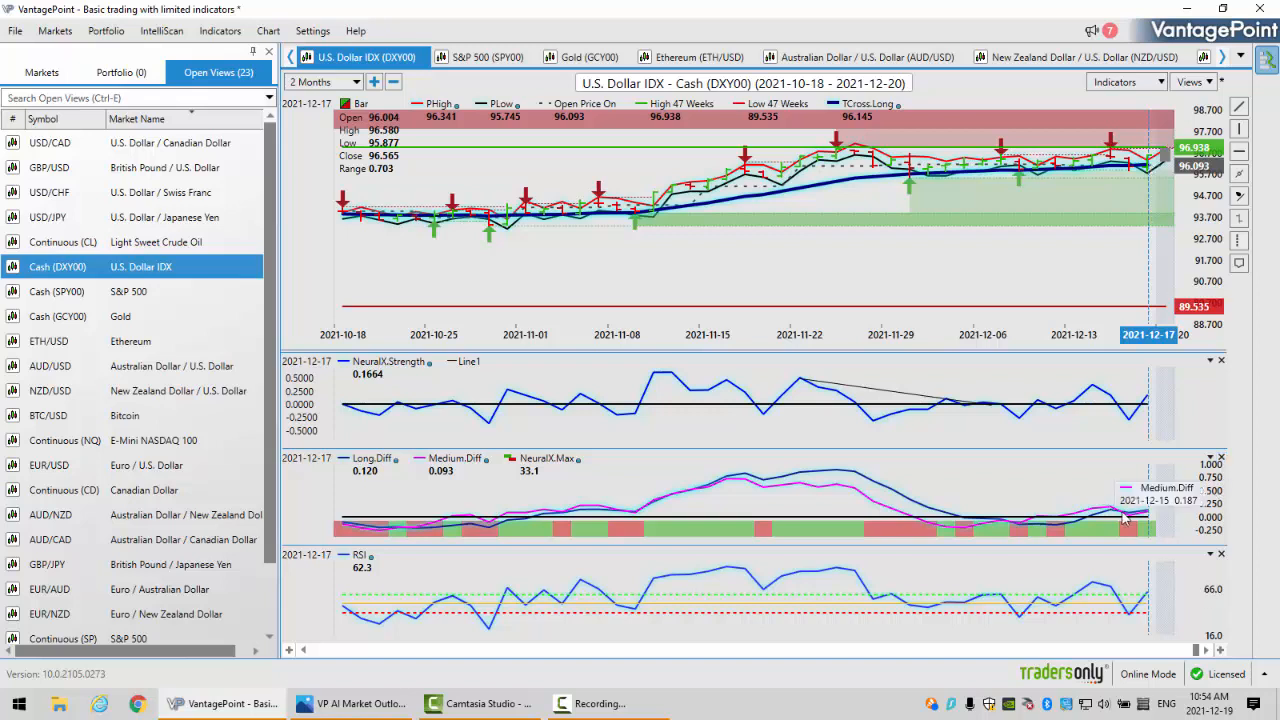
mouse_move(1140, 525)
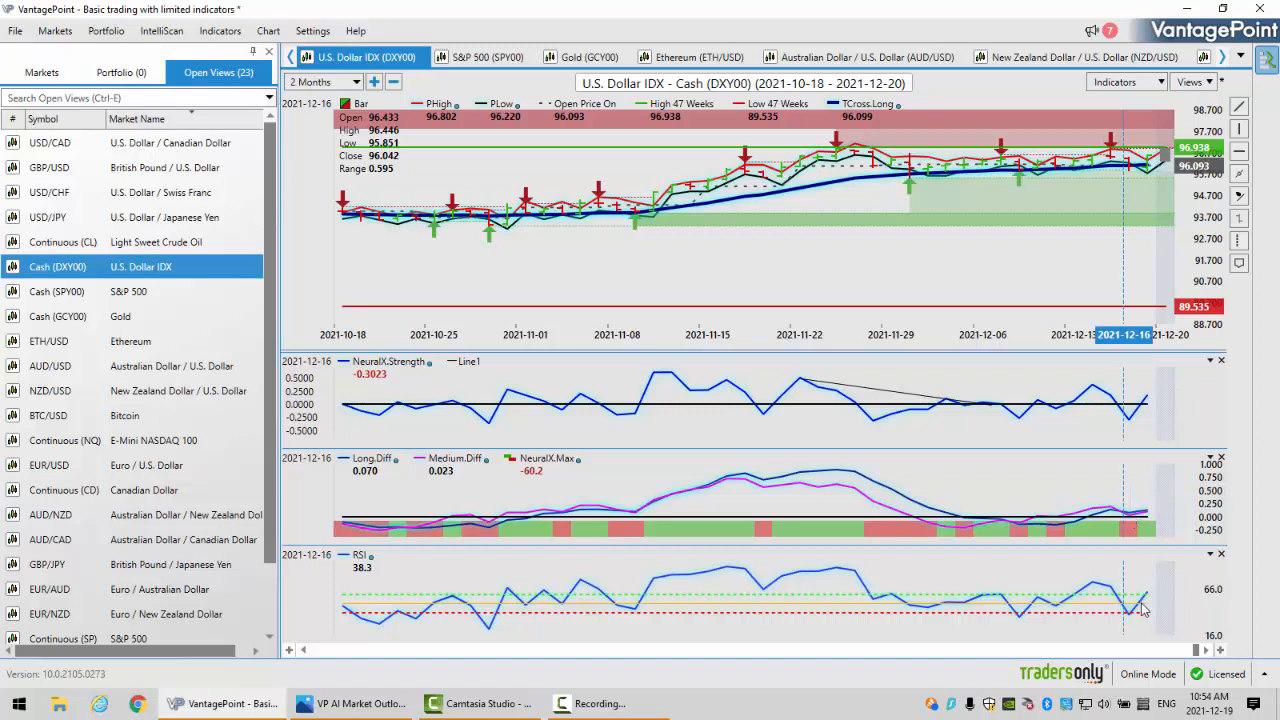
mouse_move(1130, 621)
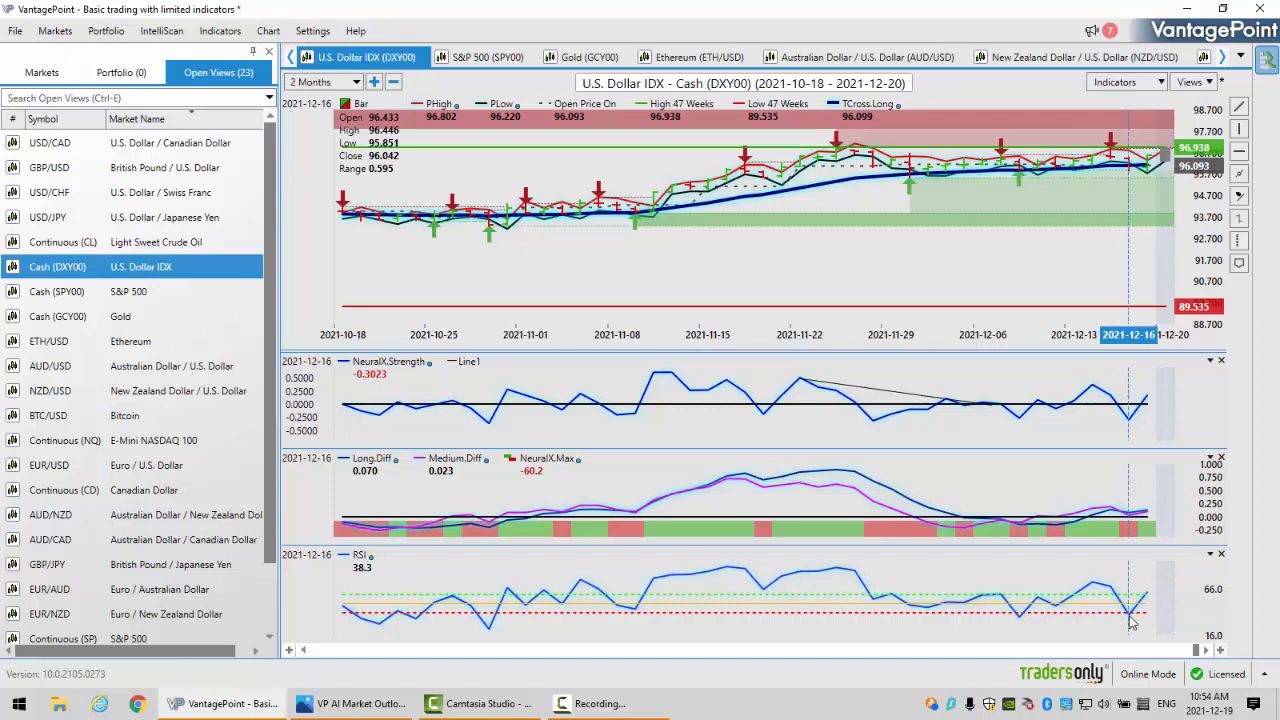
mouse_move(1030, 601)
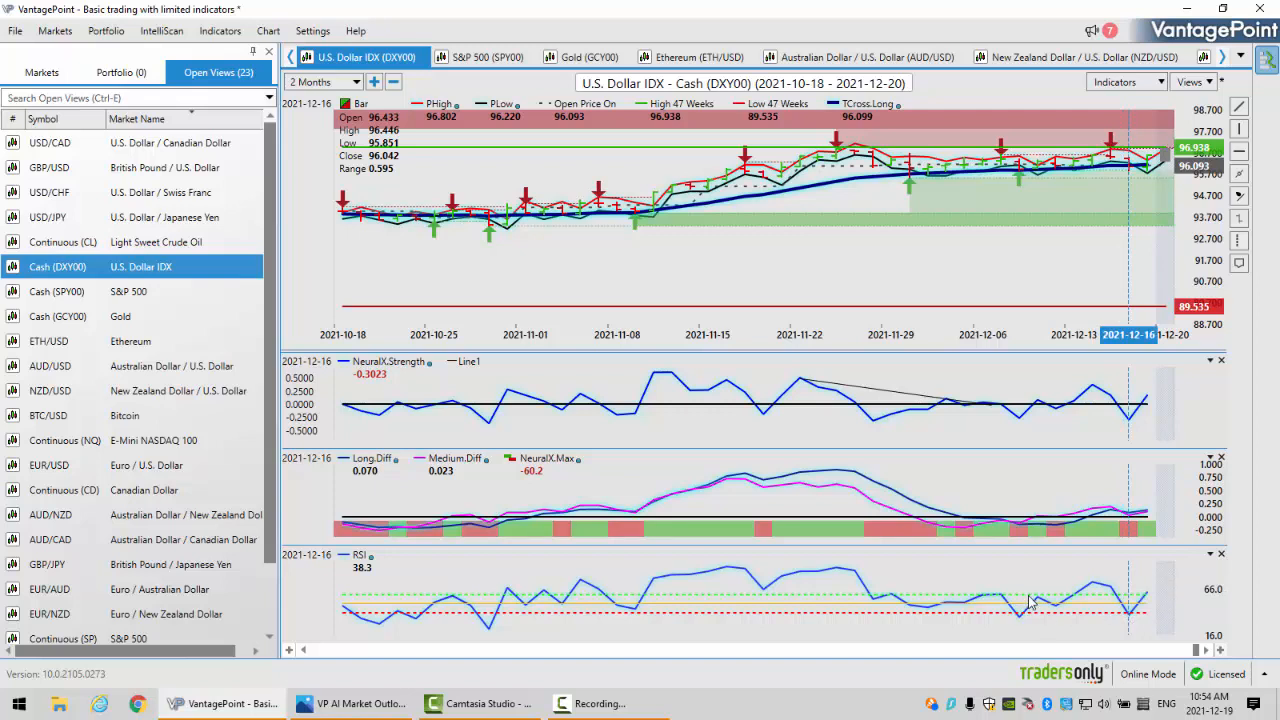
mouse_move(1005, 617)
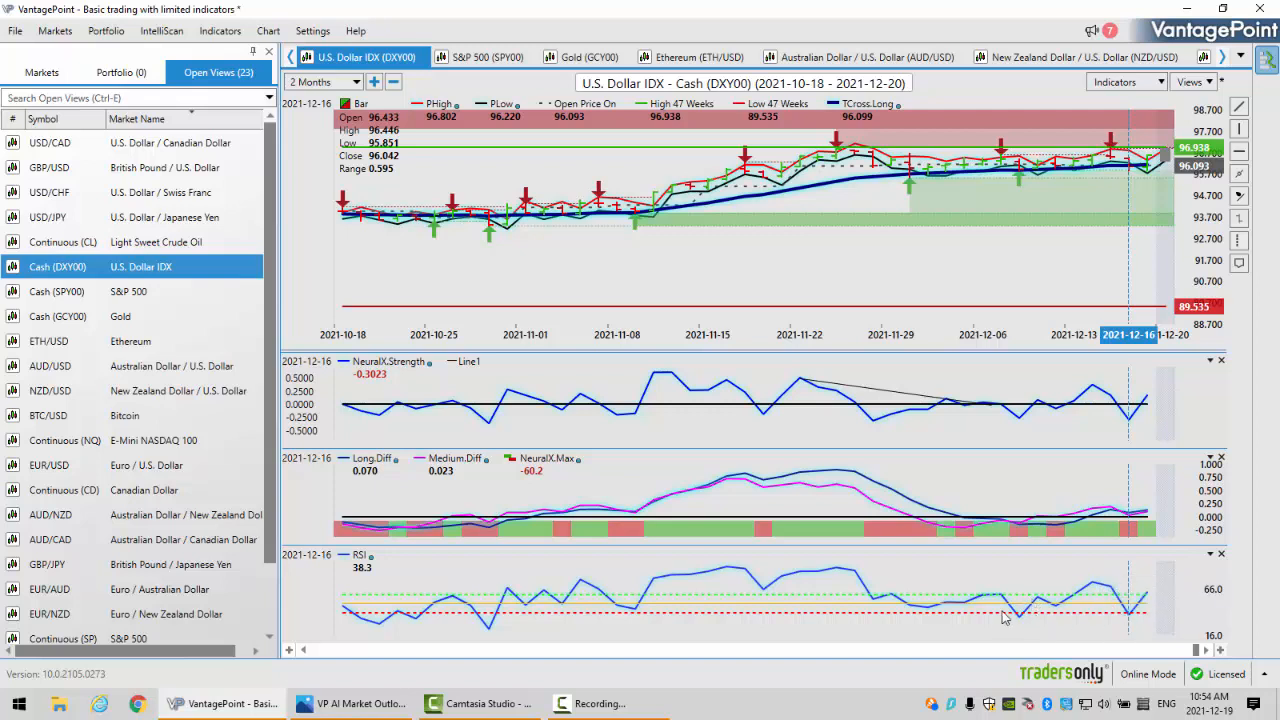
mouse_move(1050, 623)
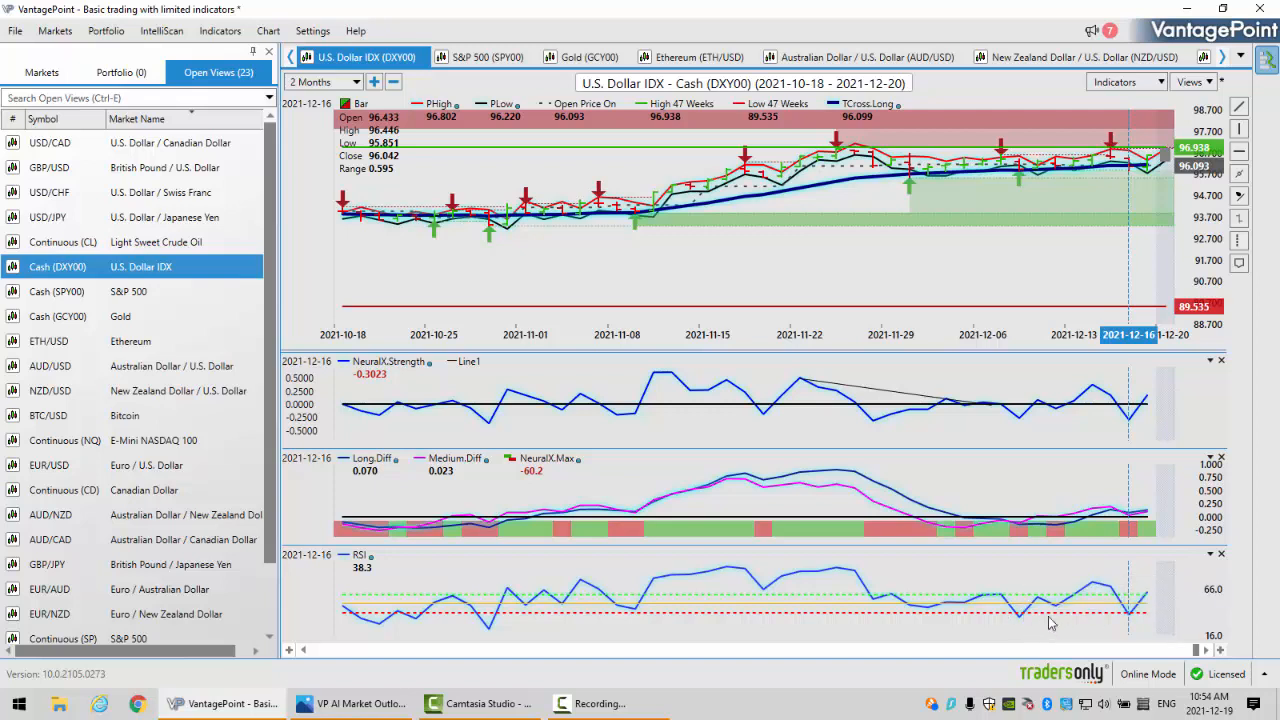
mouse_move(1127, 598)
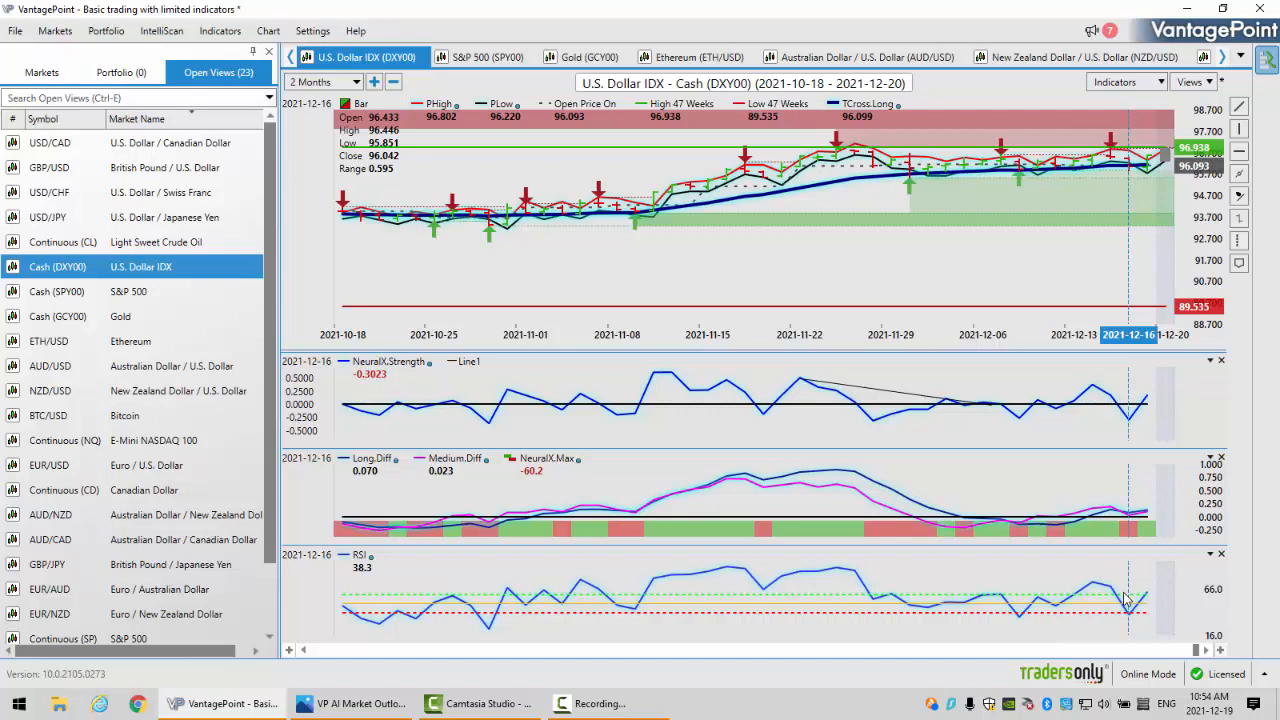
mouse_move(1128, 610)
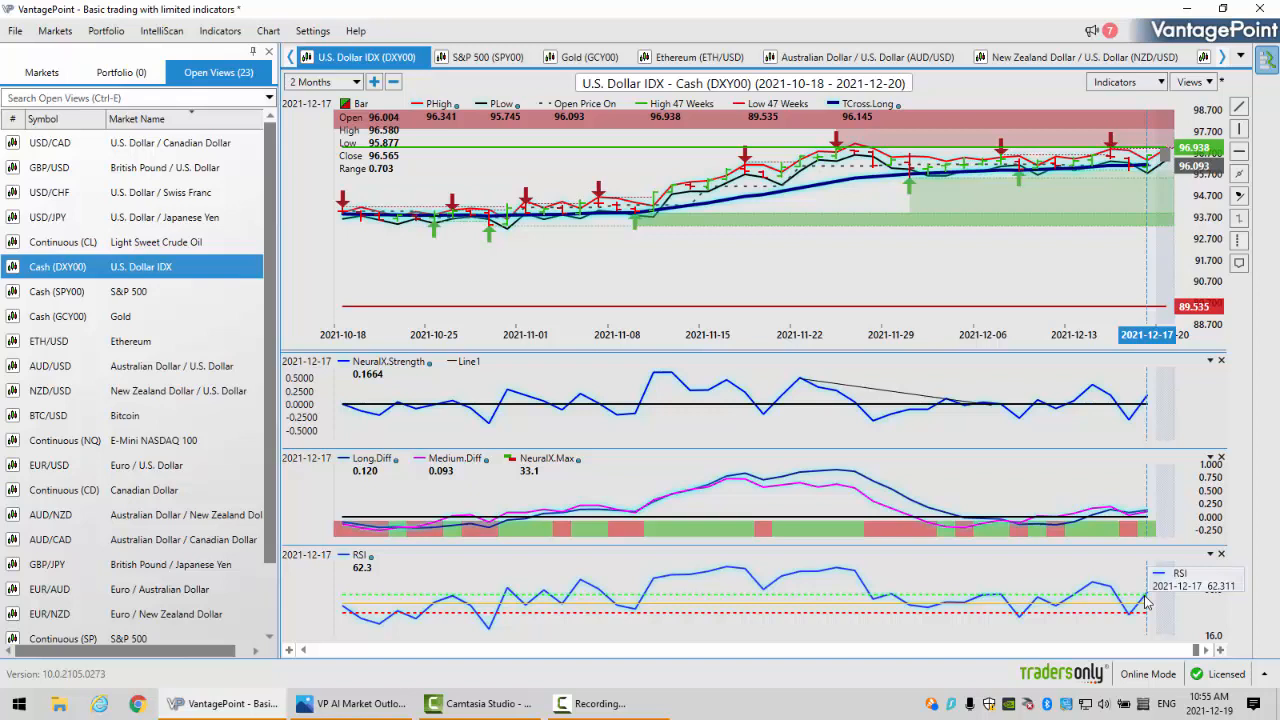
mouse_move(838, 487)
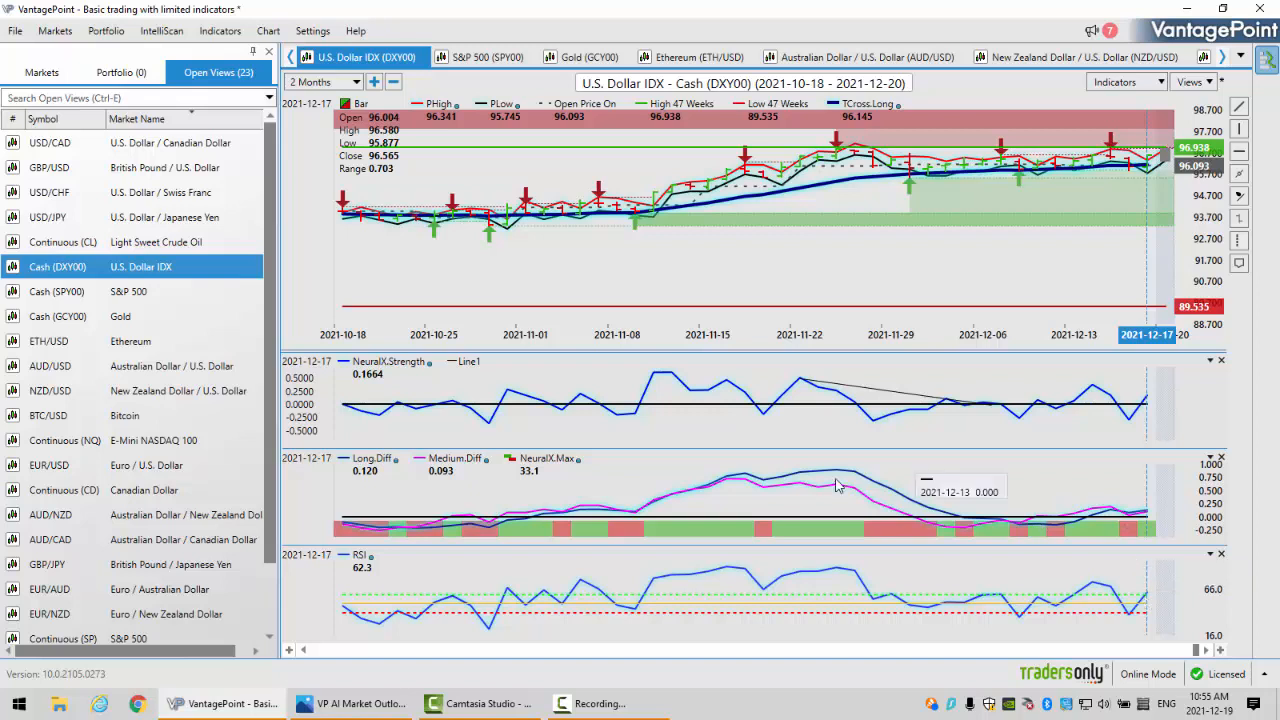
mouse_move(878, 130)
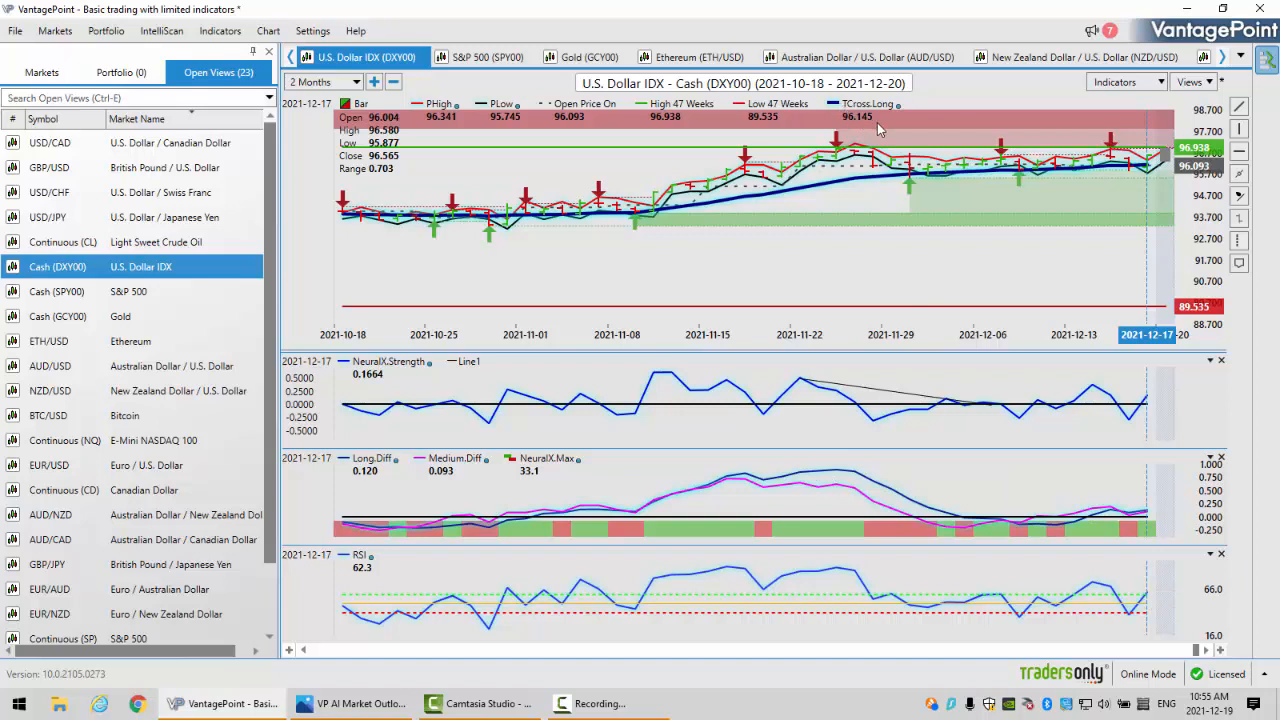
mouse_move(920, 180)
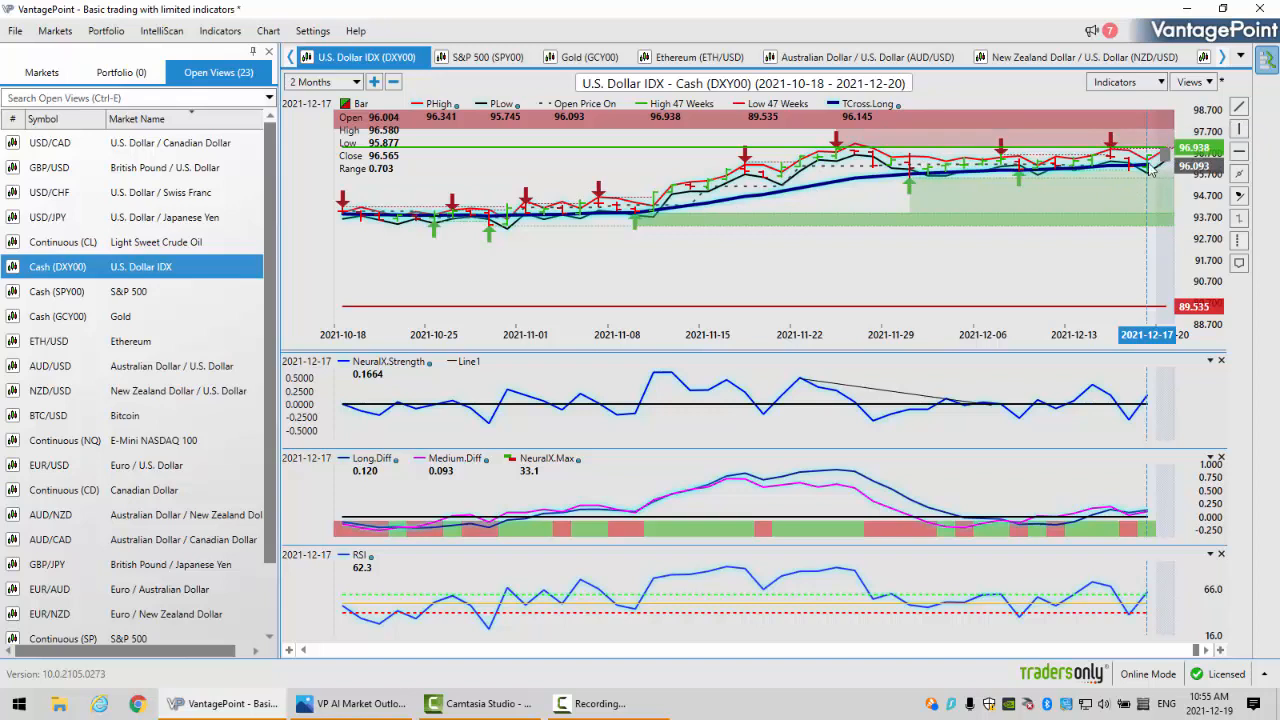
mouse_move(893, 123)
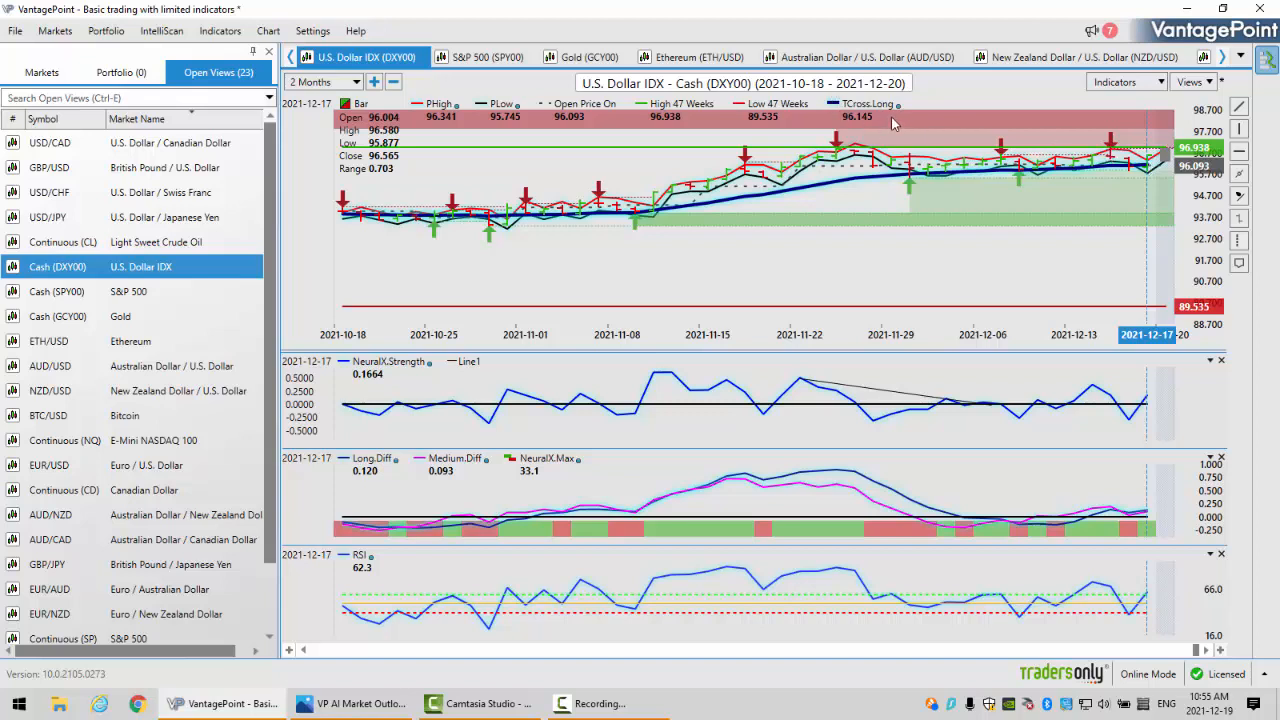
mouse_move(896, 121)
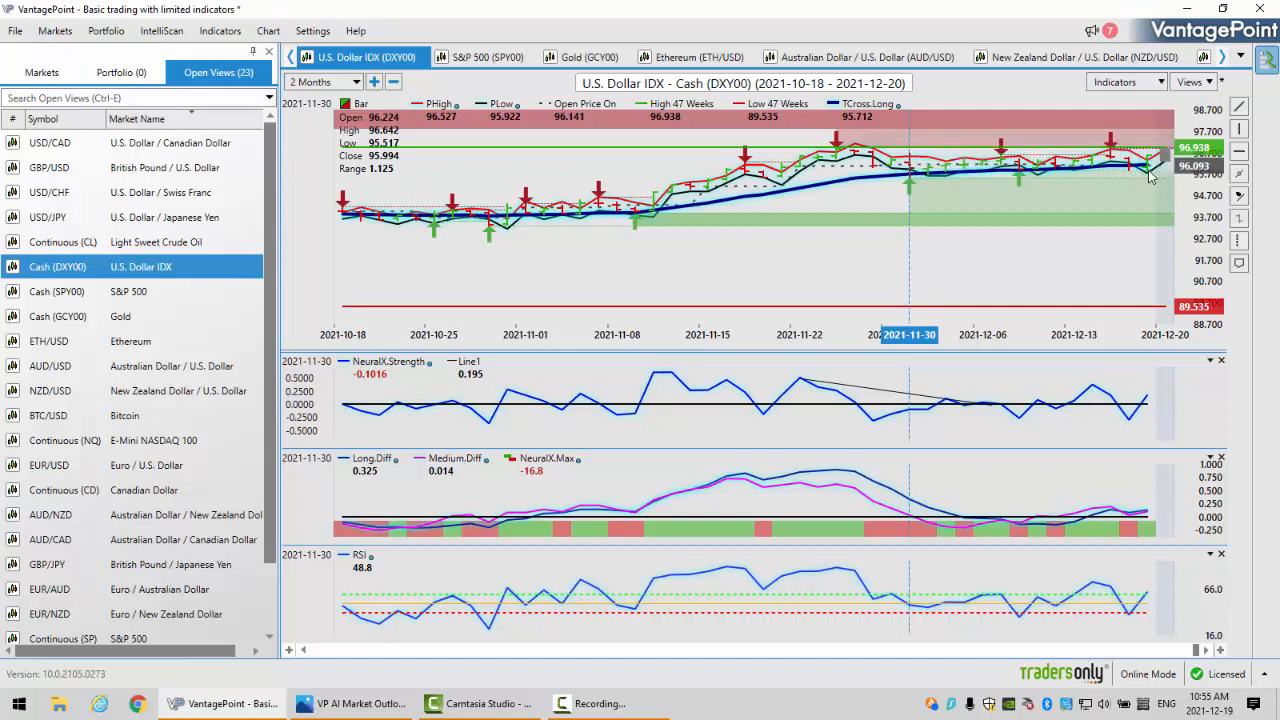
mouse_move(1148, 185)
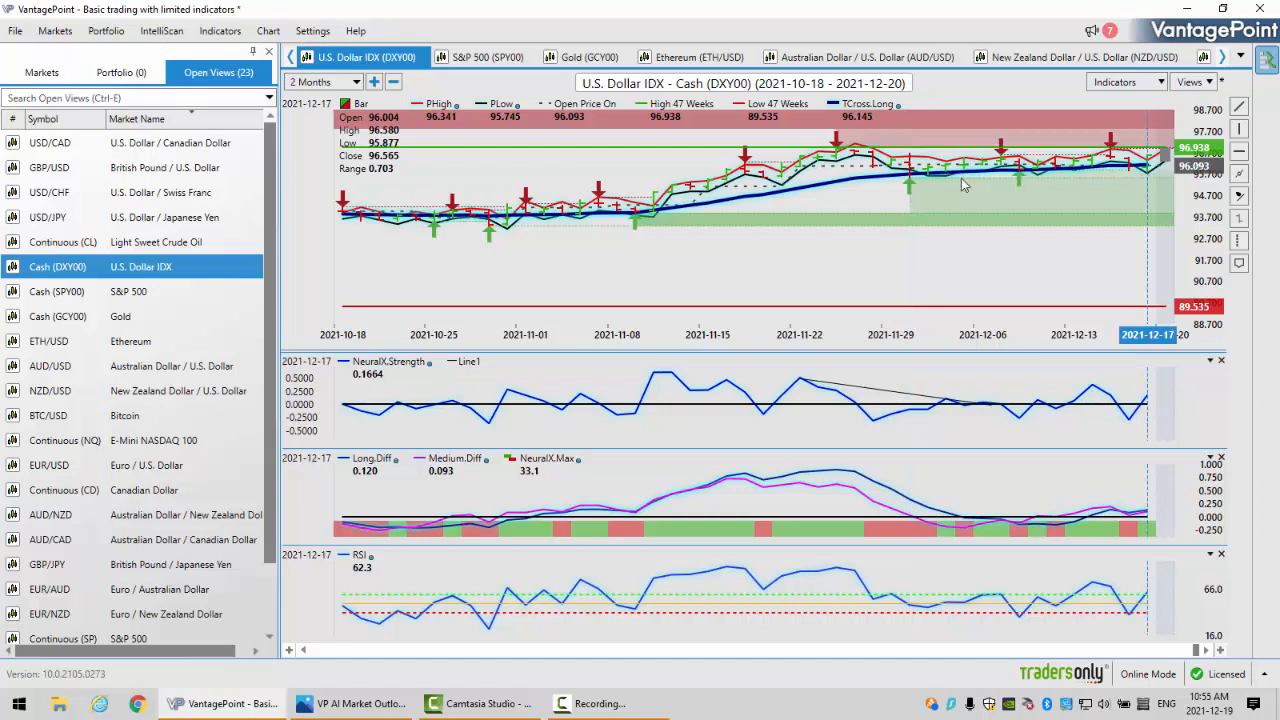
mouse_move(908, 175)
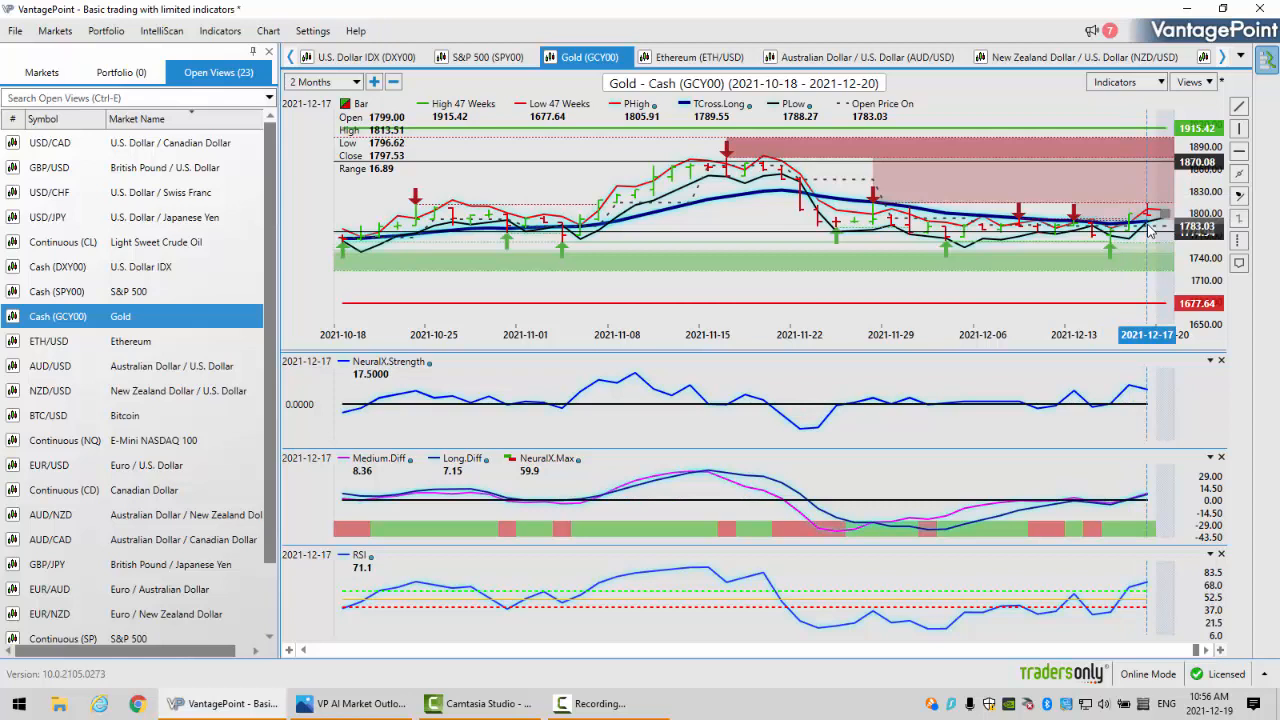
mouse_move(1150, 230)
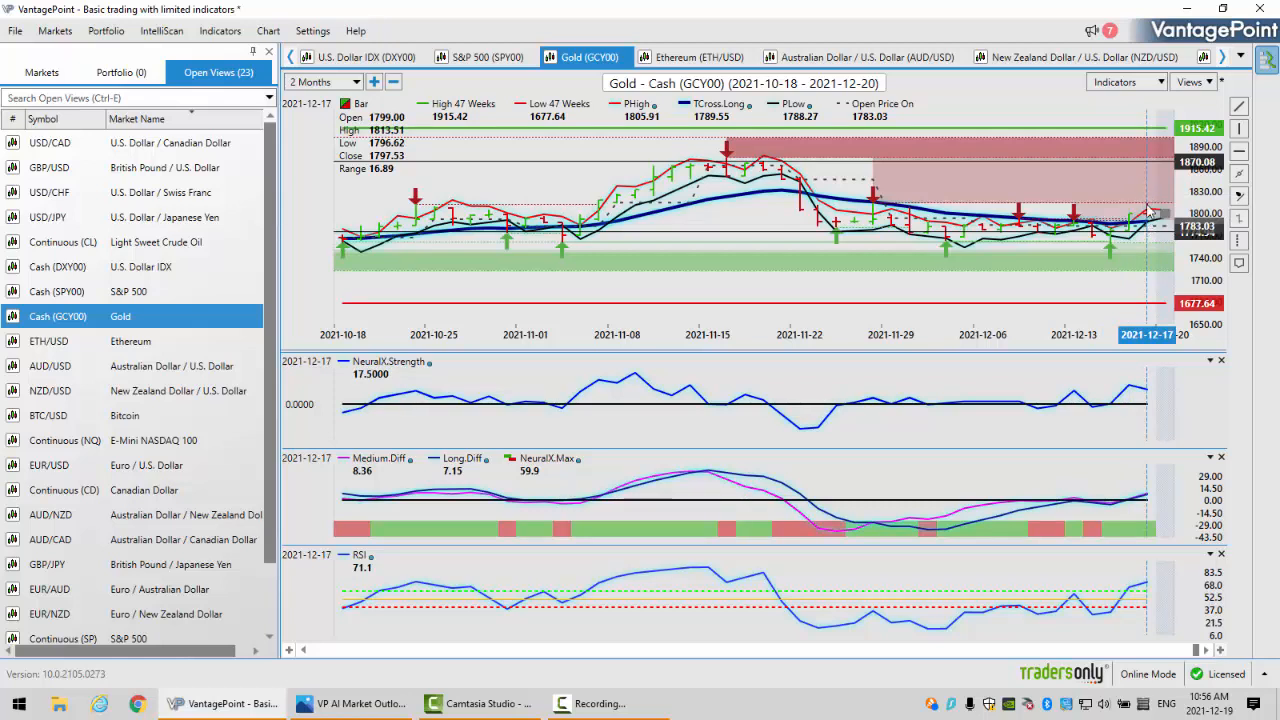
mouse_move(853, 225)
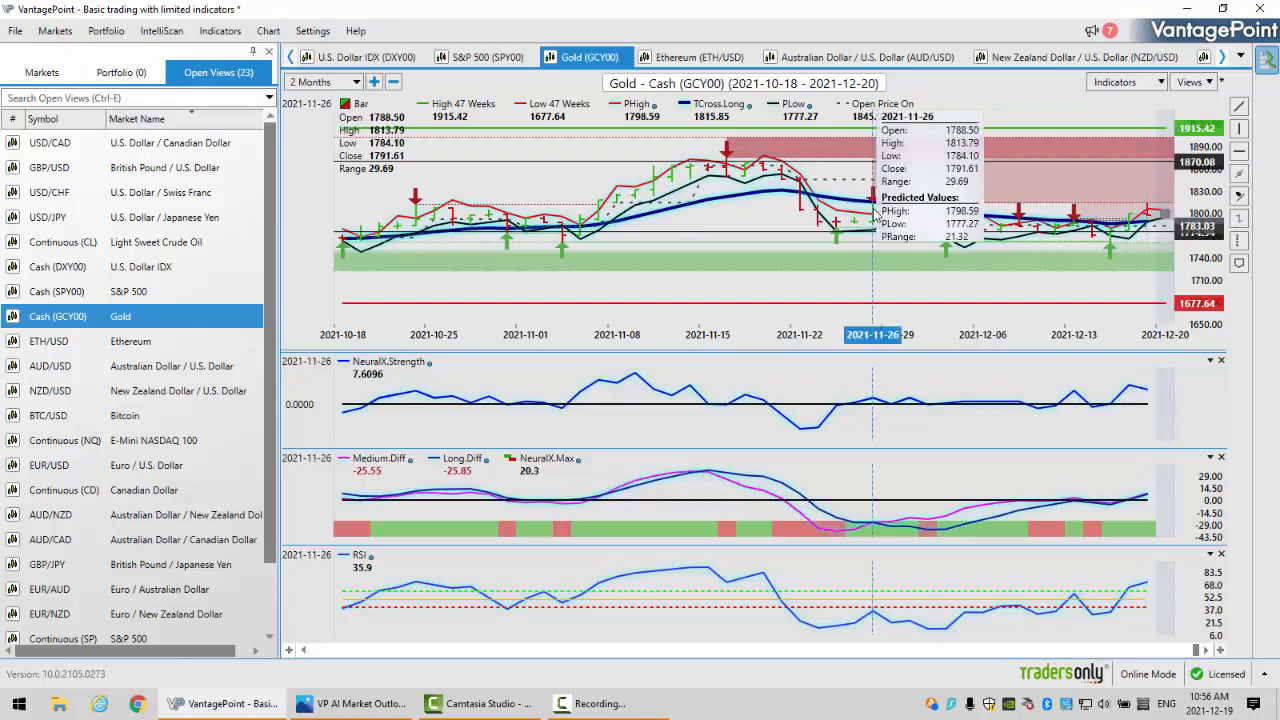
mouse_move(1155, 218)
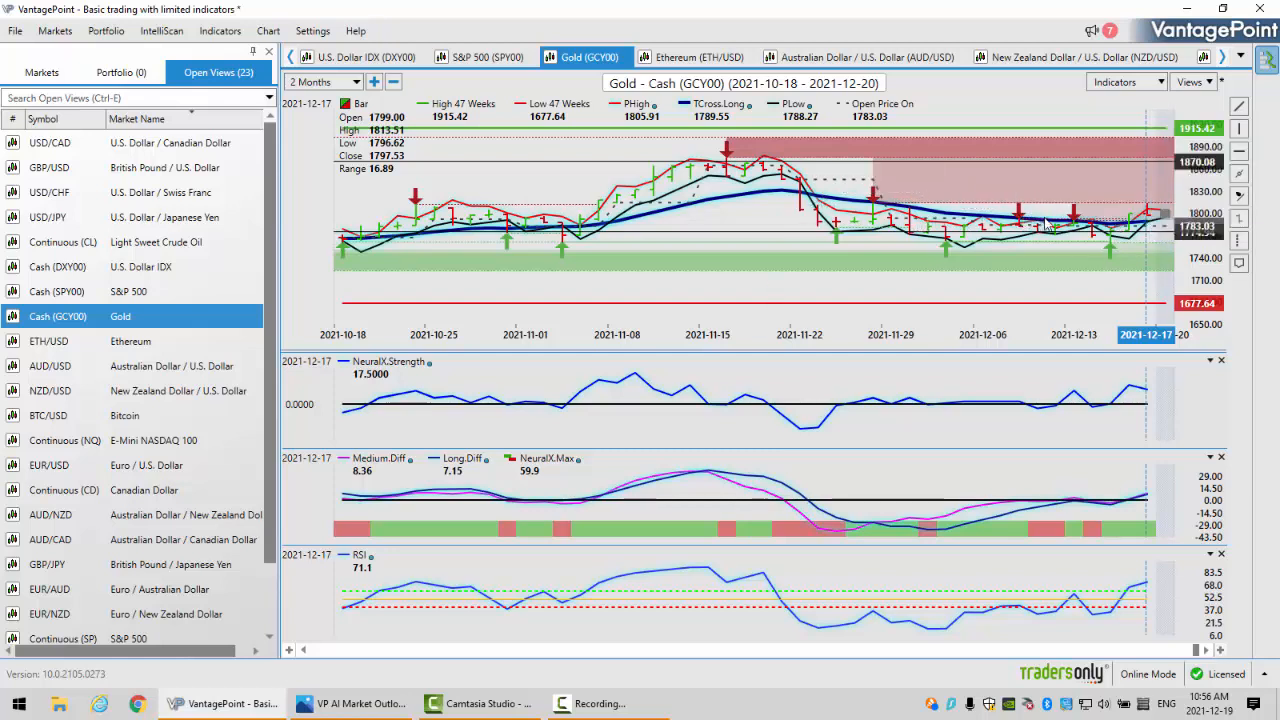
mouse_move(798, 200)
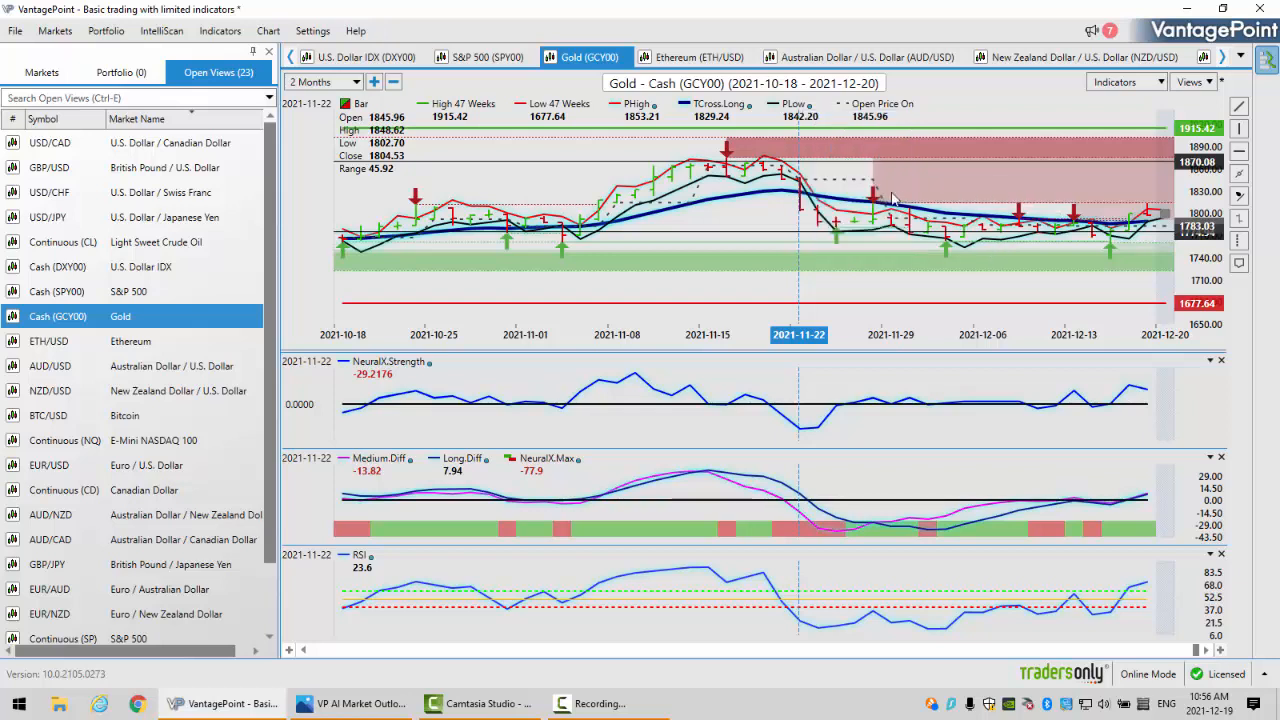
mouse_move(878, 218)
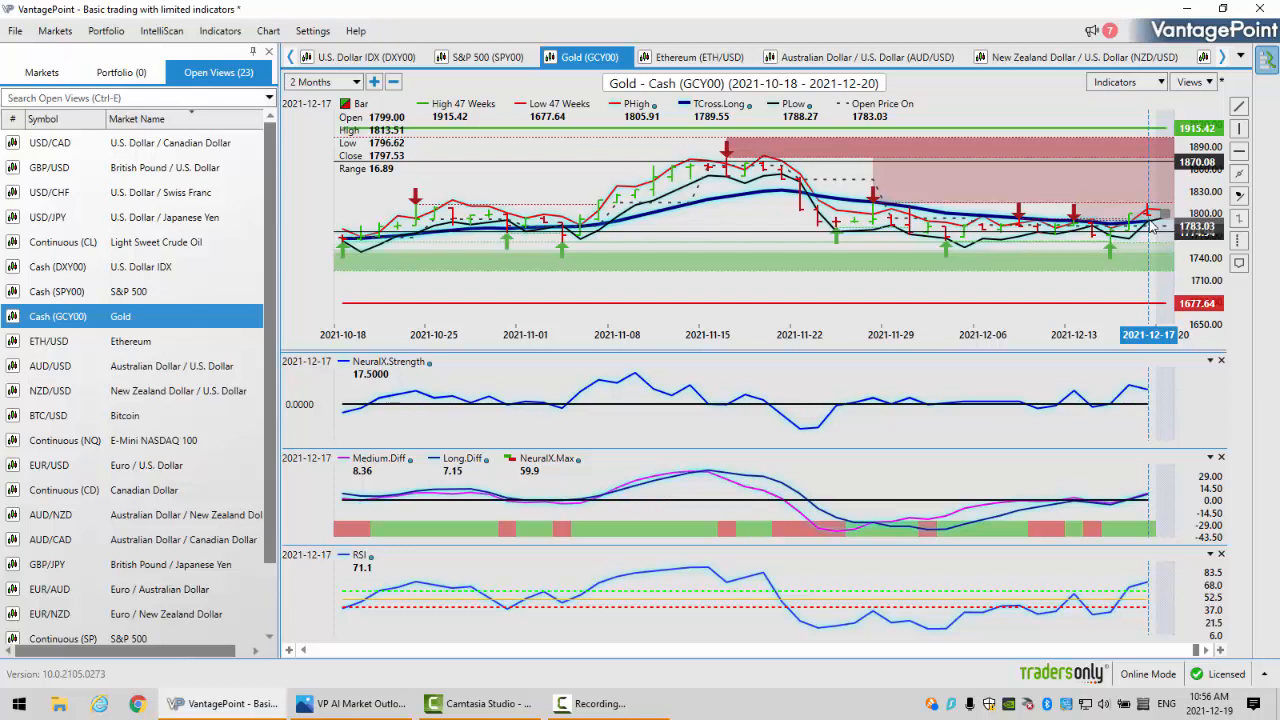
mouse_move(1165, 217)
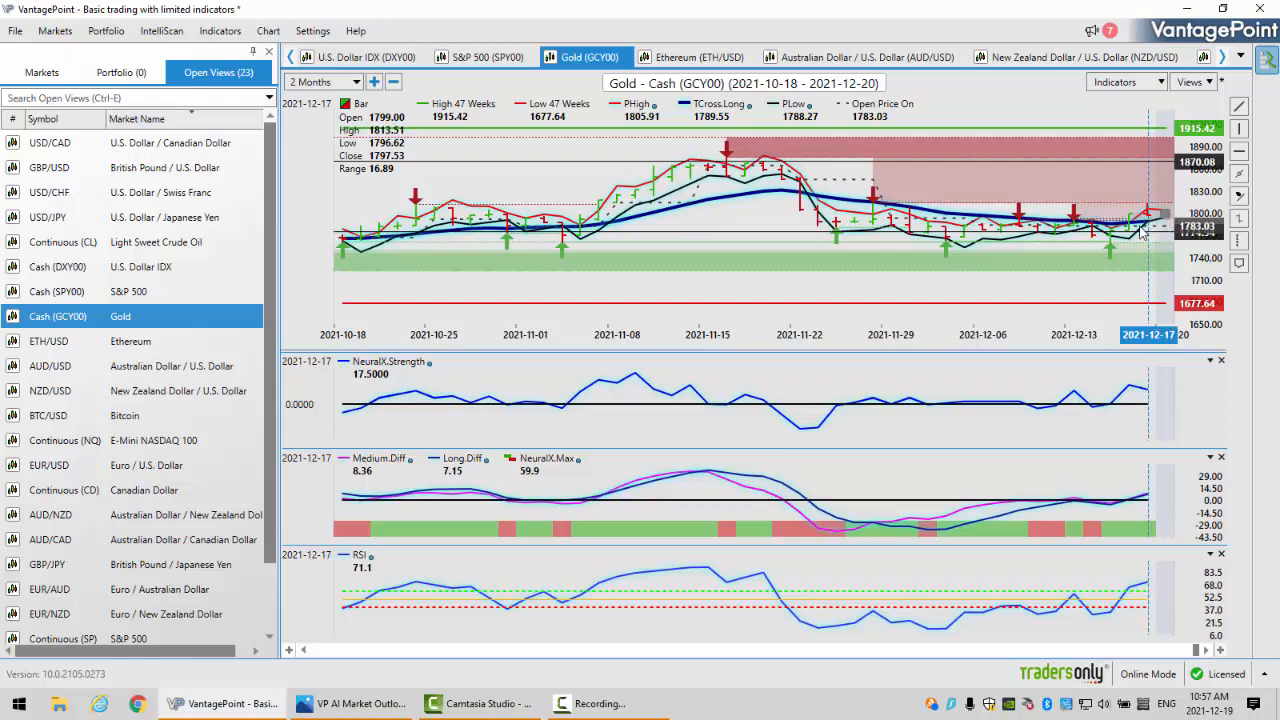
mouse_move(1160, 224)
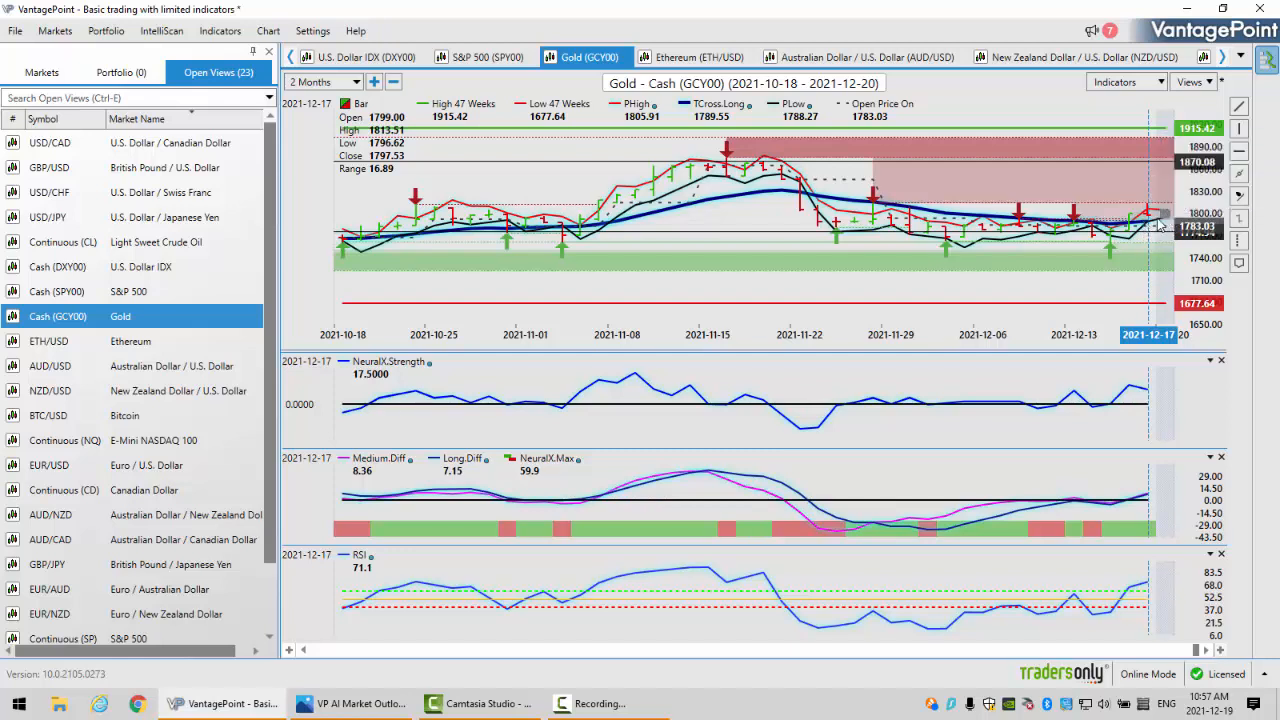
mouse_move(1160, 225)
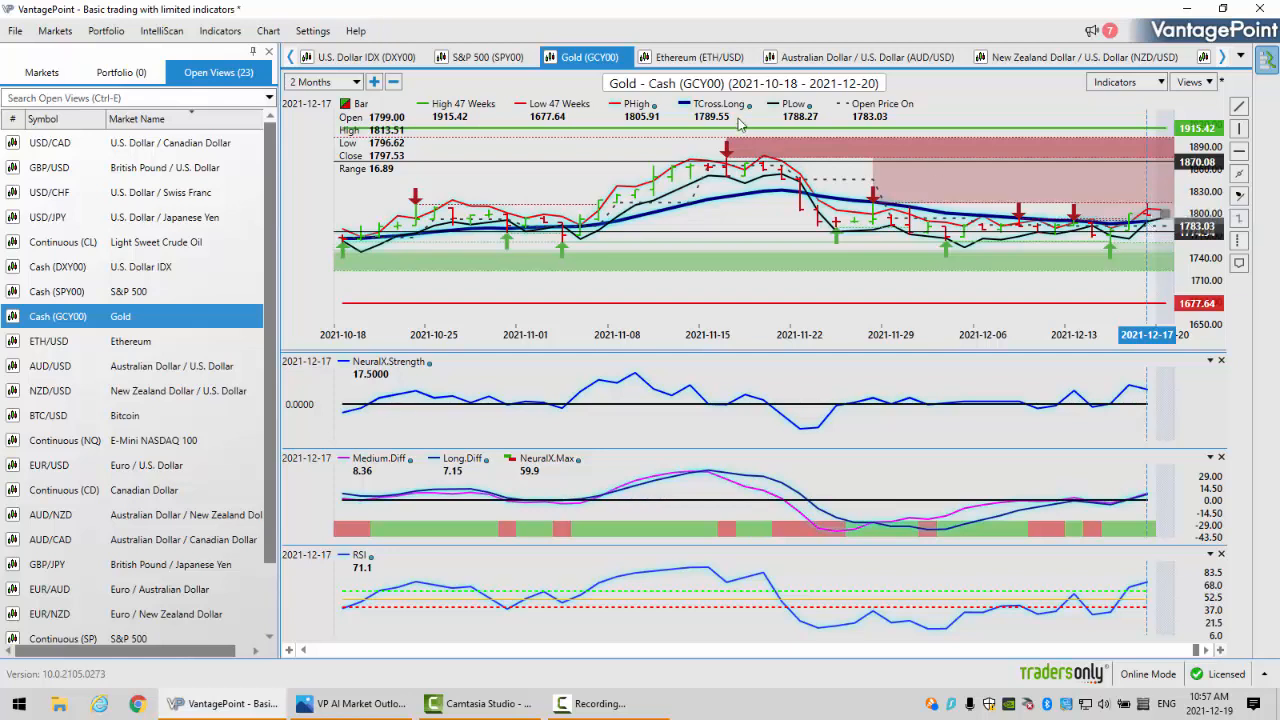
mouse_move(708, 130)
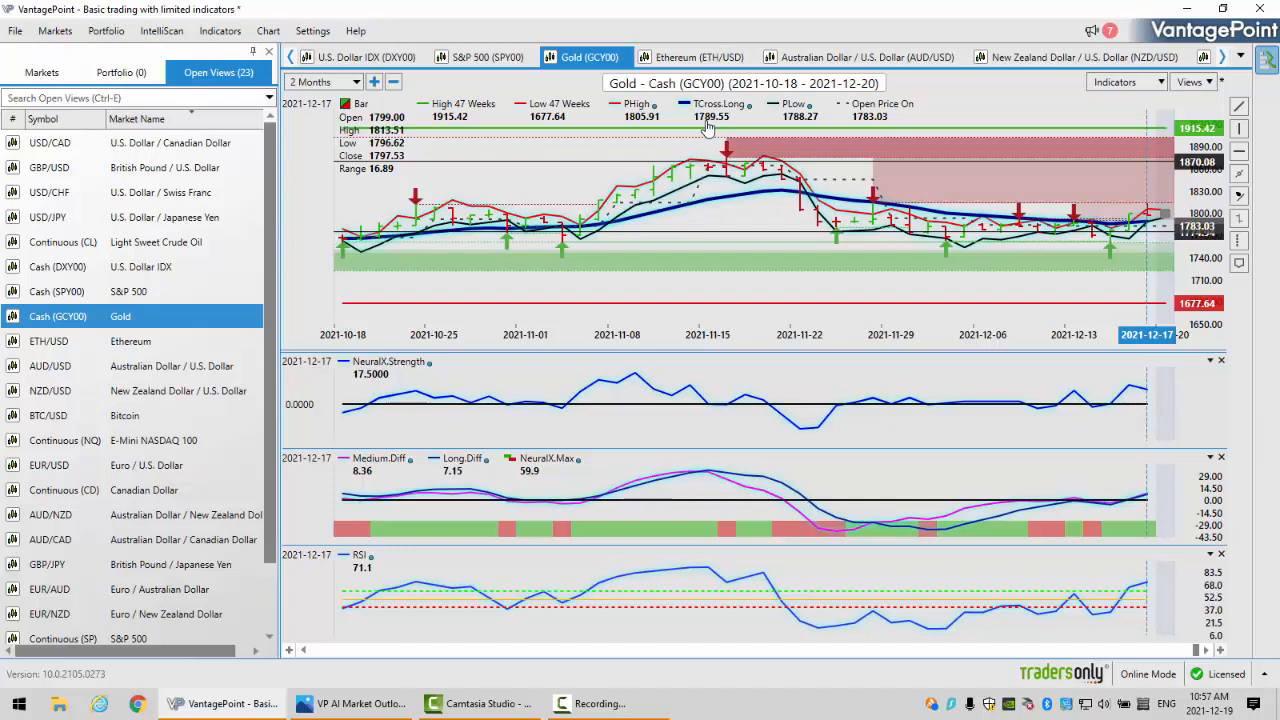
mouse_move(1156, 391)
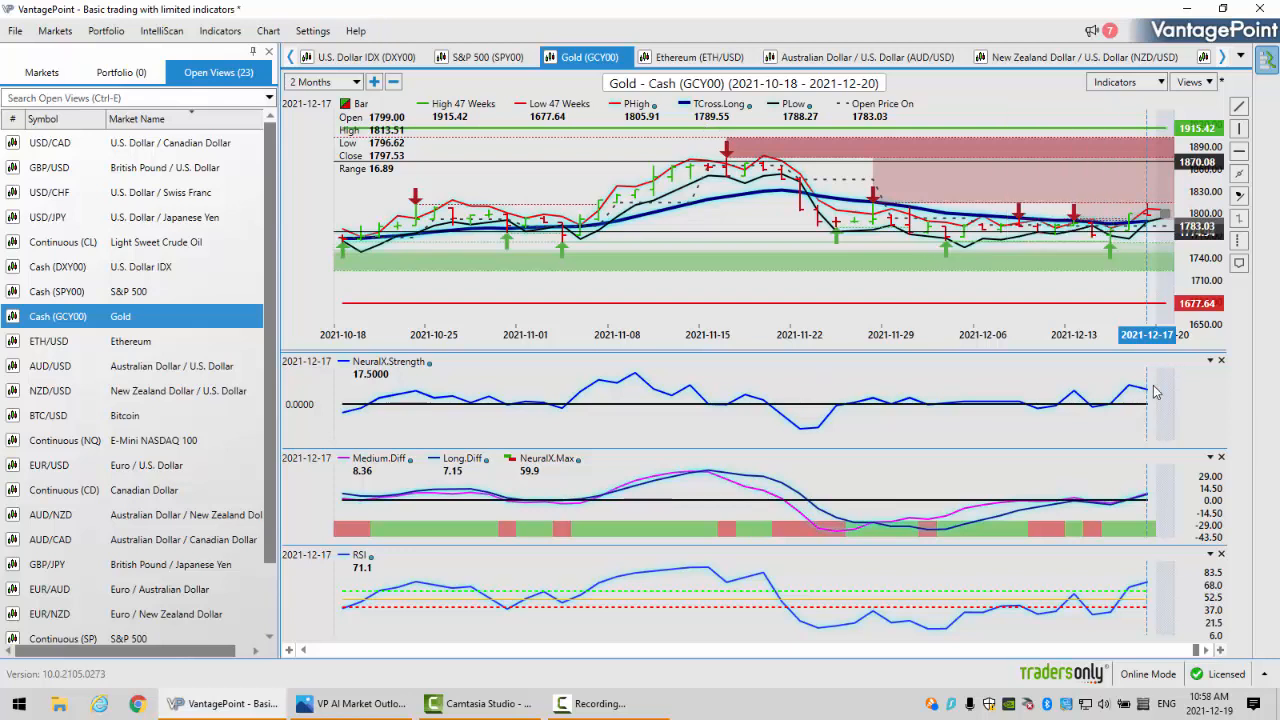
mouse_move(1157, 513)
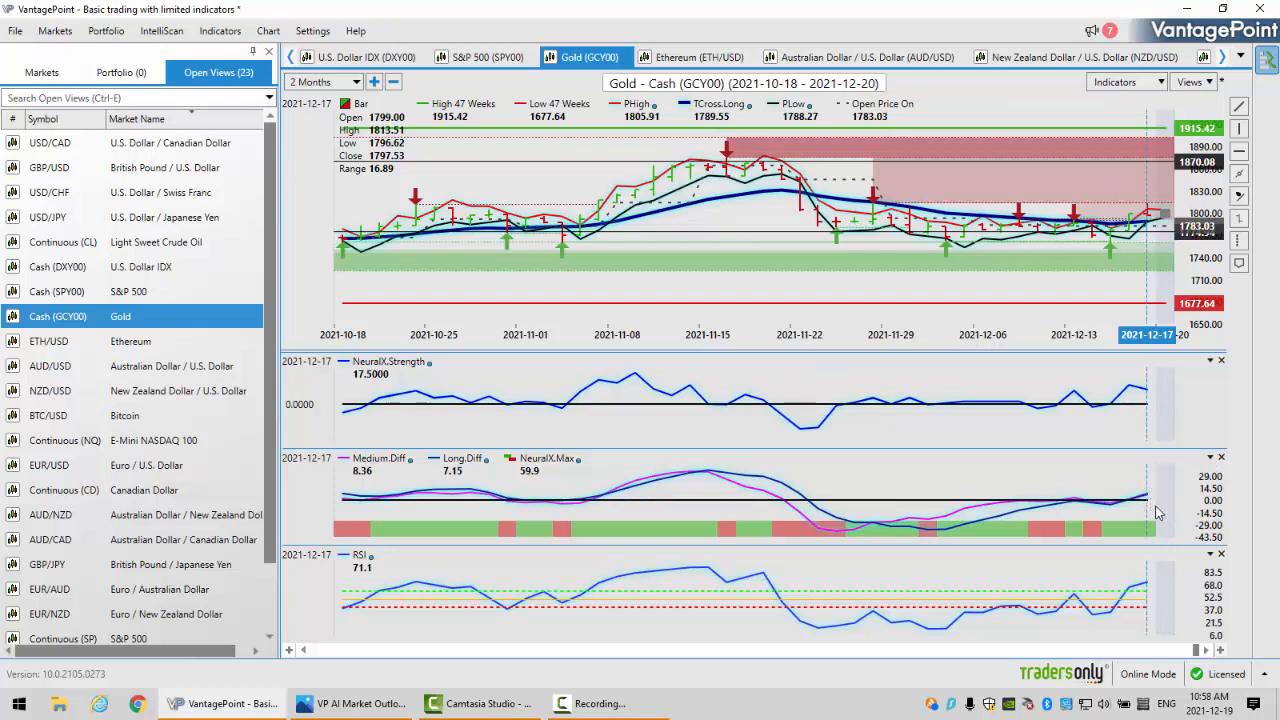
mouse_move(1155, 537)
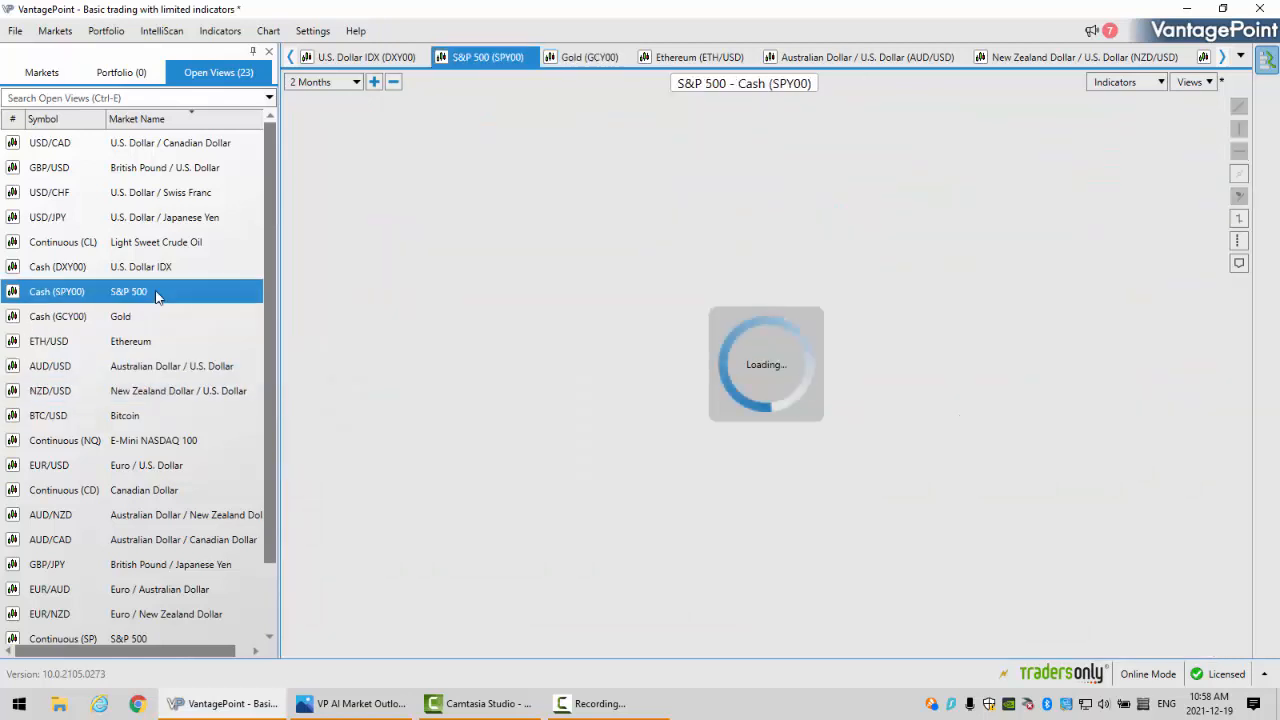
Load the S&P 500 cash chart showing predicted high 4694.70 and low 4615.35.
click(57, 291)
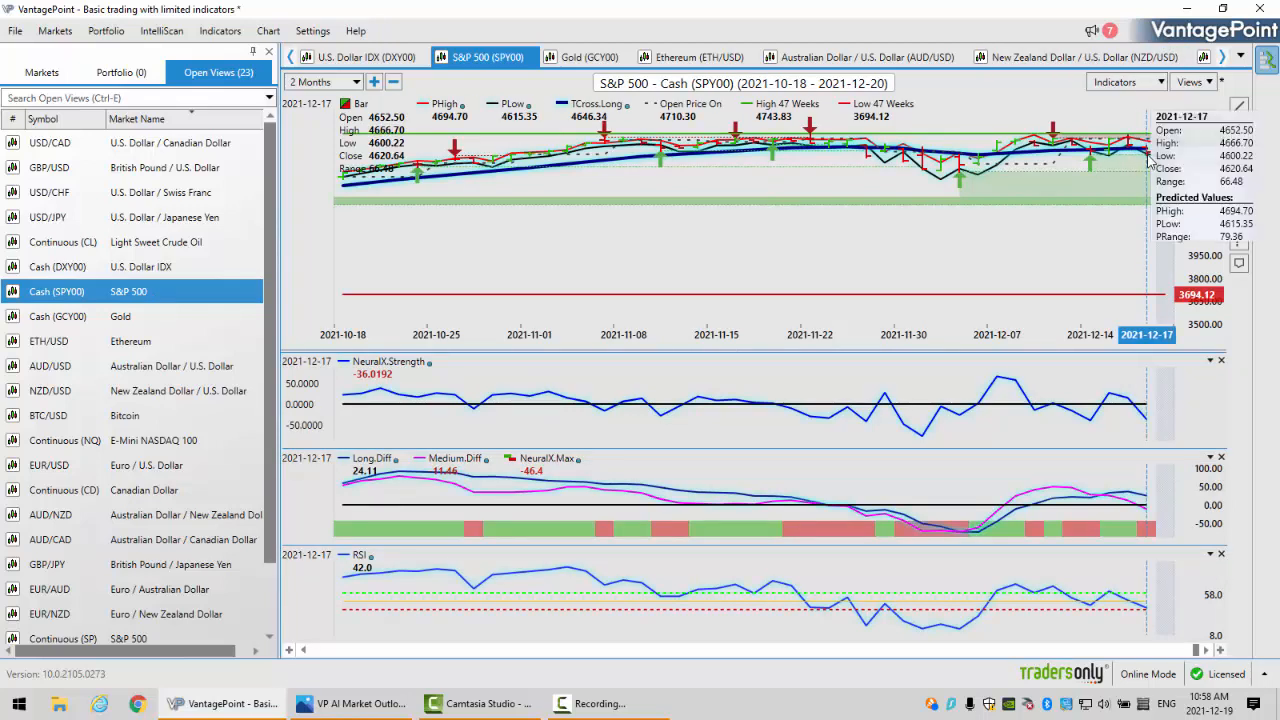
mouse_move(1045, 150)
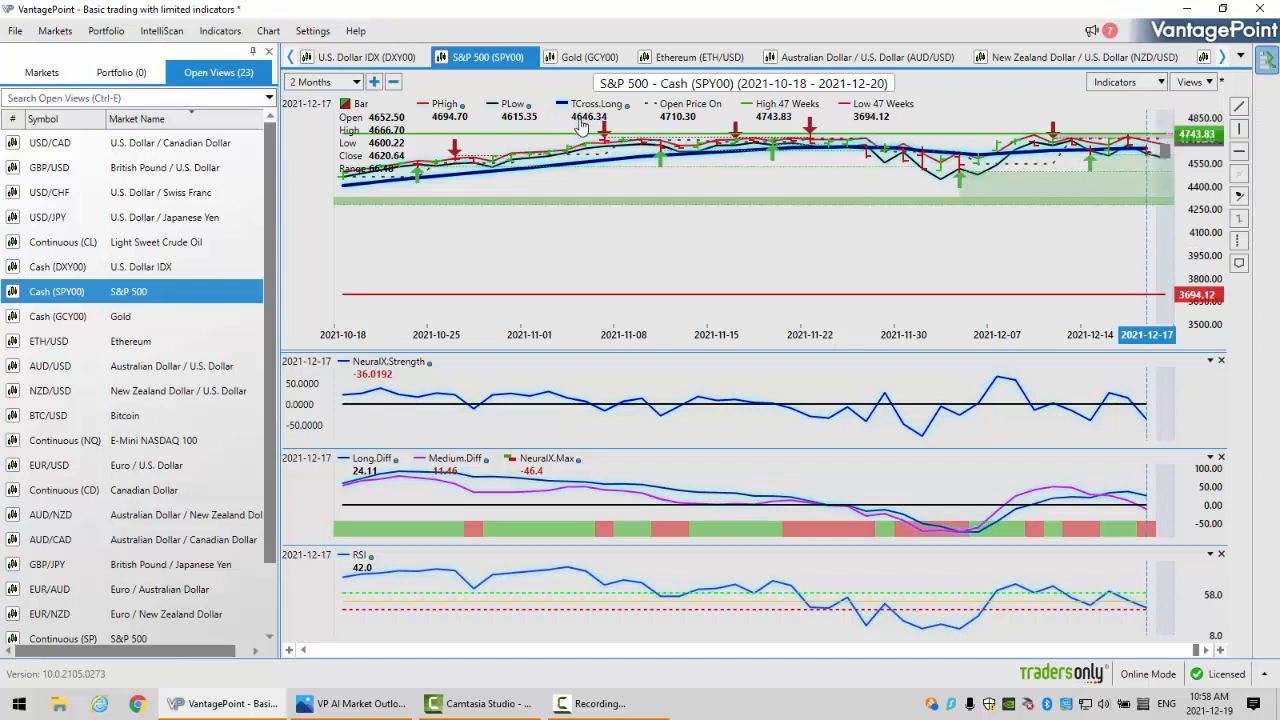
mouse_move(588, 127)
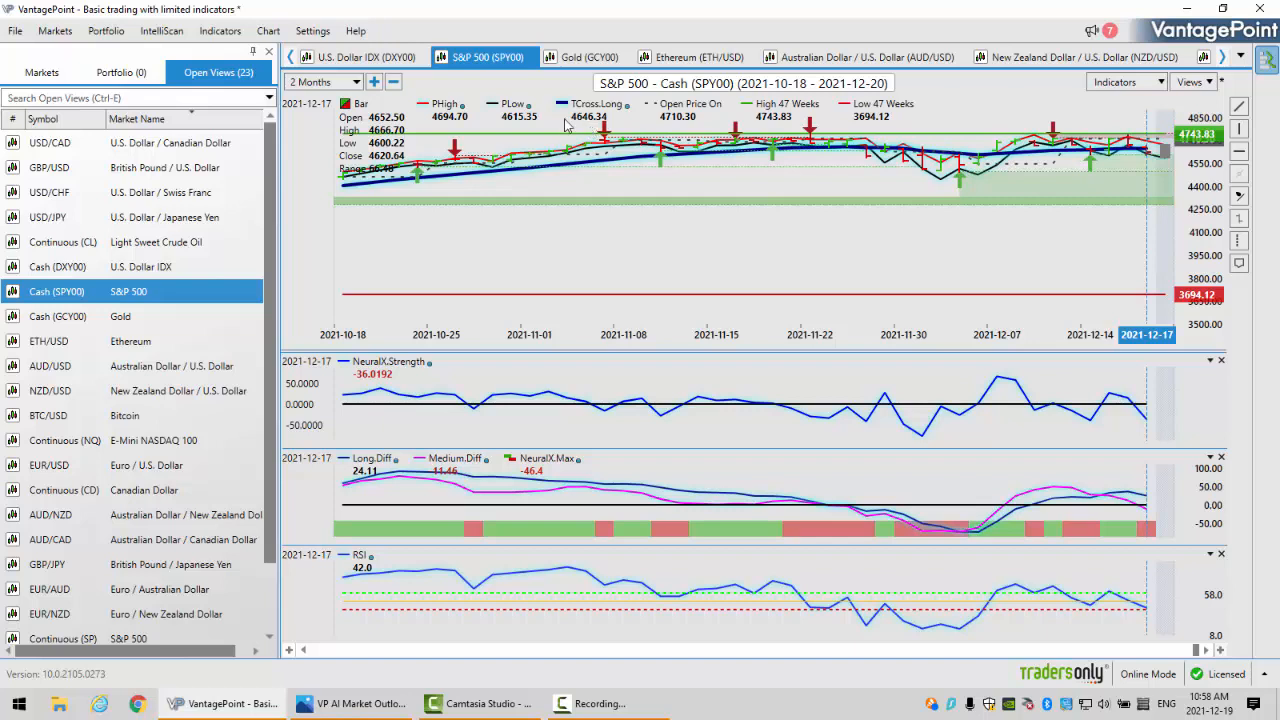
mouse_move(1153, 153)
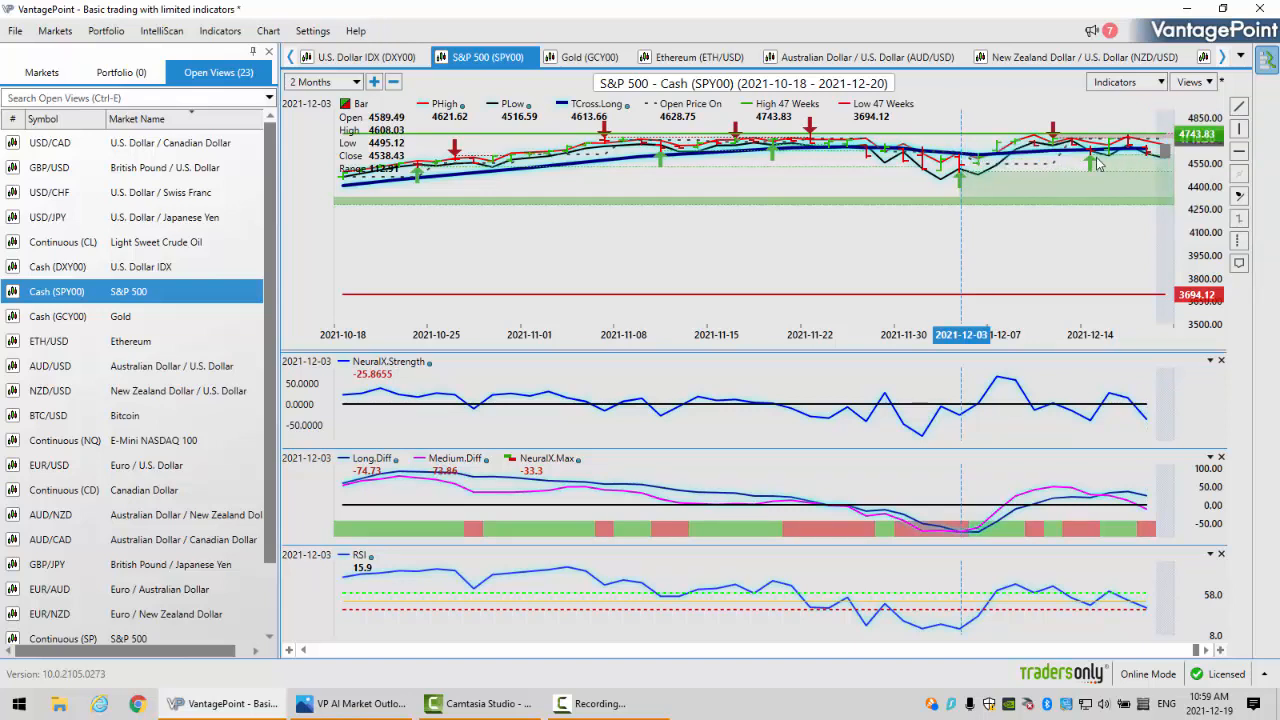
mouse_move(958, 197)
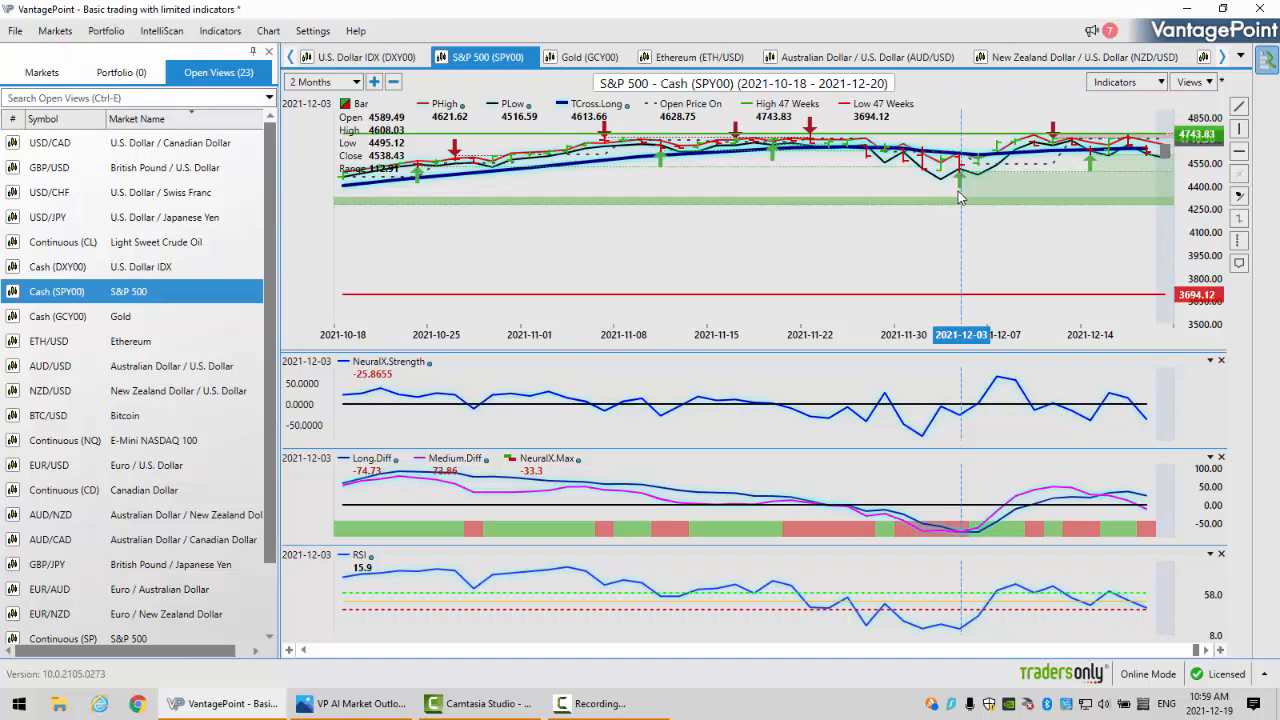
mouse_move(1143, 418)
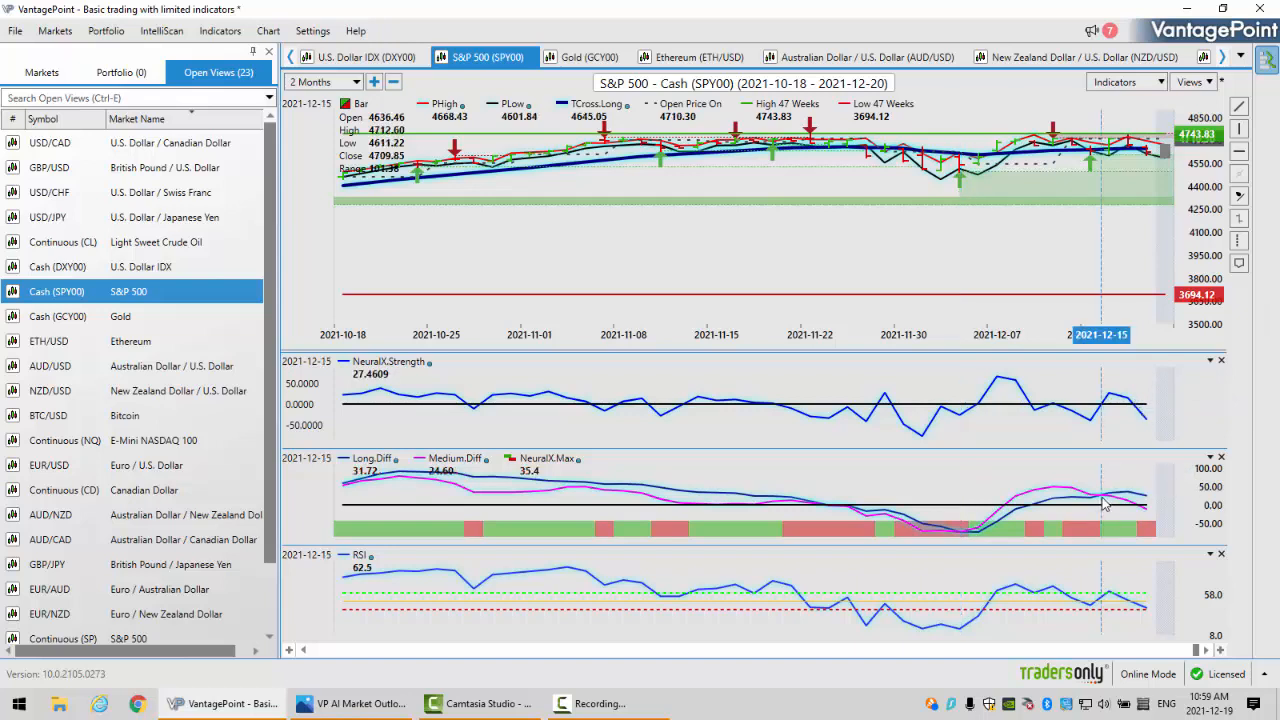
mouse_move(1115, 500)
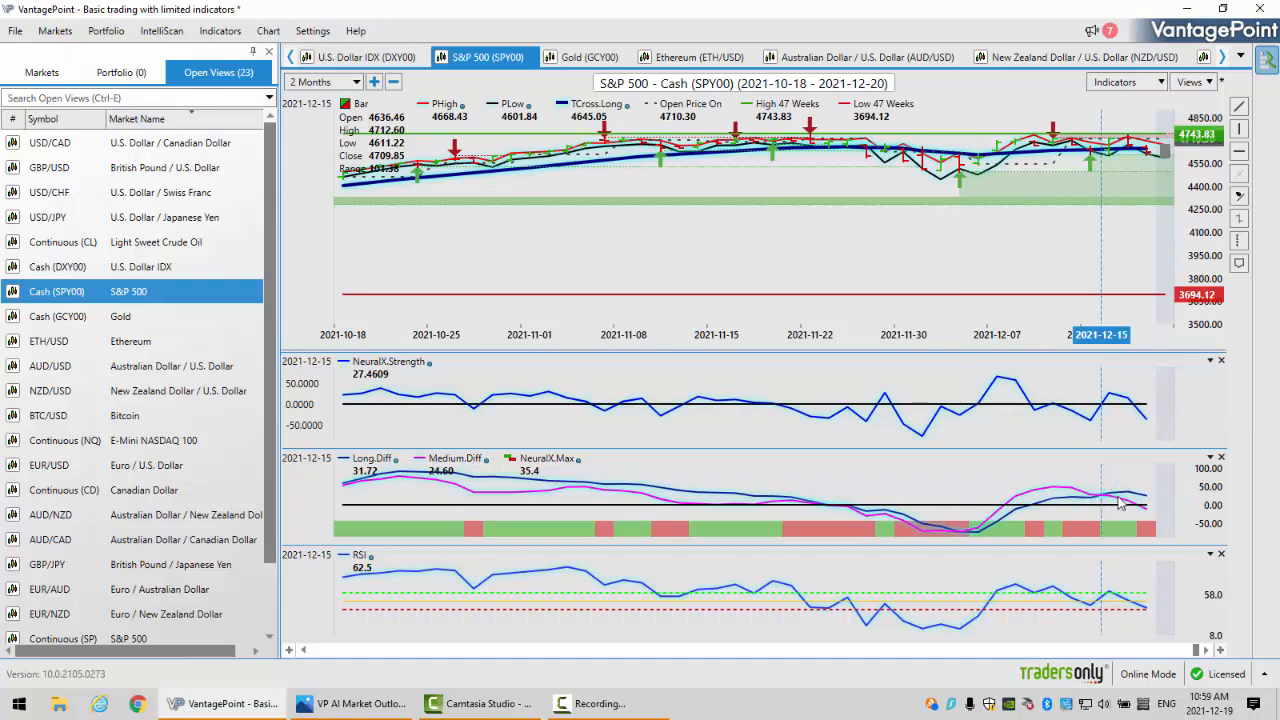
mouse_move(1135, 498)
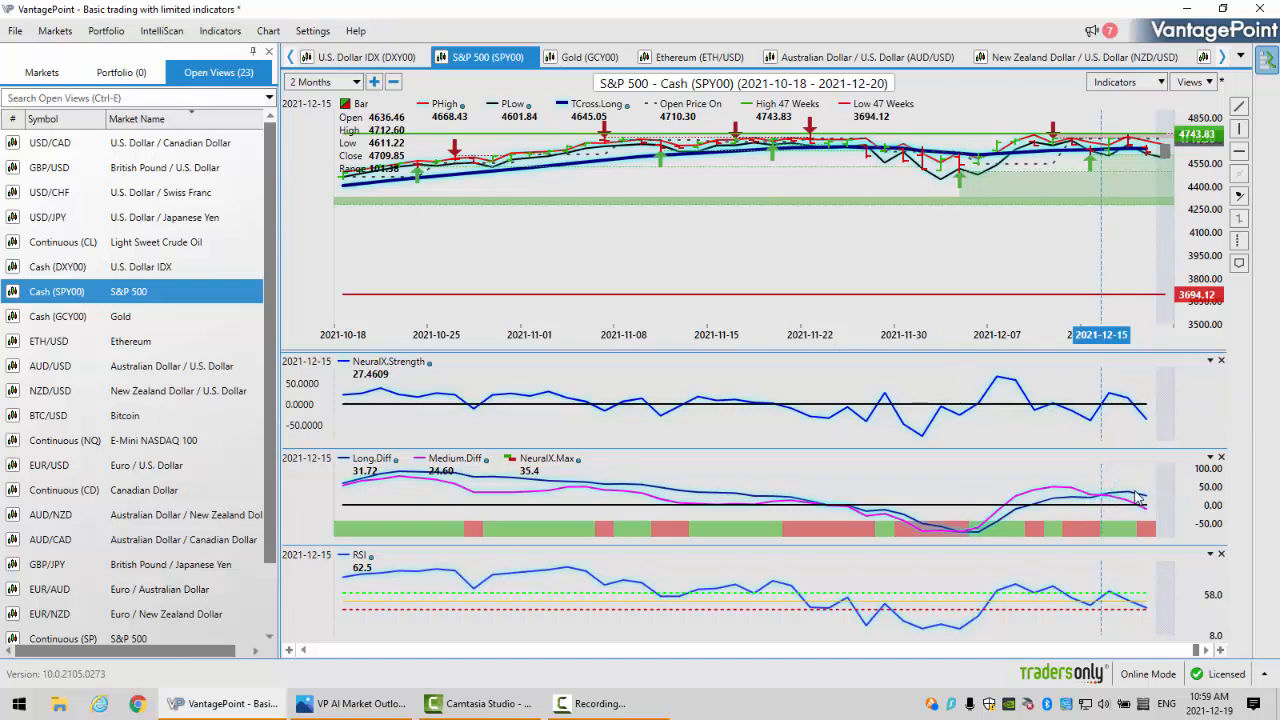
mouse_move(1168, 217)
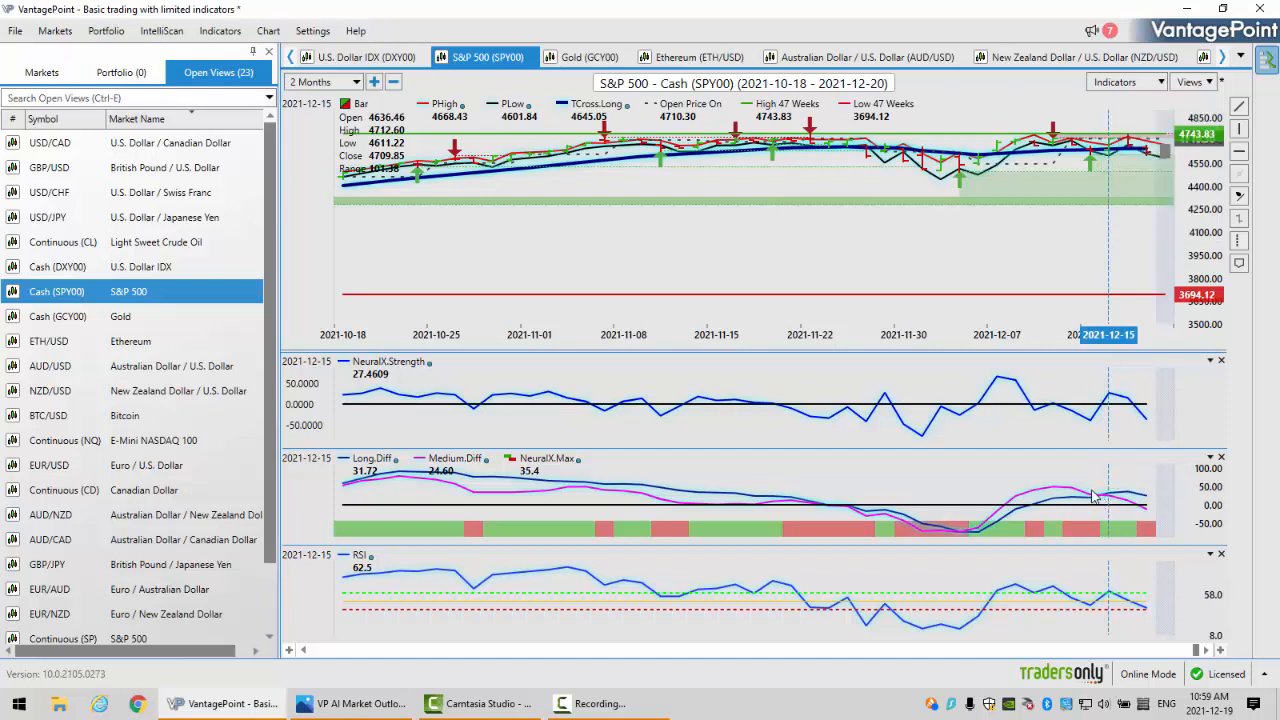
mouse_move(1120, 505)
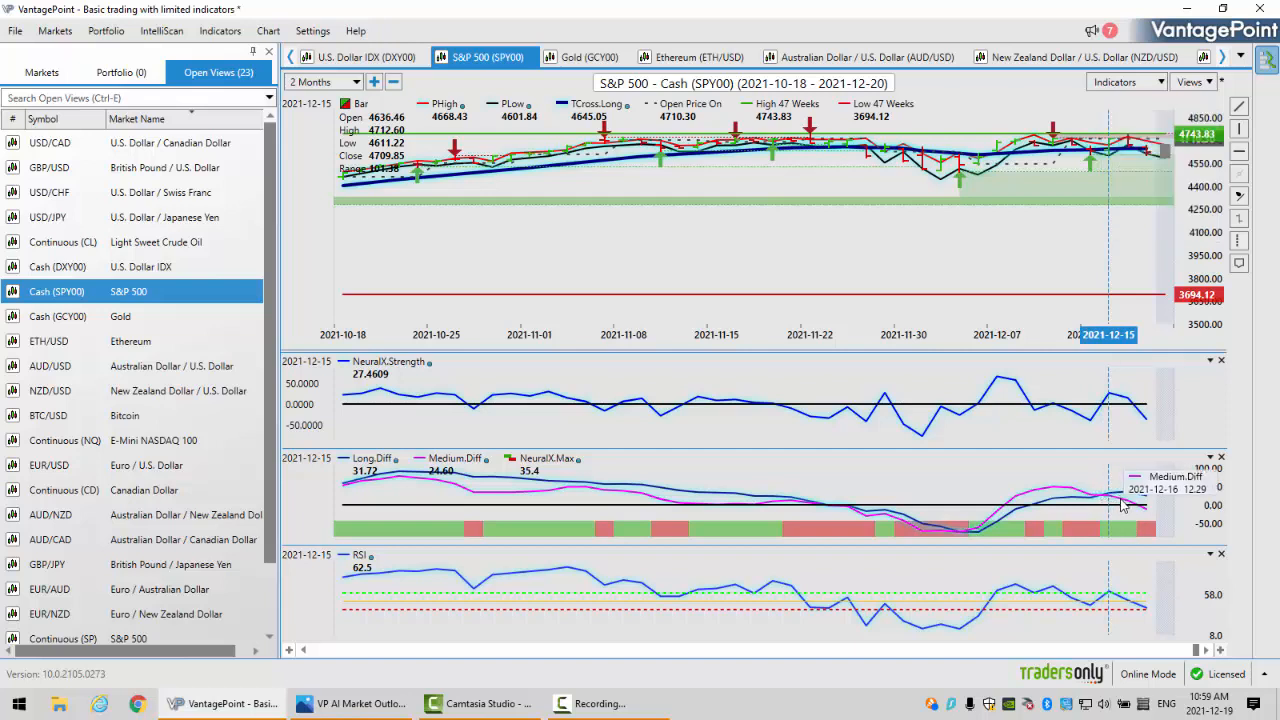
mouse_move(1148, 615)
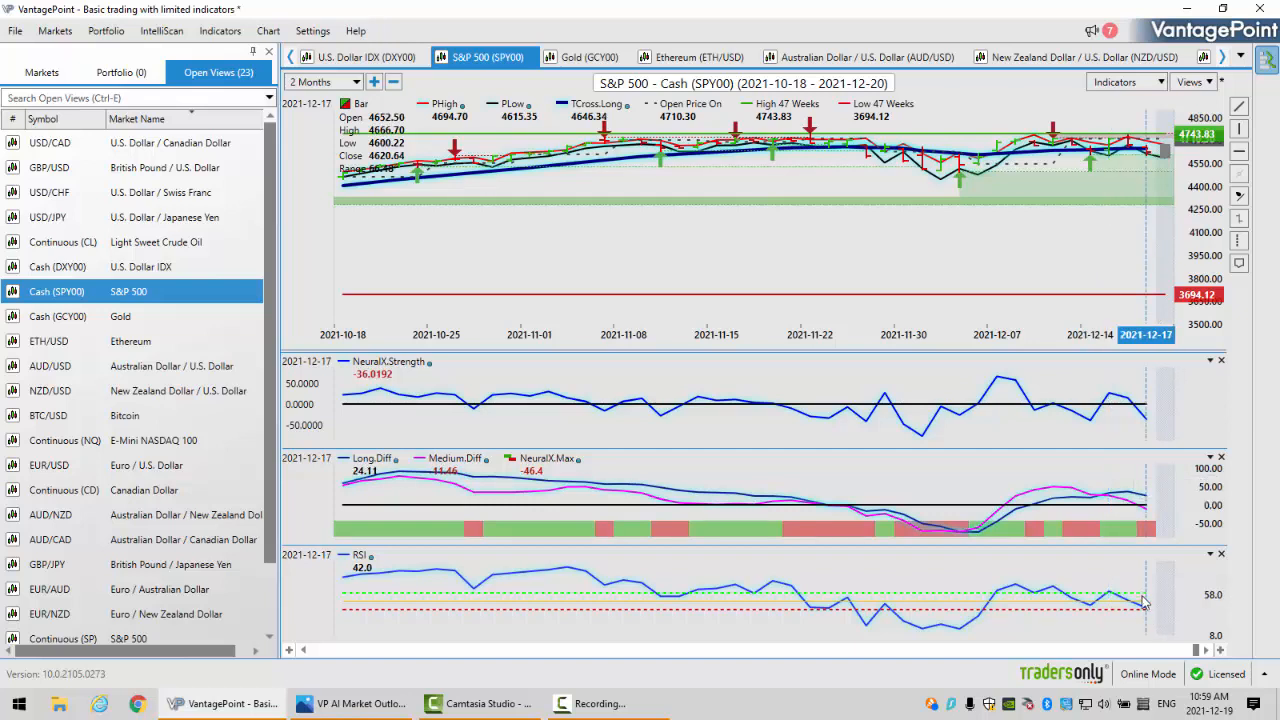
mouse_move(1142, 610)
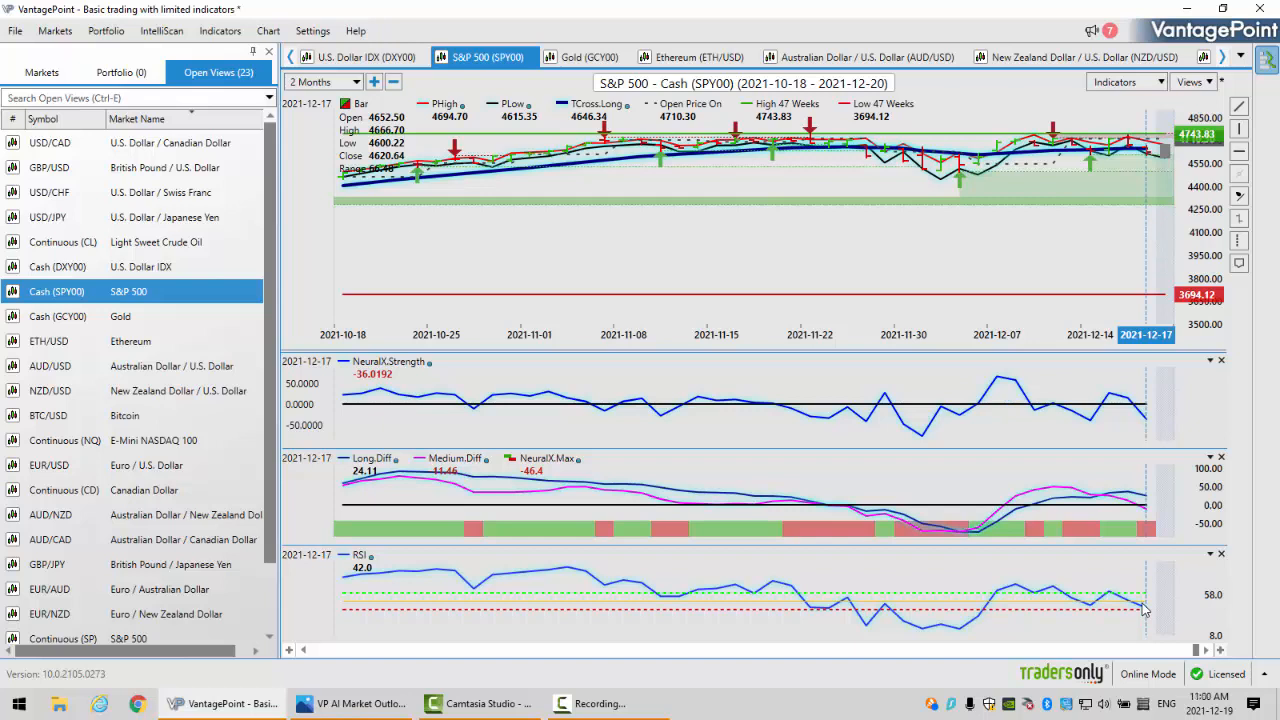
mouse_move(1170, 165)
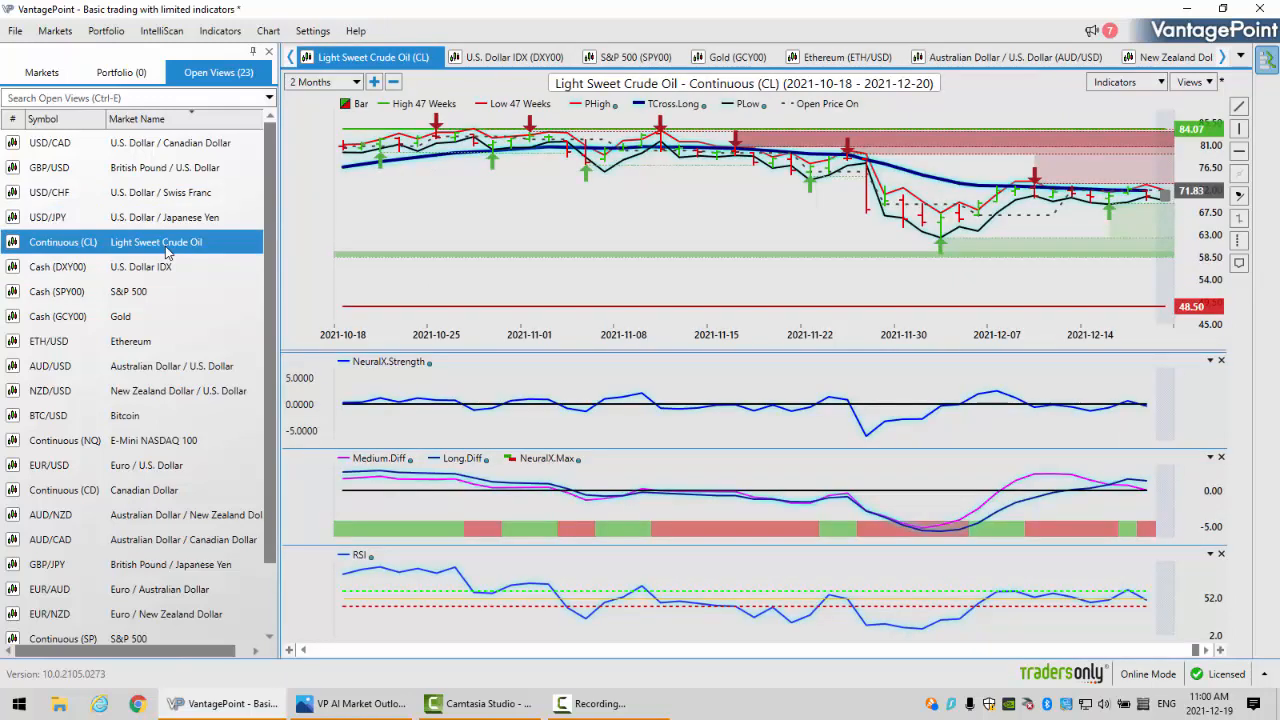
mouse_move(1157, 196)
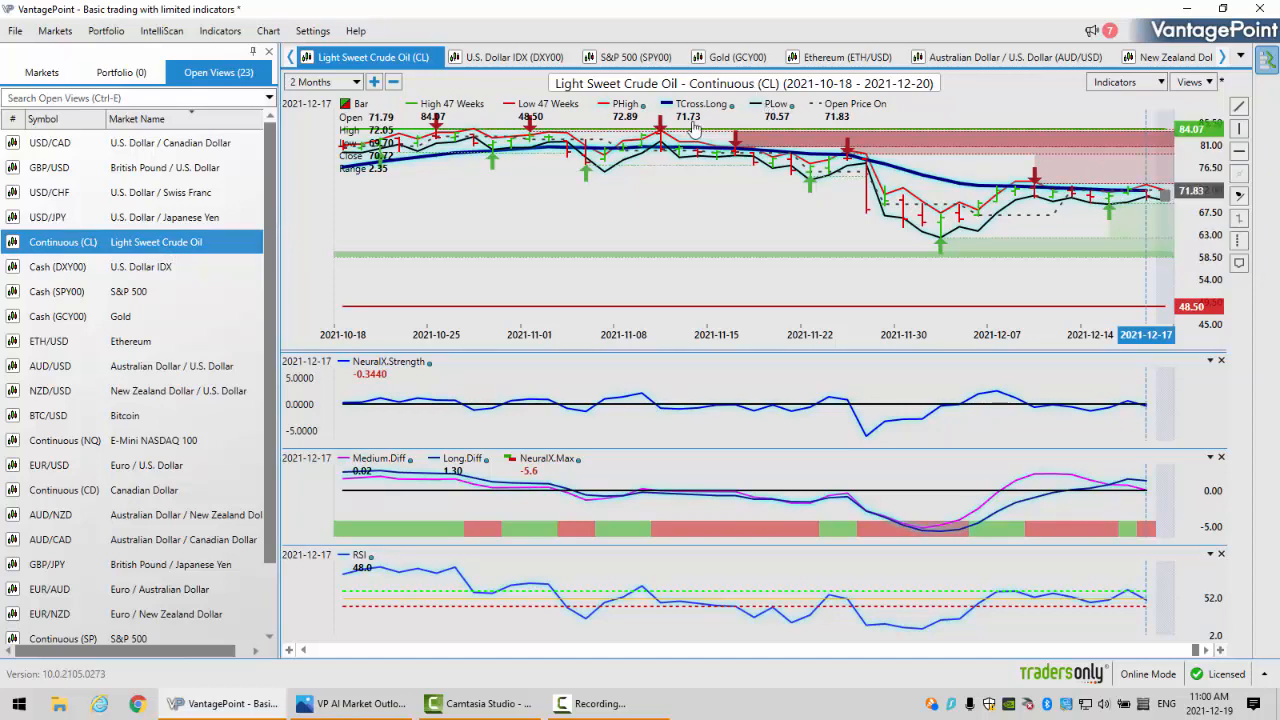
mouse_move(693, 130)
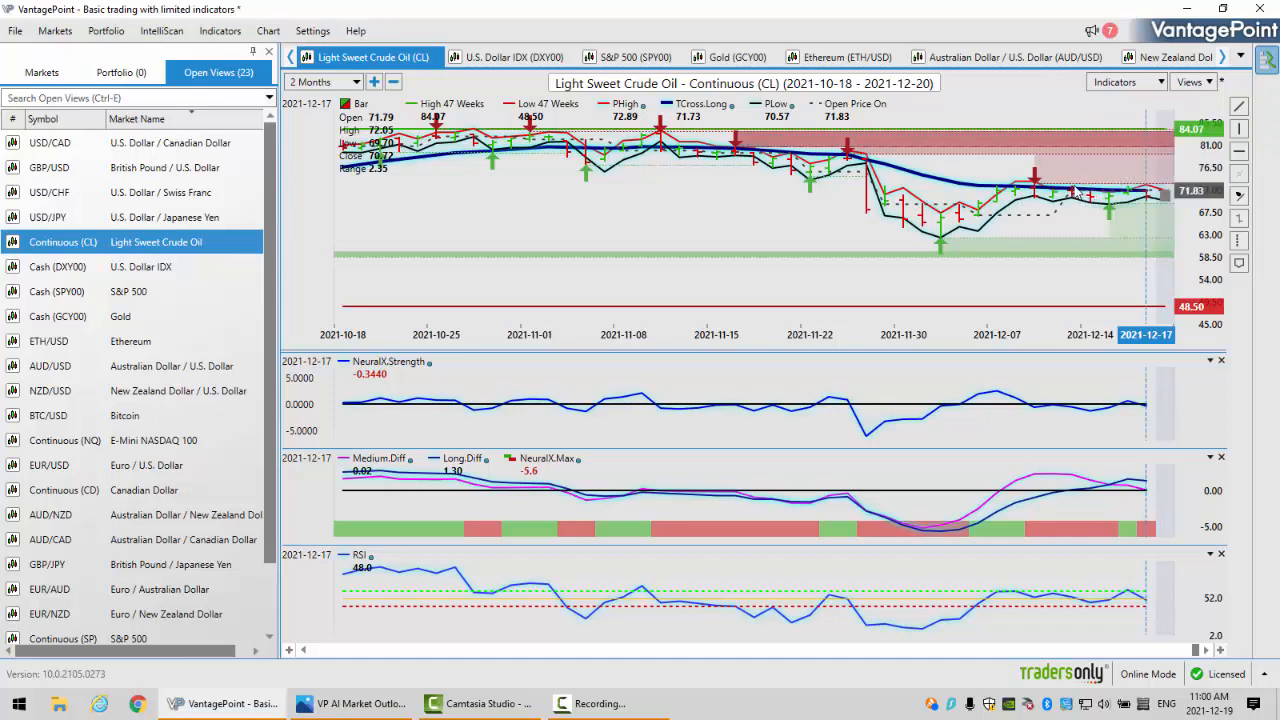
mouse_move(1072, 200)
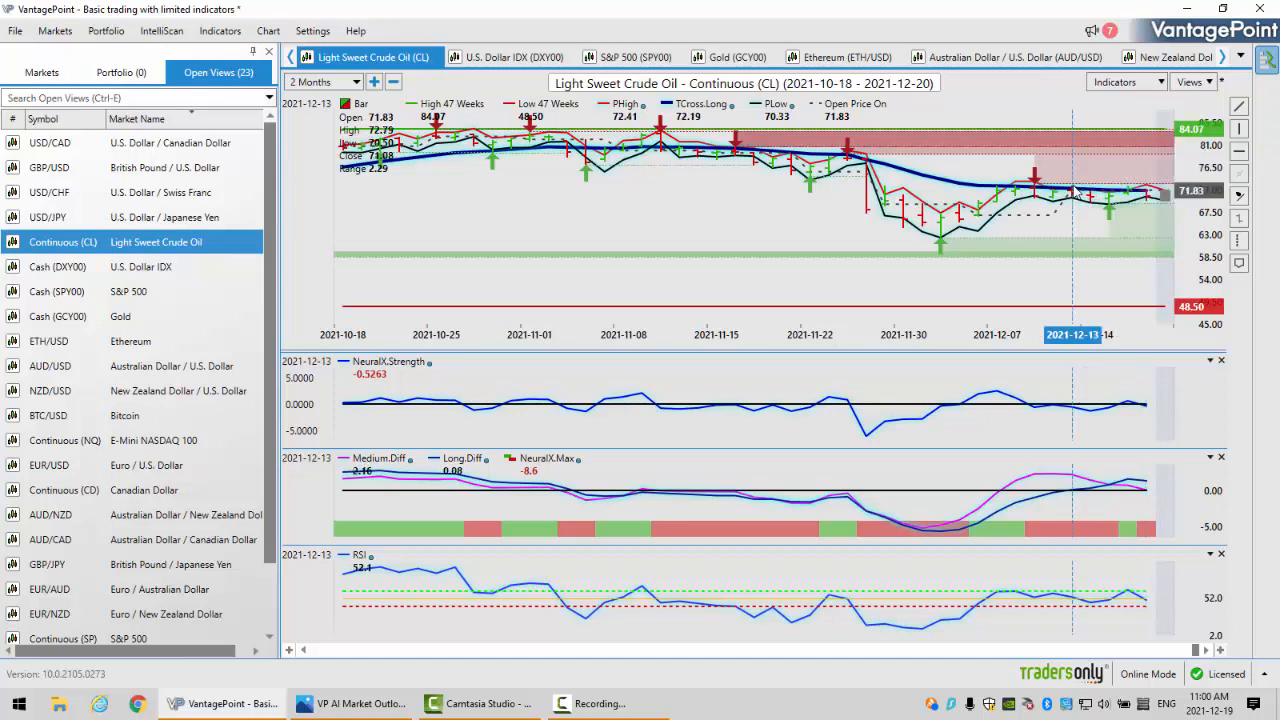
mouse_move(1157, 196)
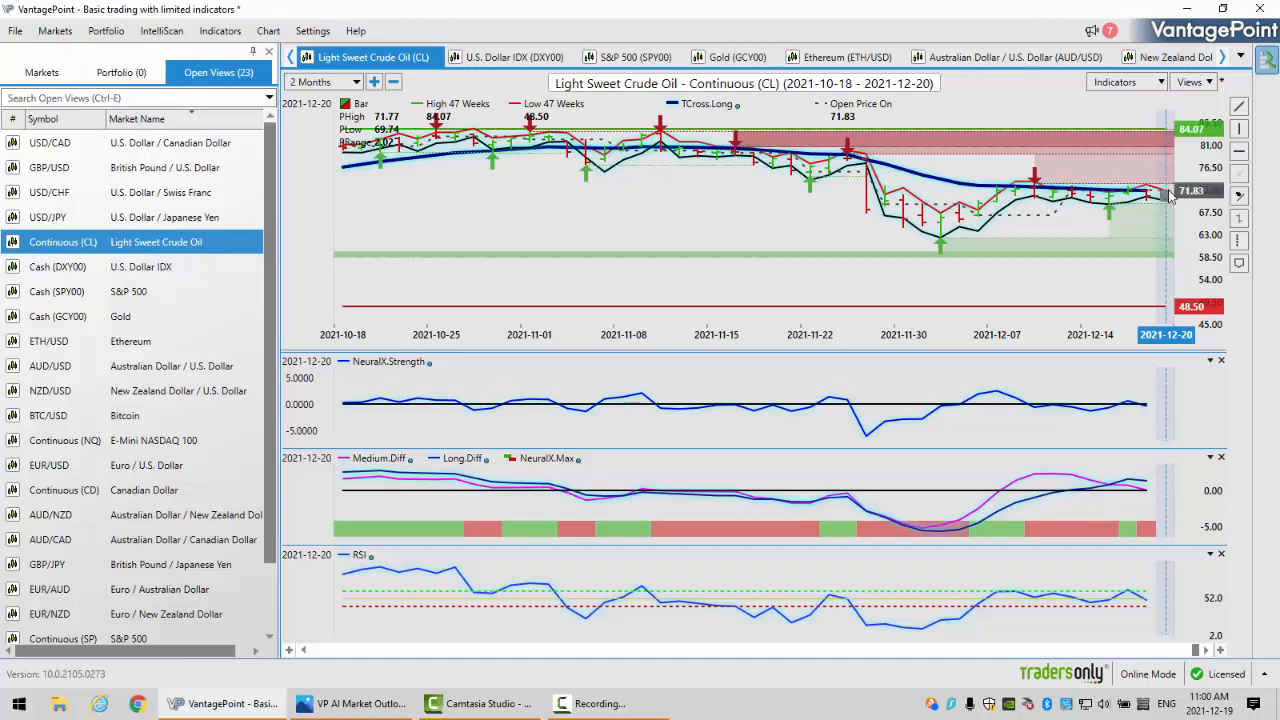
mouse_move(1165, 198)
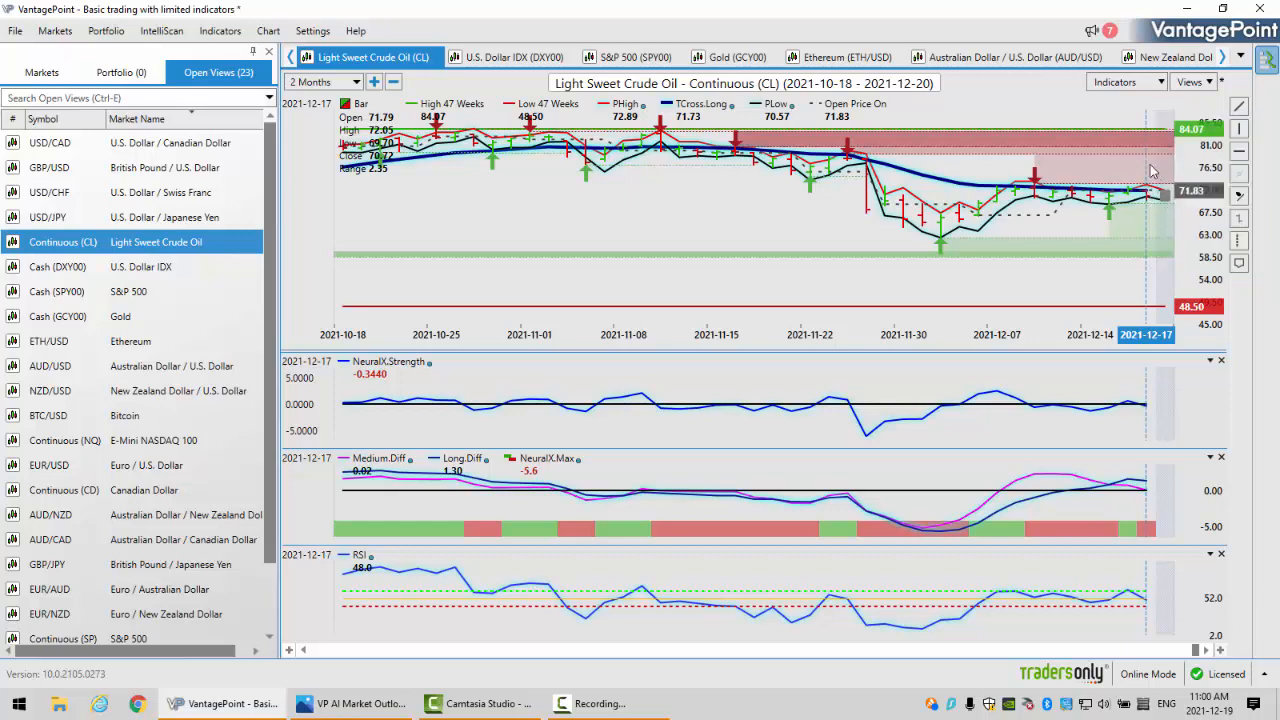
mouse_move(1163, 238)
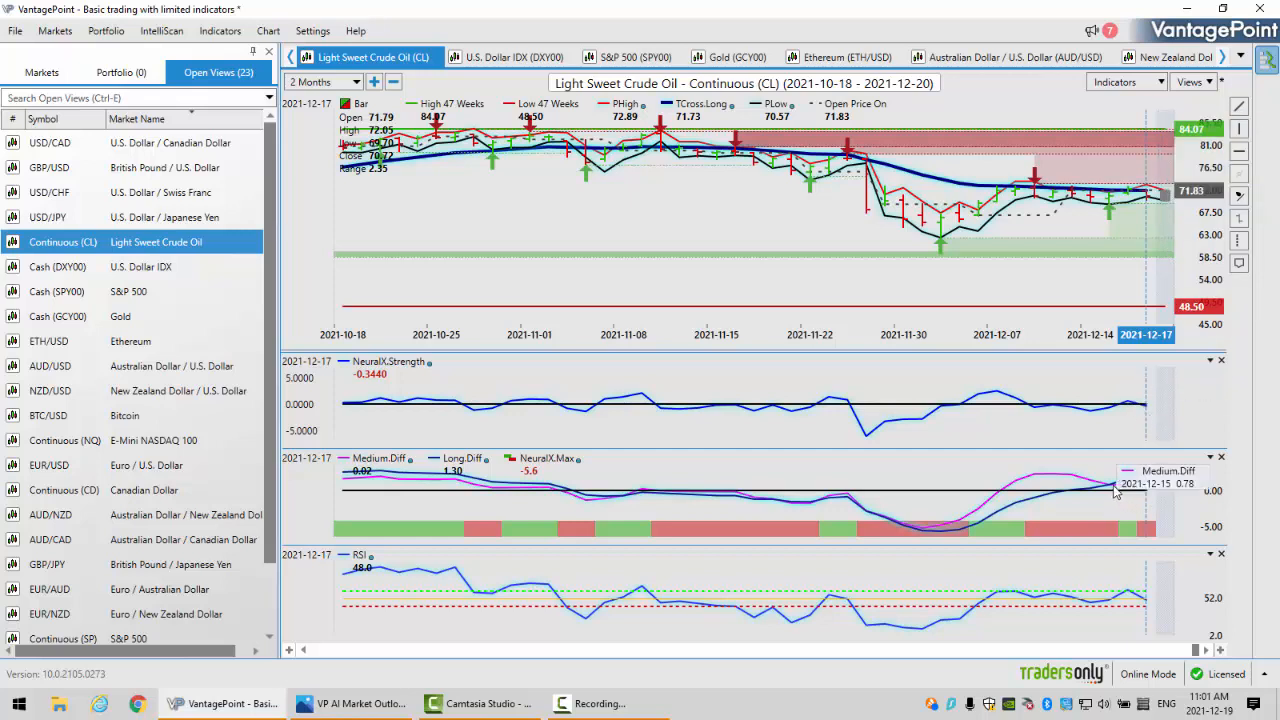
mouse_move(1148, 608)
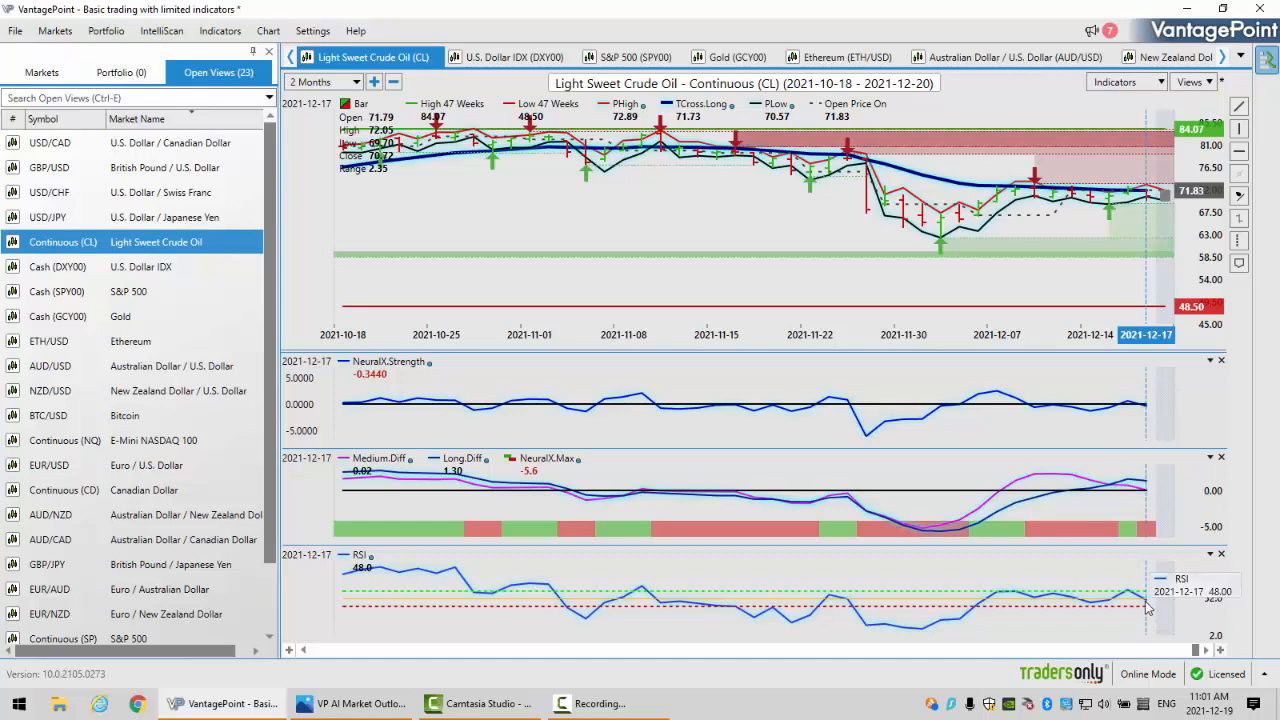
mouse_move(1147, 608)
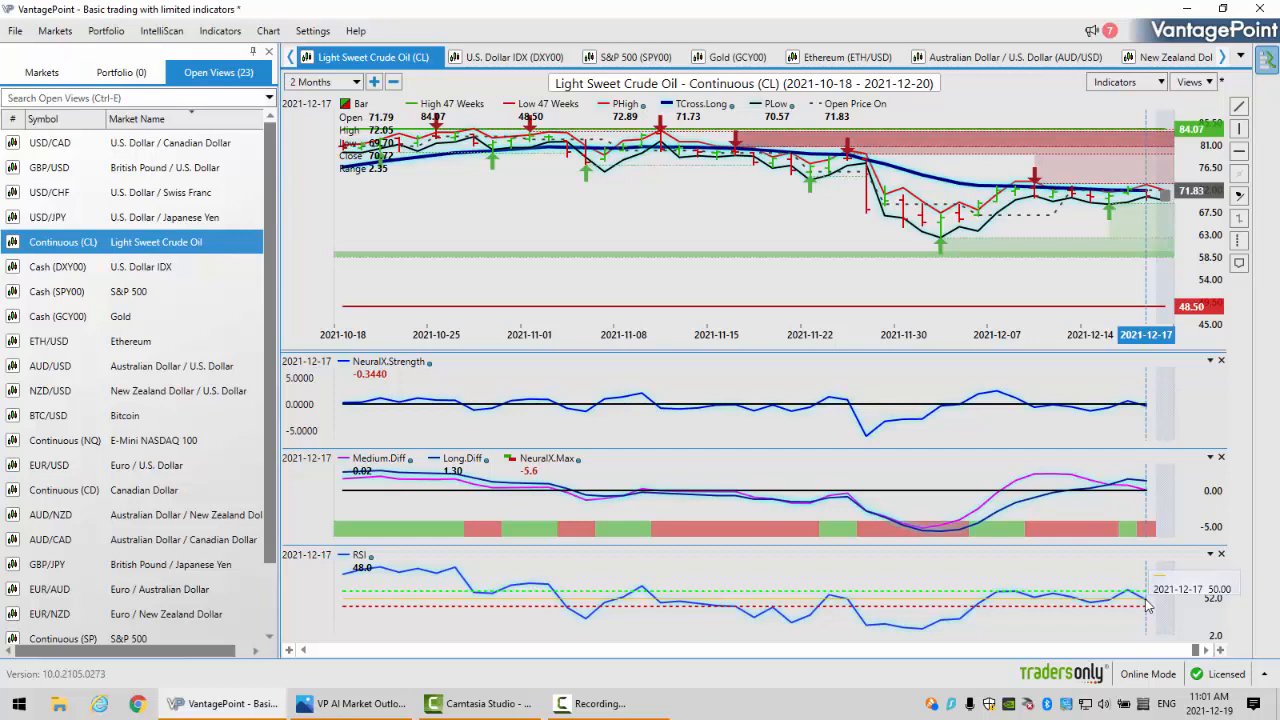
mouse_move(1151, 205)
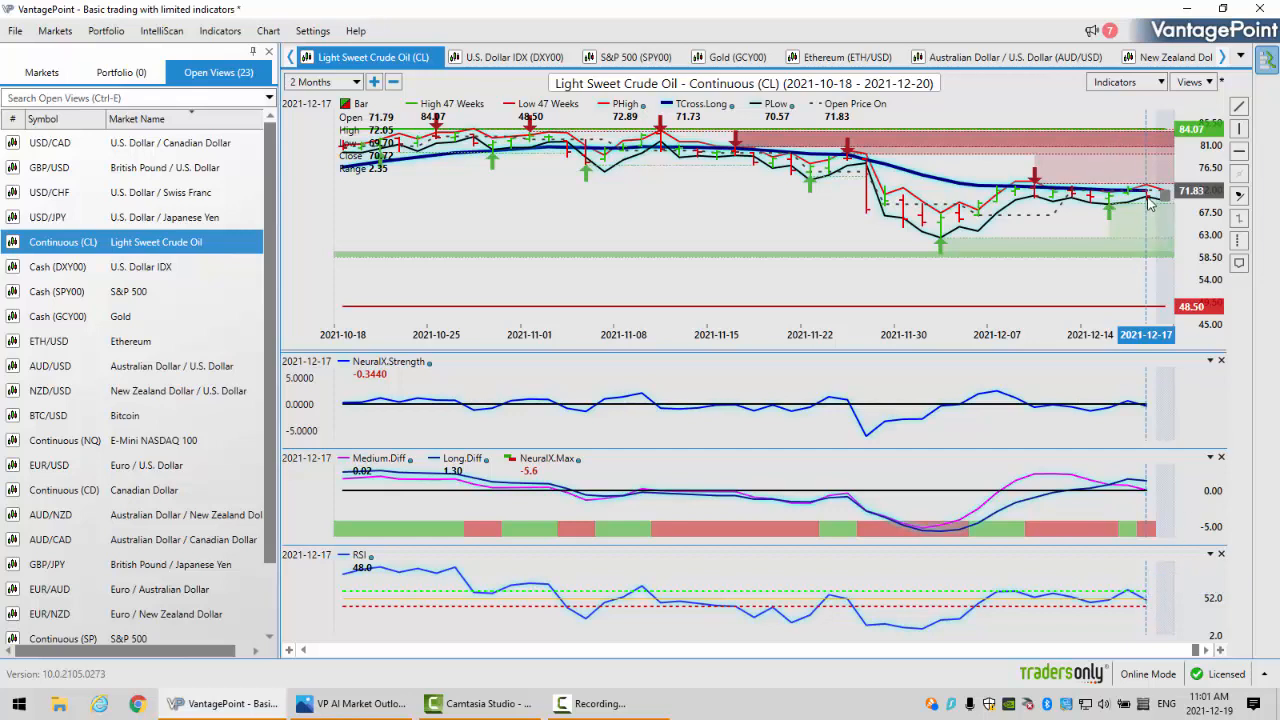
mouse_move(1150, 200)
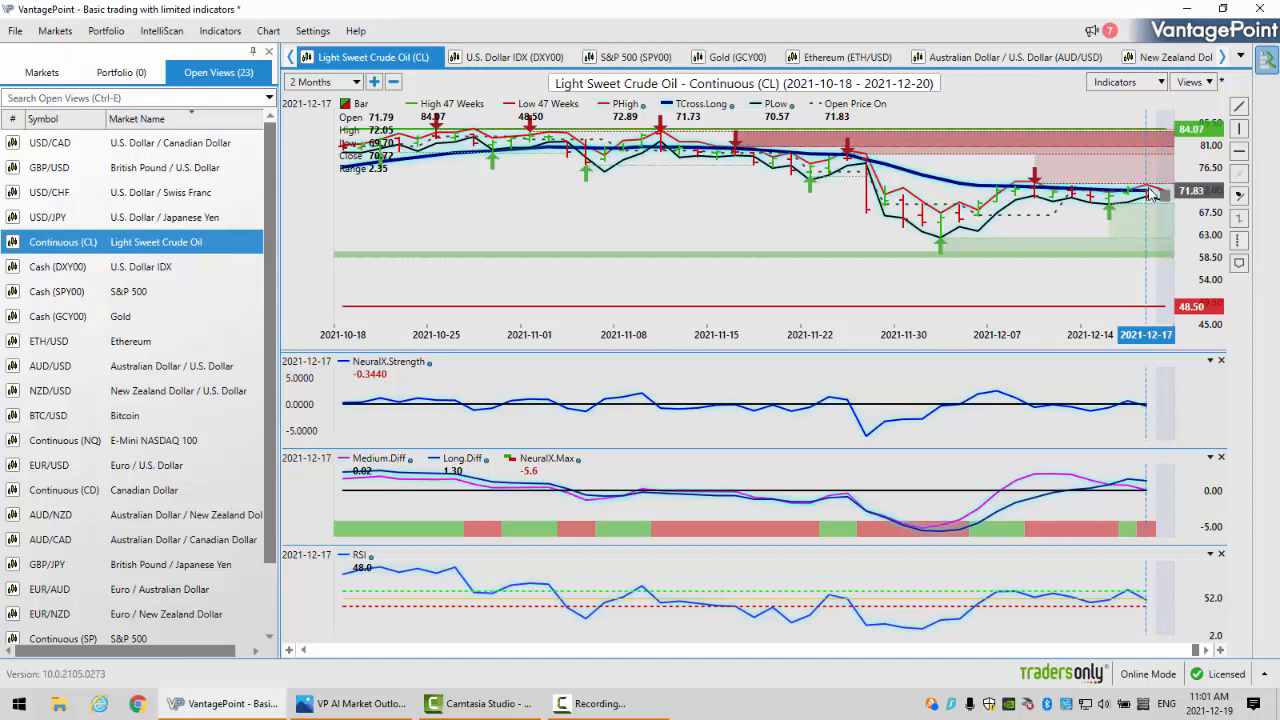
mouse_move(1088, 215)
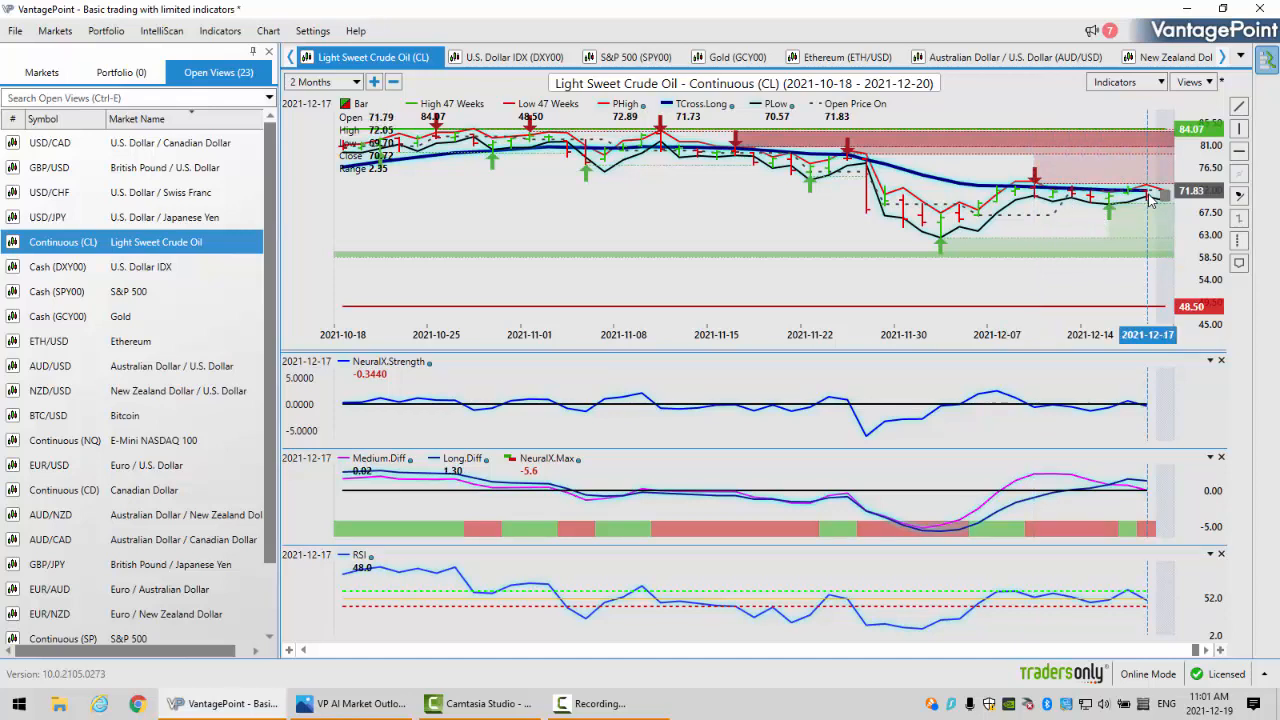
mouse_move(1110, 218)
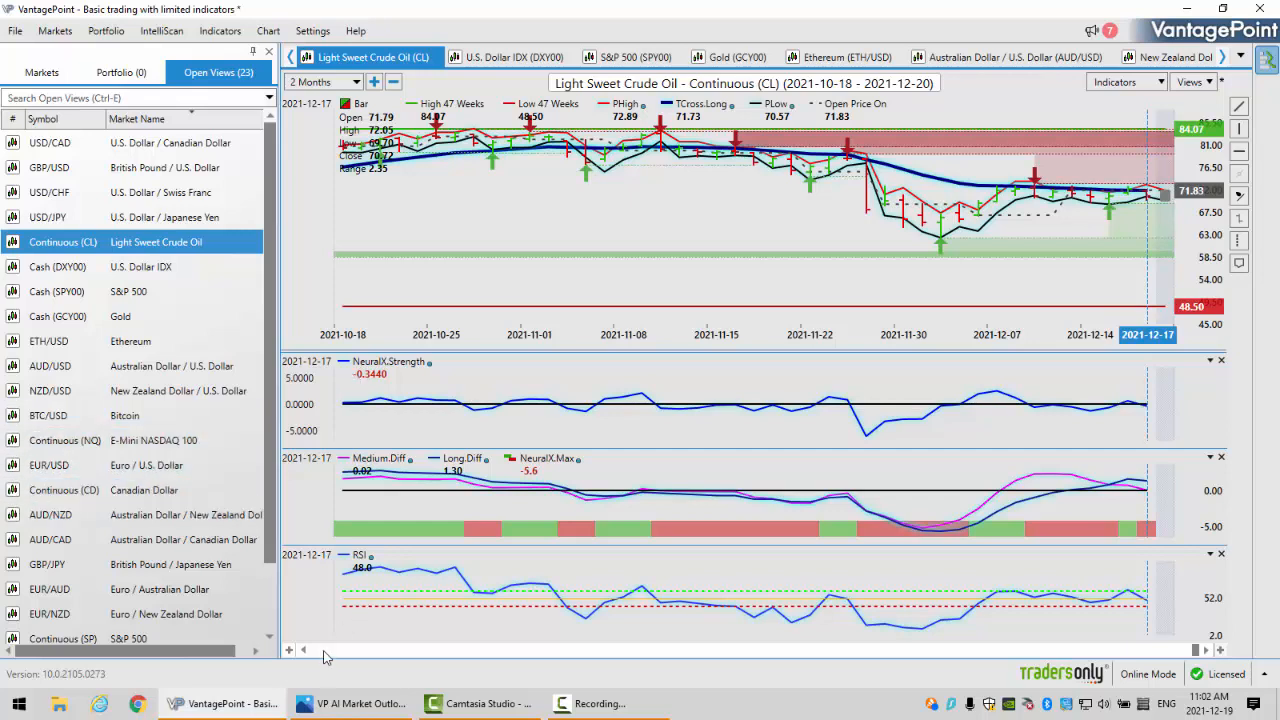
Scroll the Bitcoin BTC/USD chart to review its recent trend and 47-week range.
scroll(down, 3)
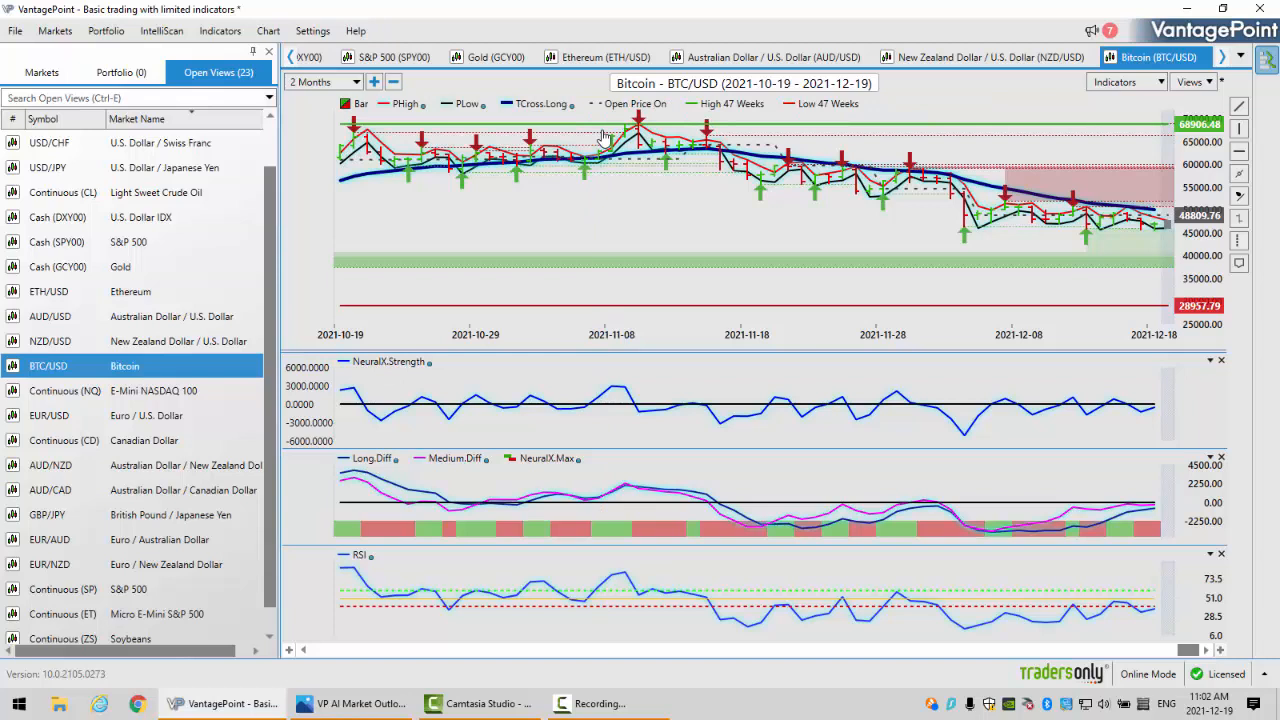
mouse_move(1250, 222)
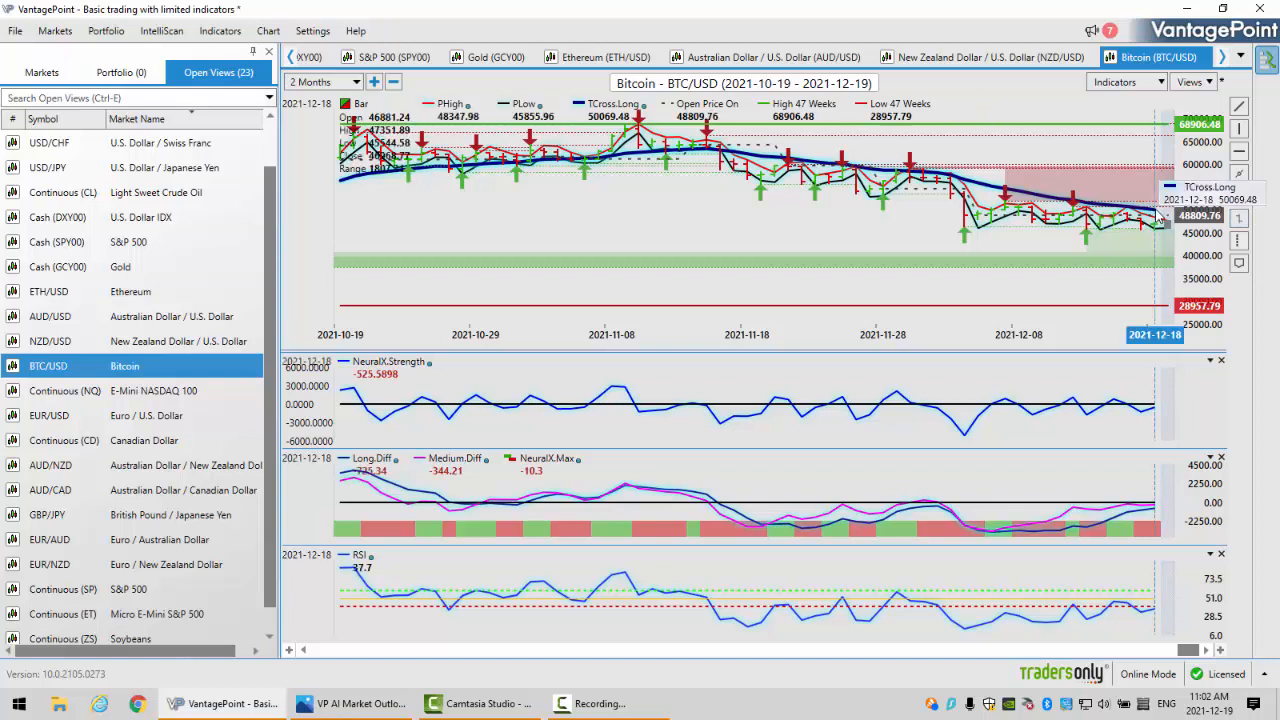
mouse_move(1160, 228)
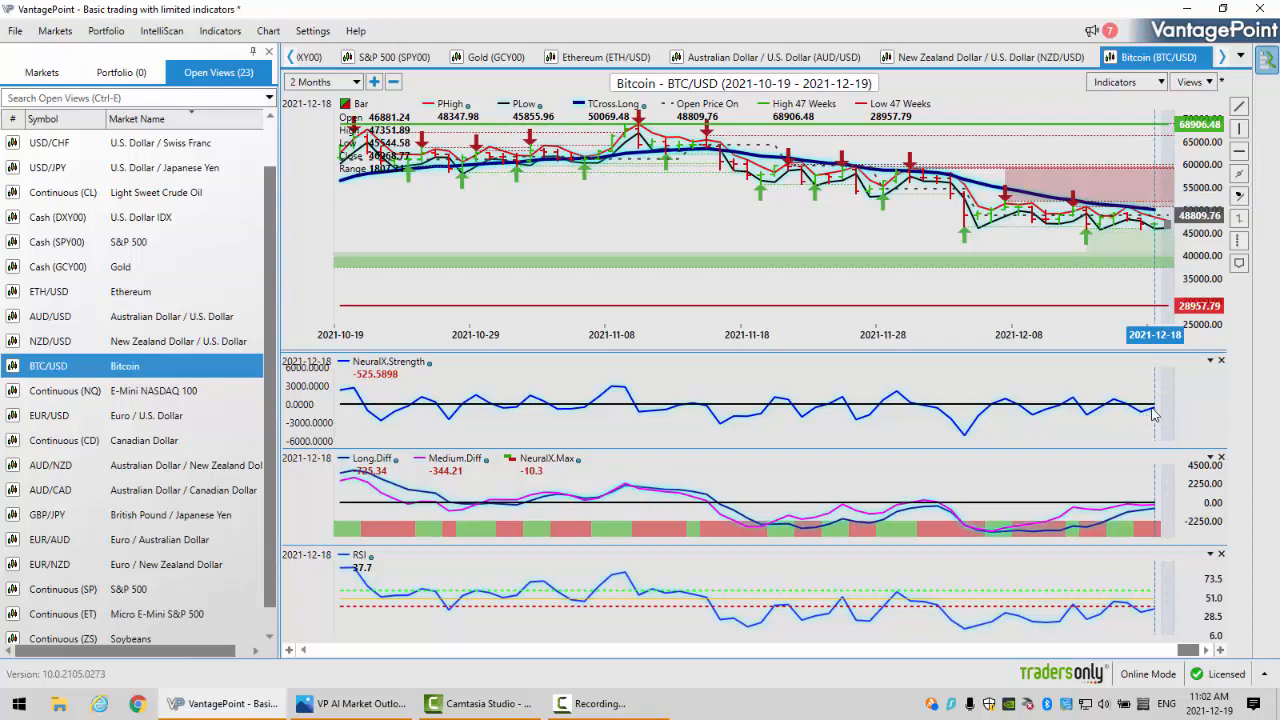
mouse_move(1140, 617)
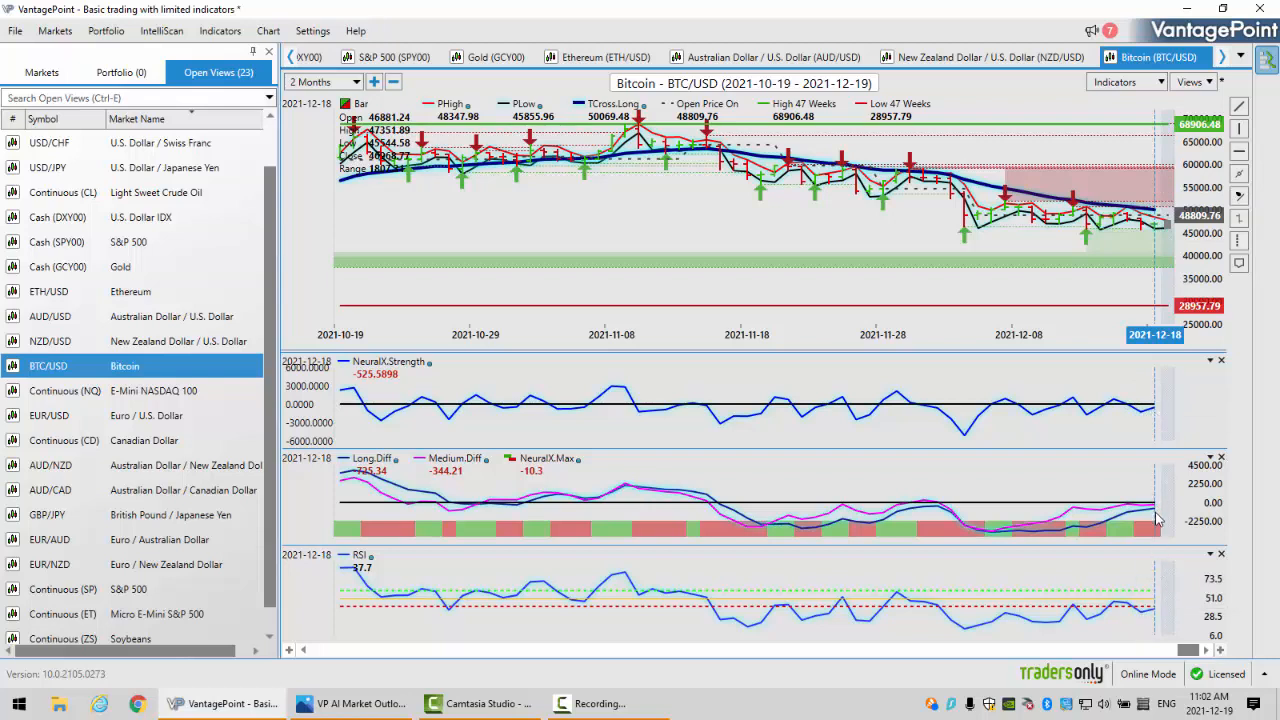
mouse_move(1160, 200)
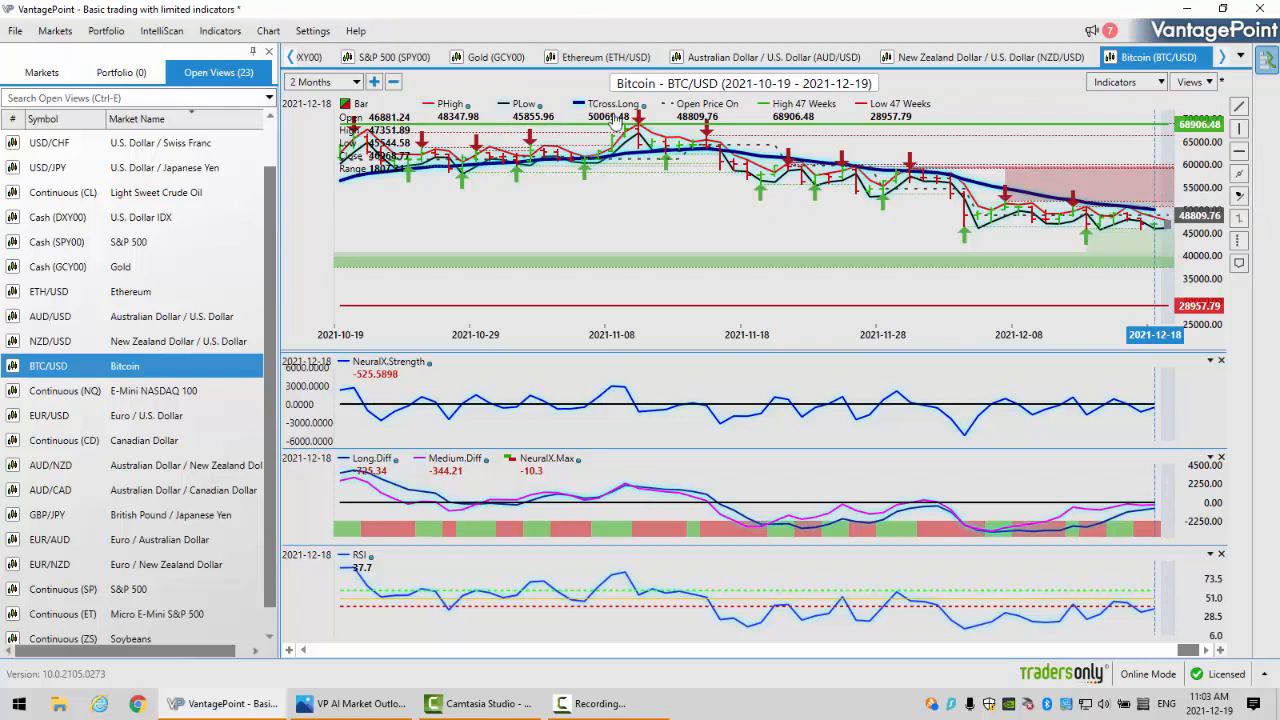
mouse_move(1153, 225)
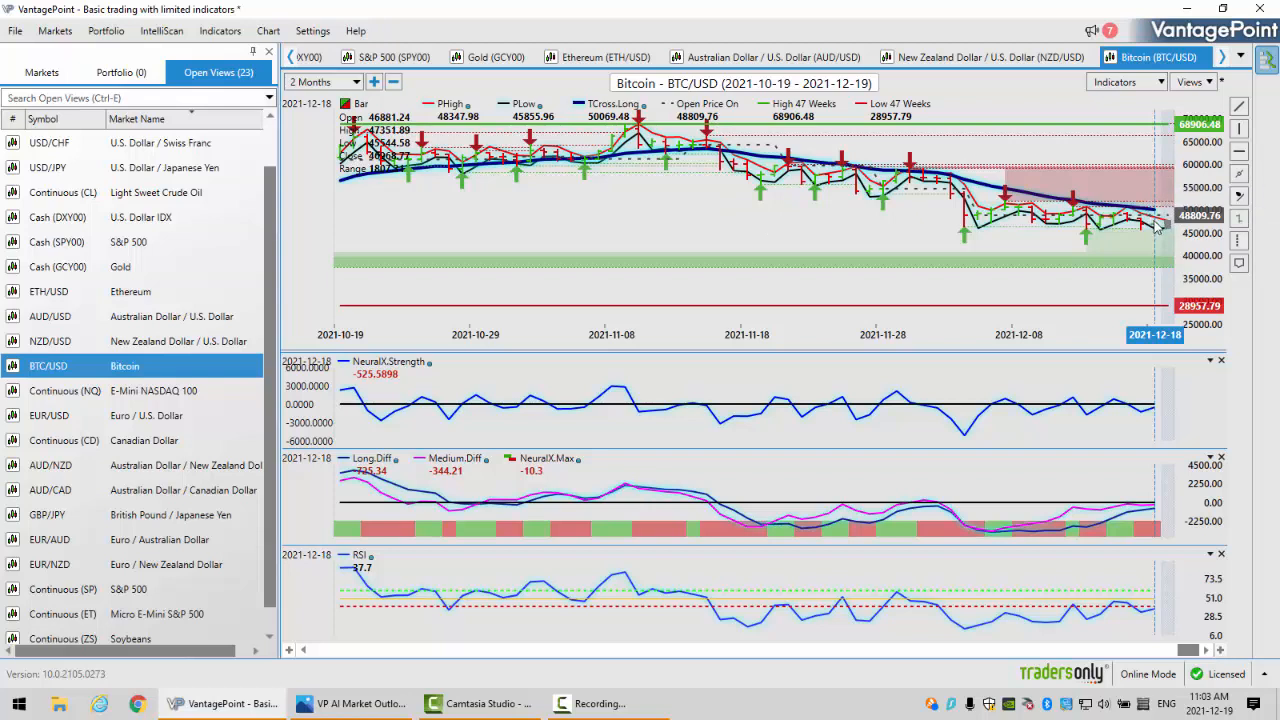
mouse_move(607, 160)
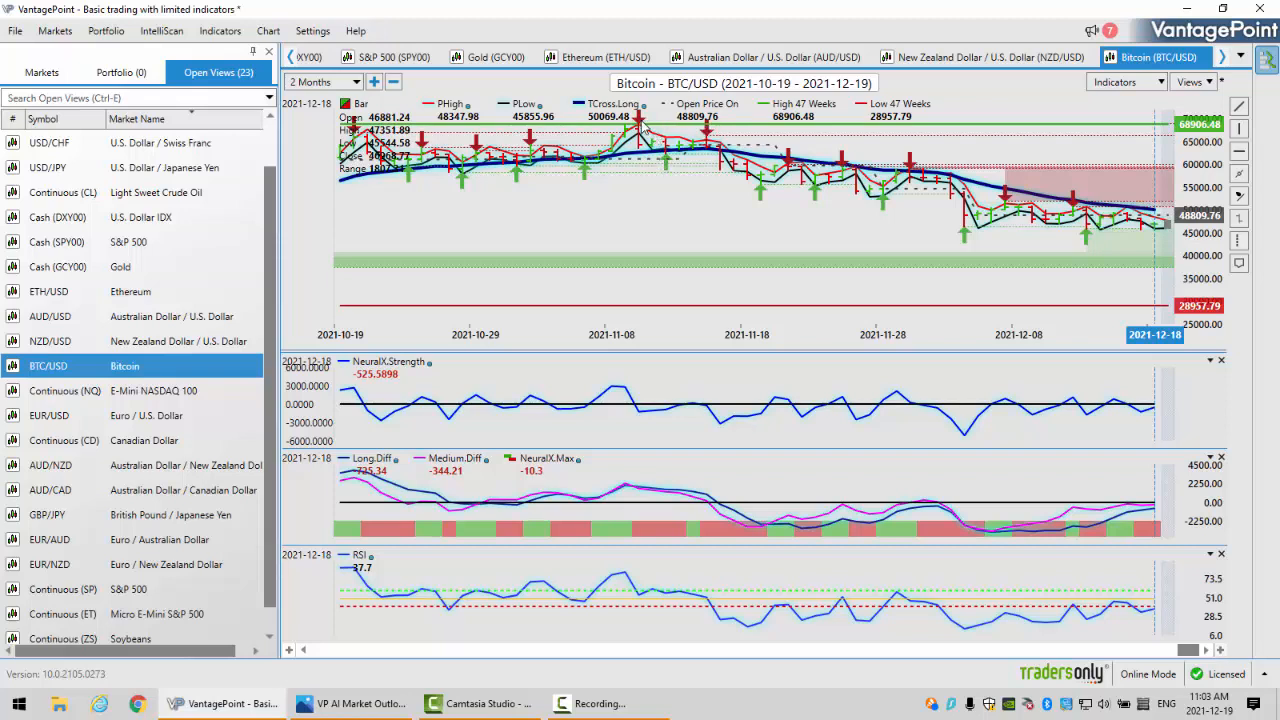
mouse_move(640, 200)
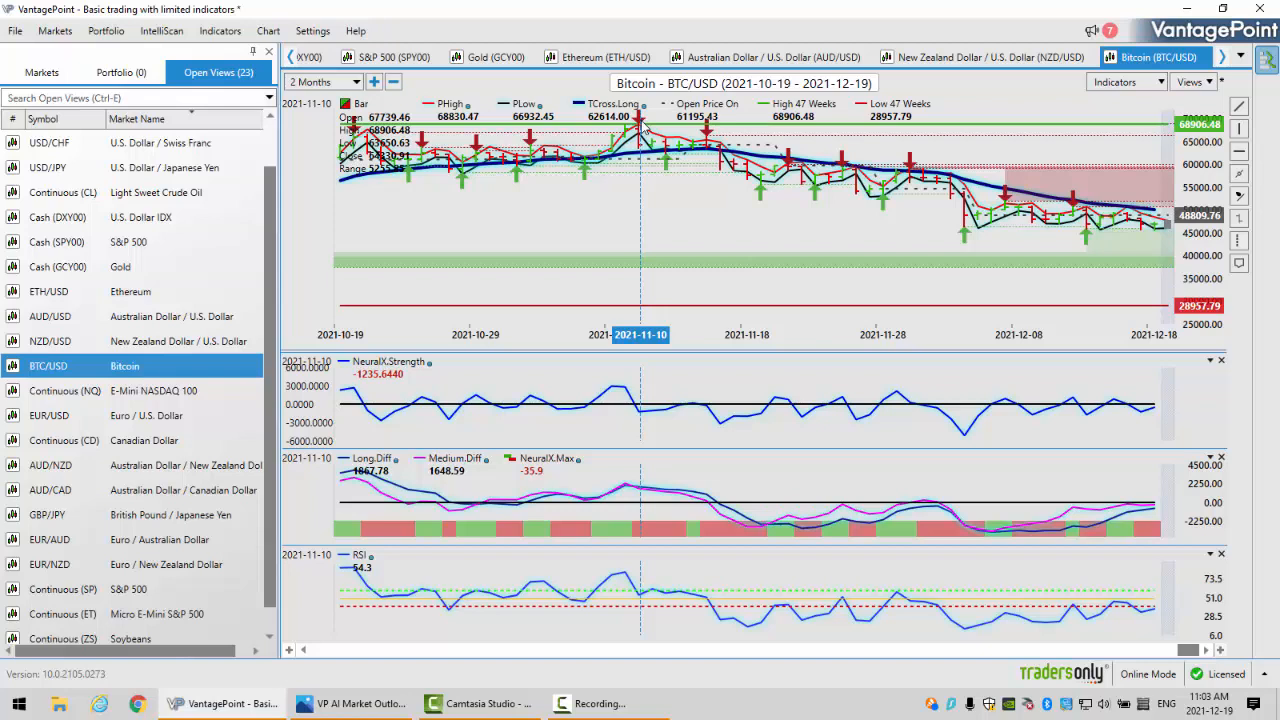
mouse_move(1165, 240)
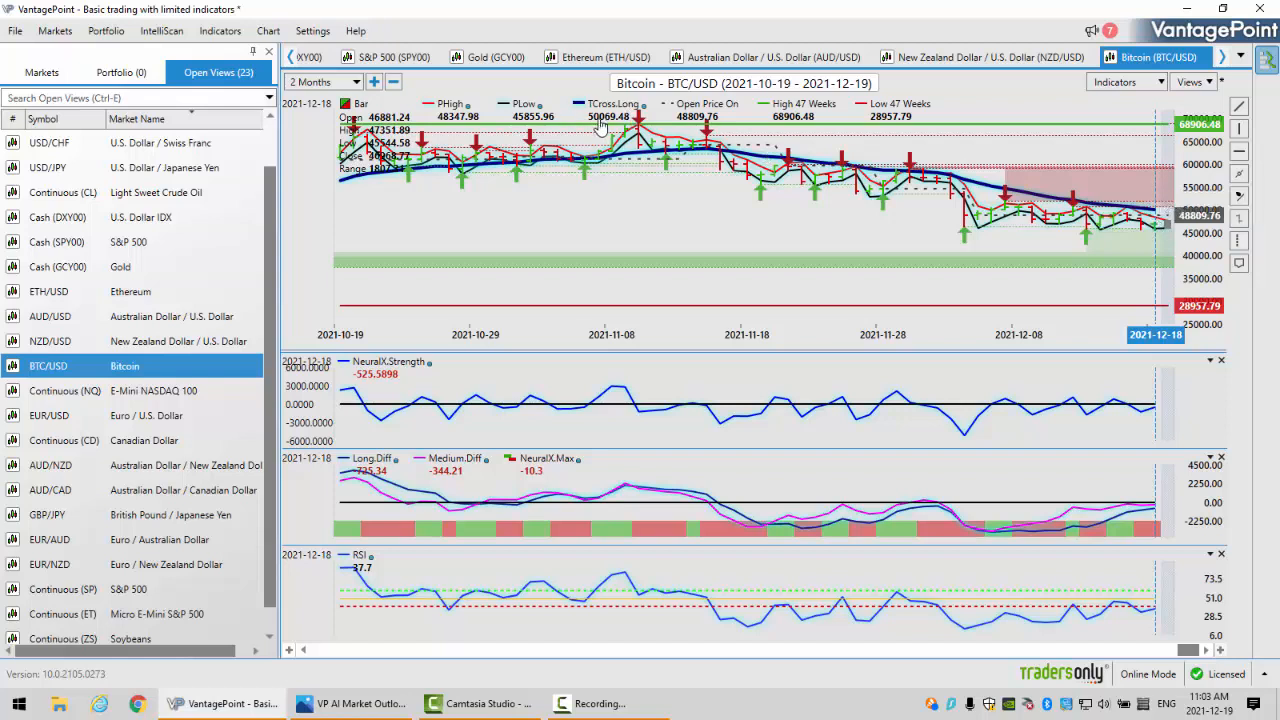
mouse_move(950, 280)
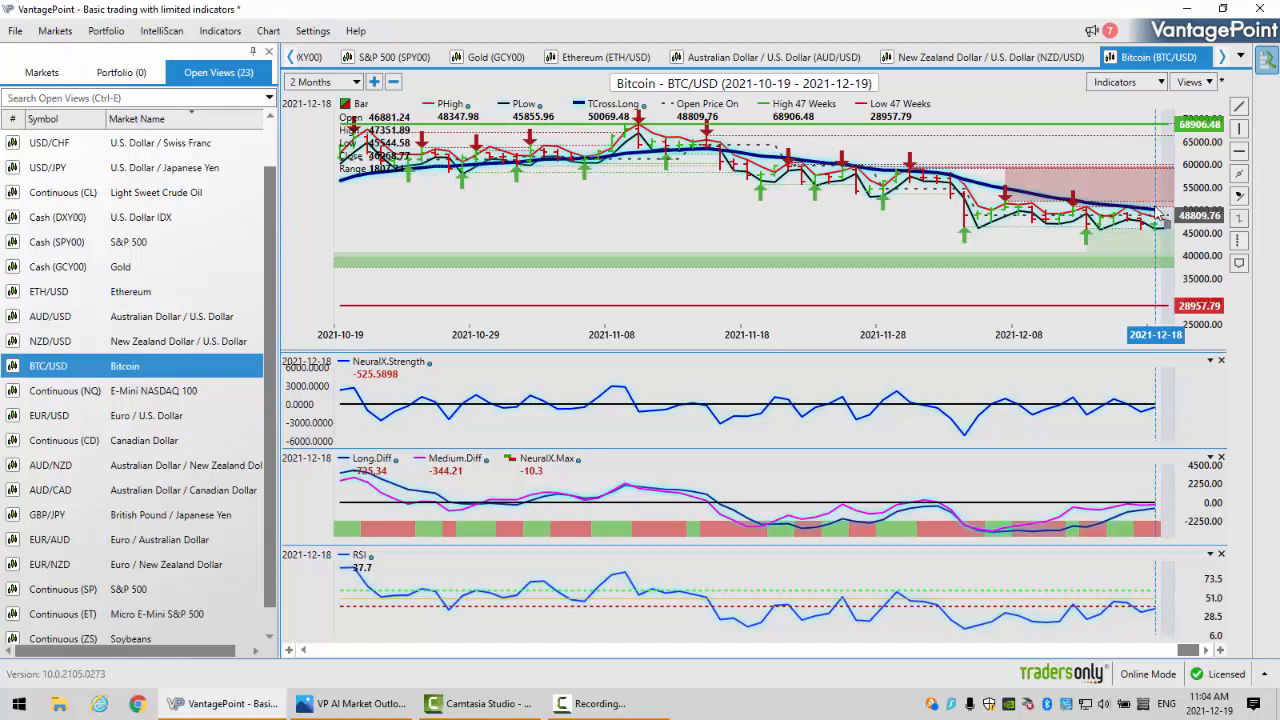
mouse_move(1157, 215)
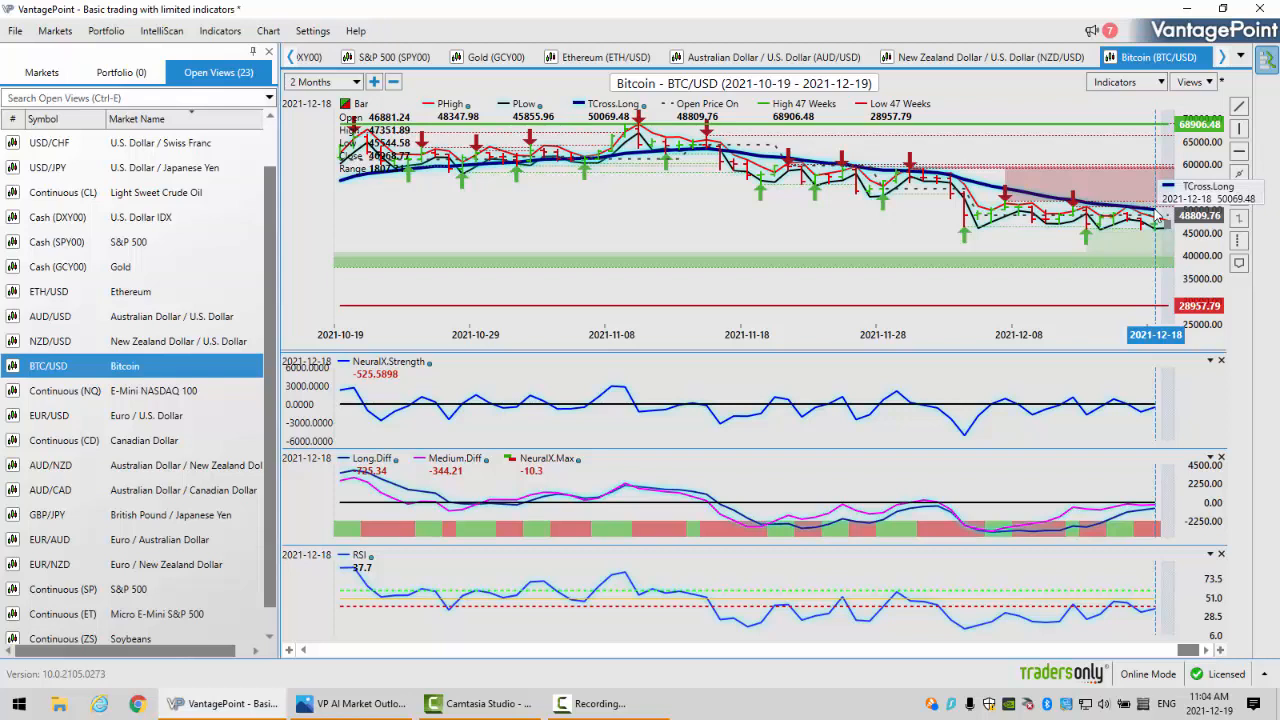
mouse_move(1228, 472)
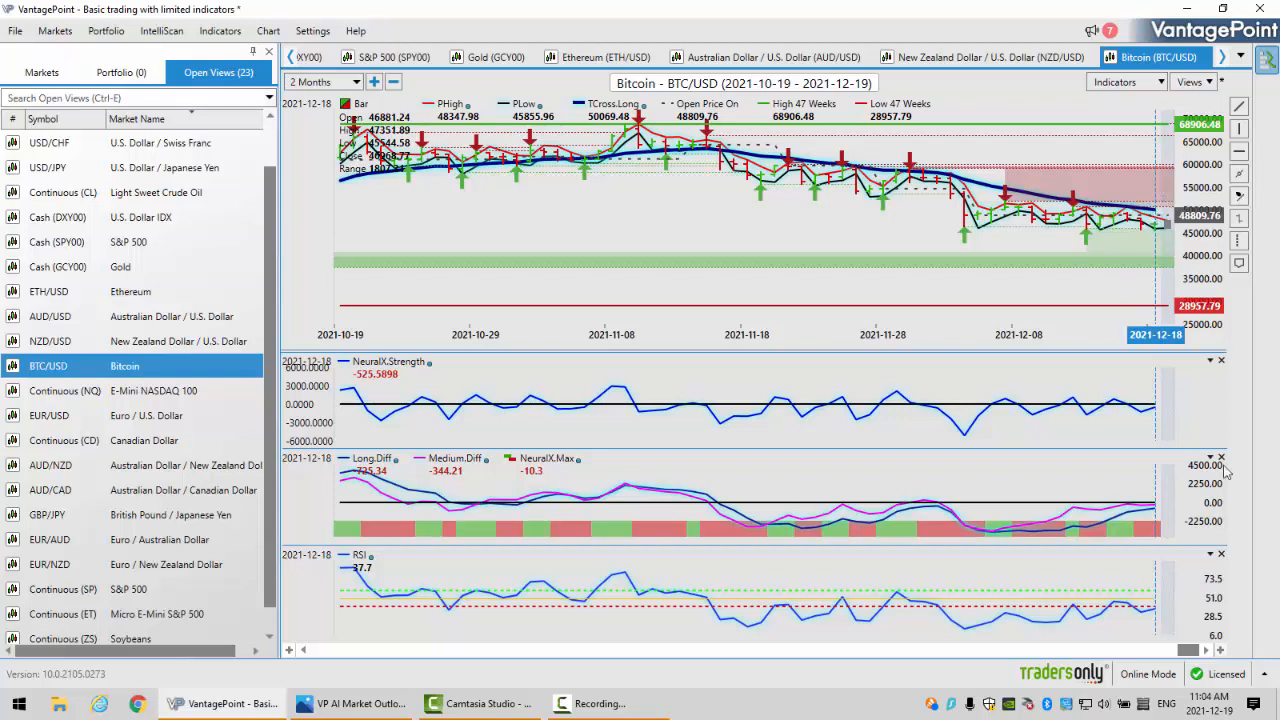
mouse_move(1160, 223)
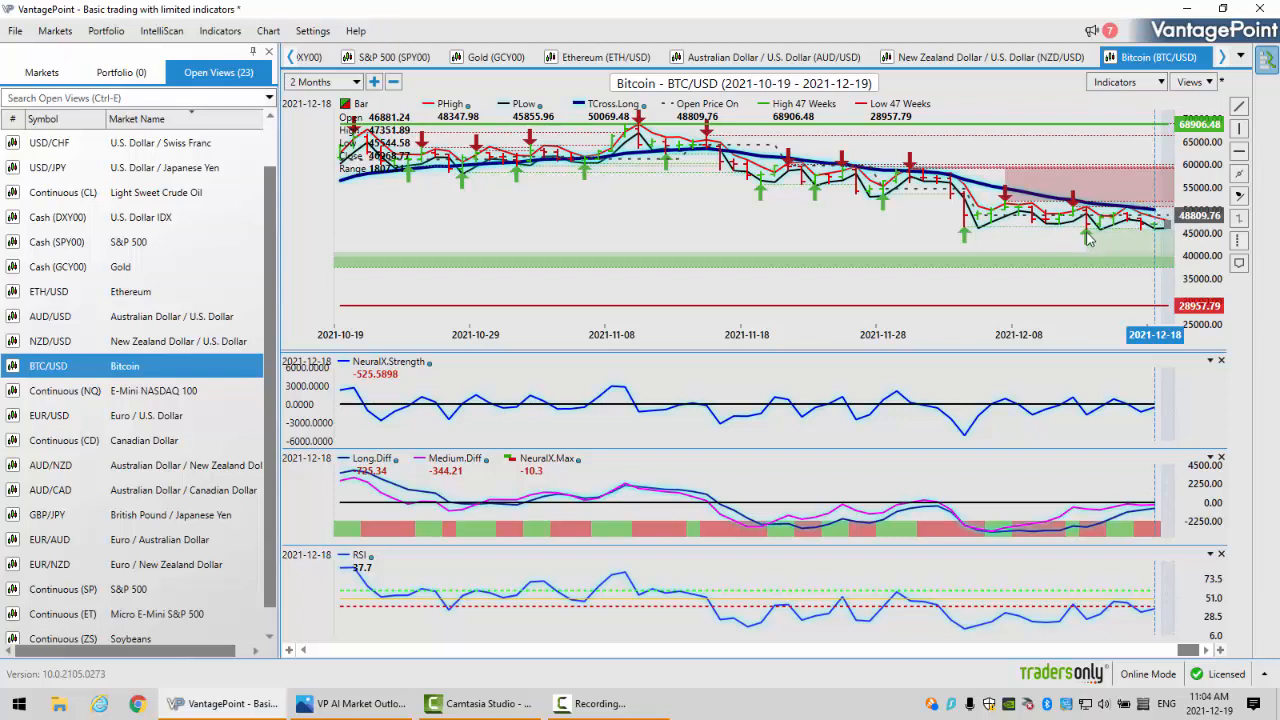
mouse_move(1087, 238)
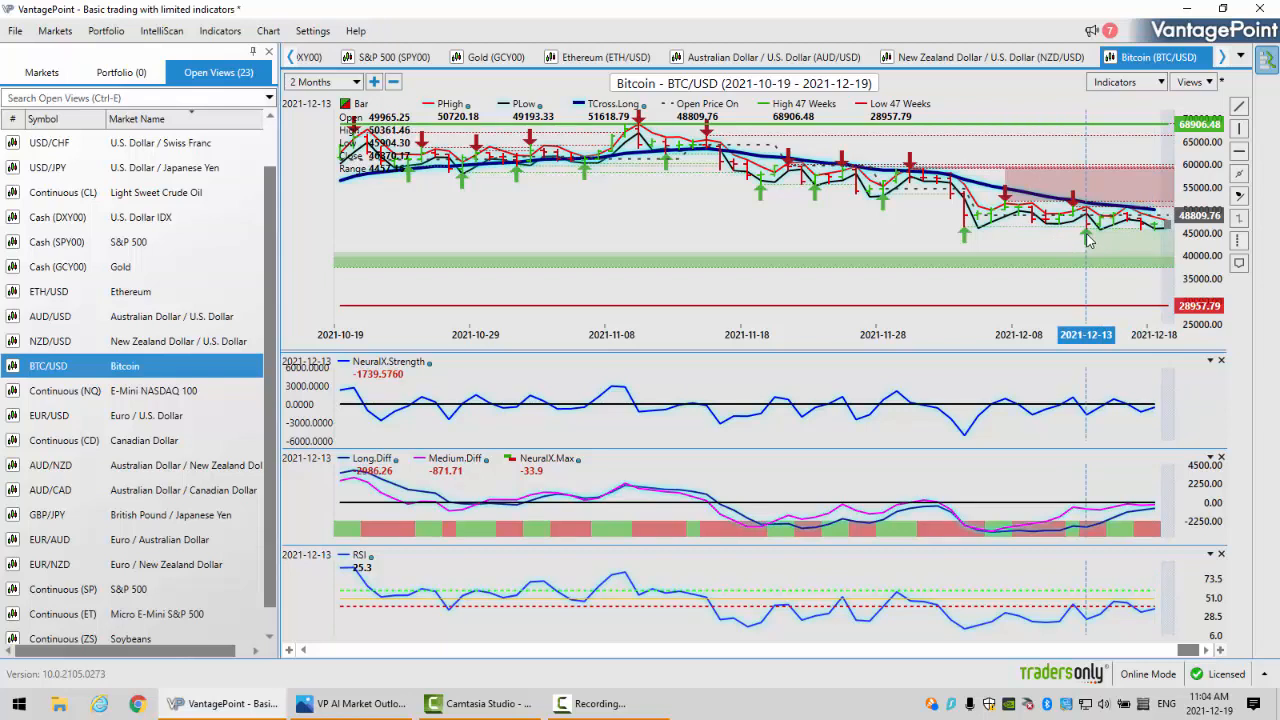
mouse_move(1113, 235)
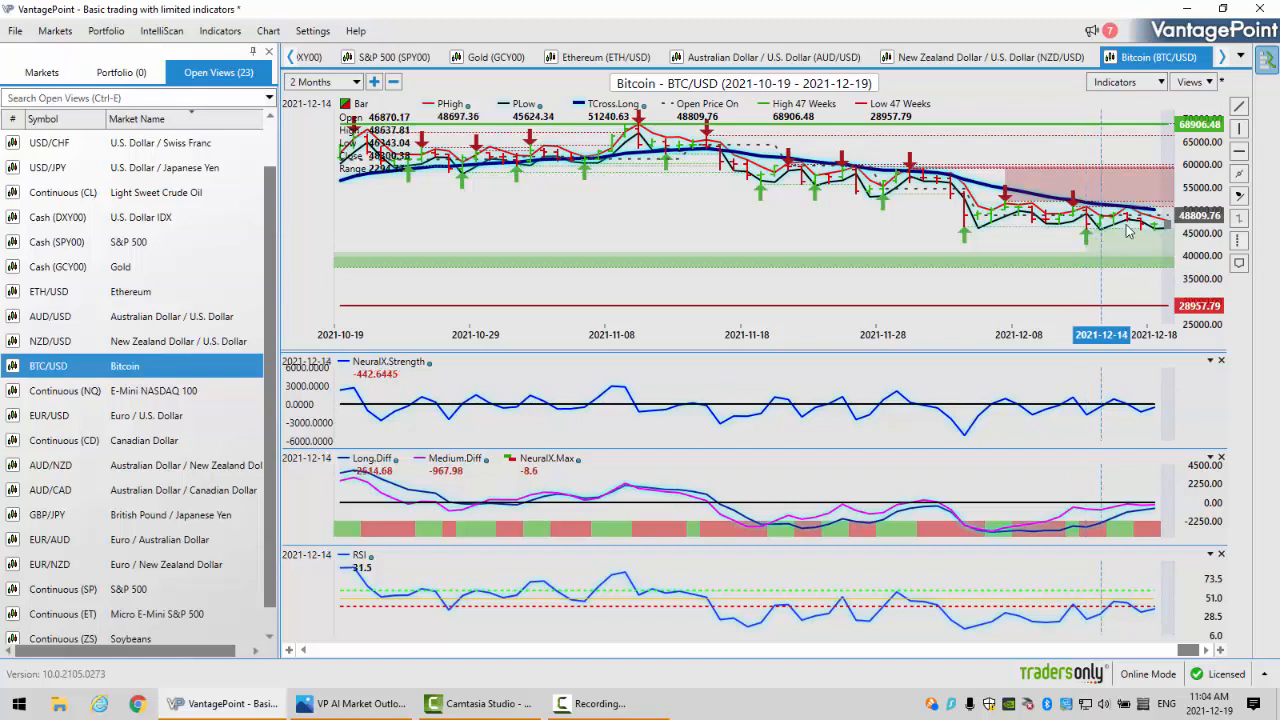
mouse_move(1140, 230)
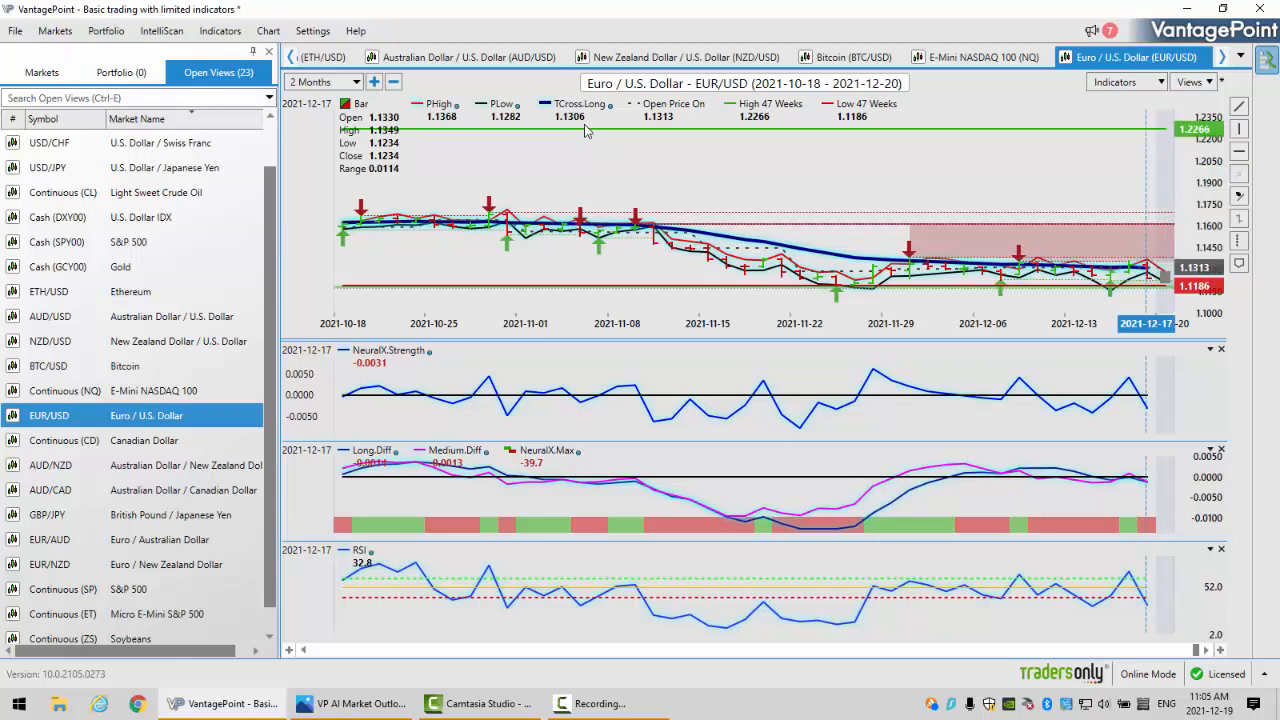
mouse_move(970, 347)
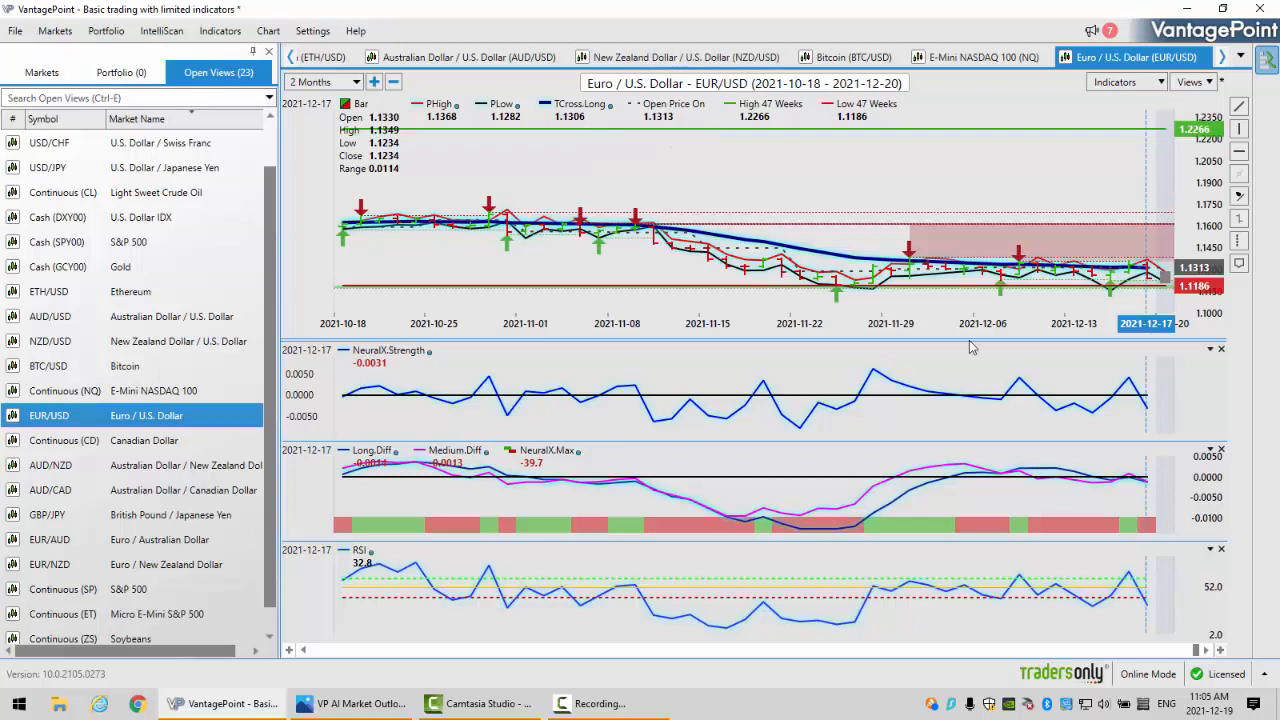
mouse_move(1150, 285)
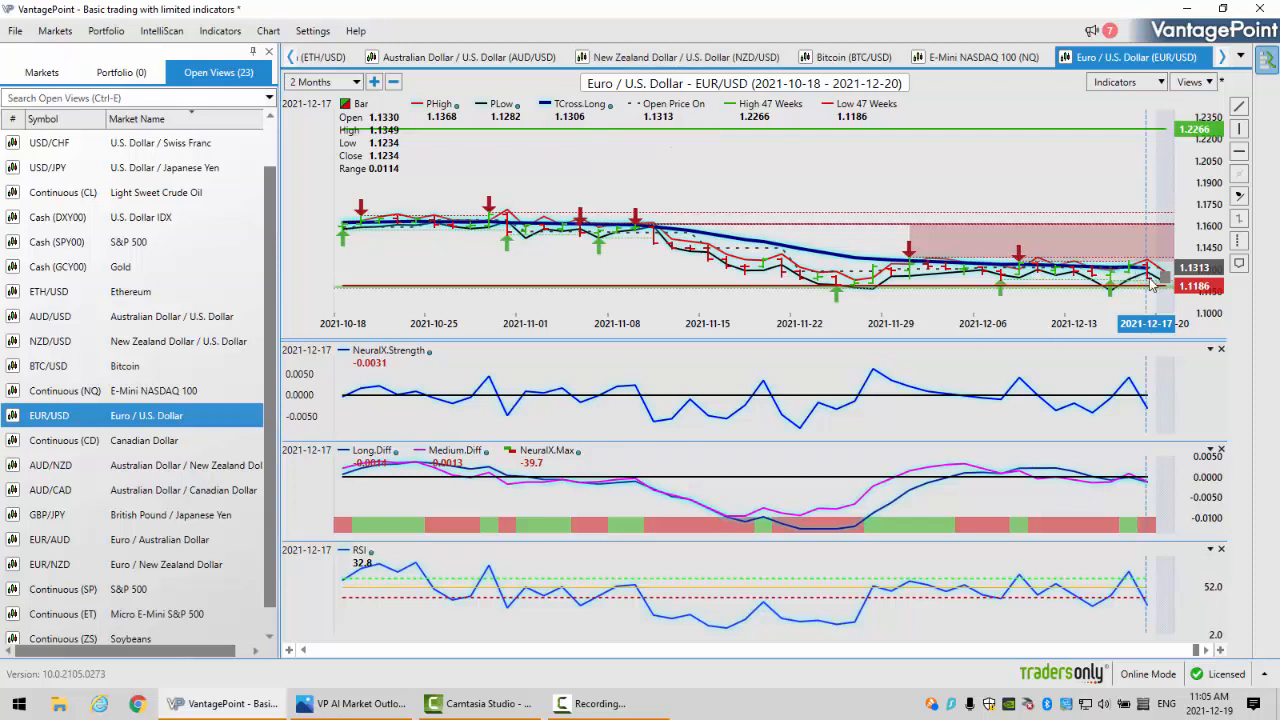
mouse_move(955, 293)
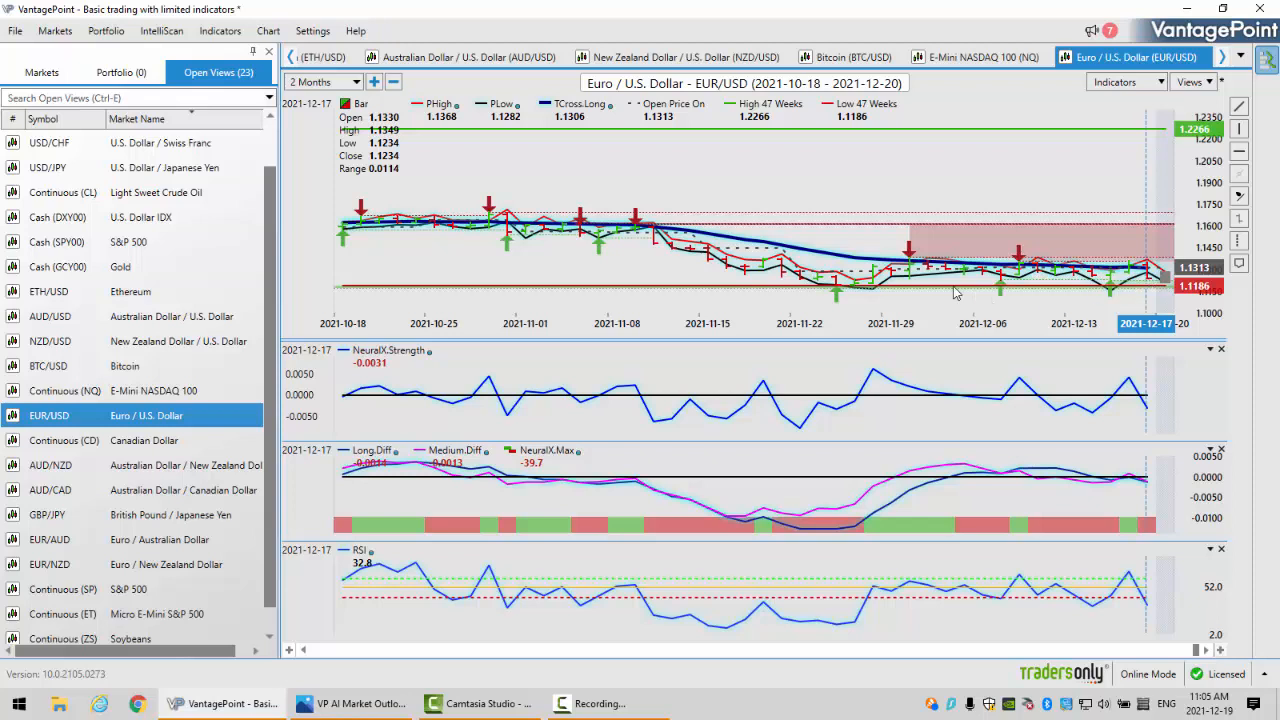
mouse_move(907, 270)
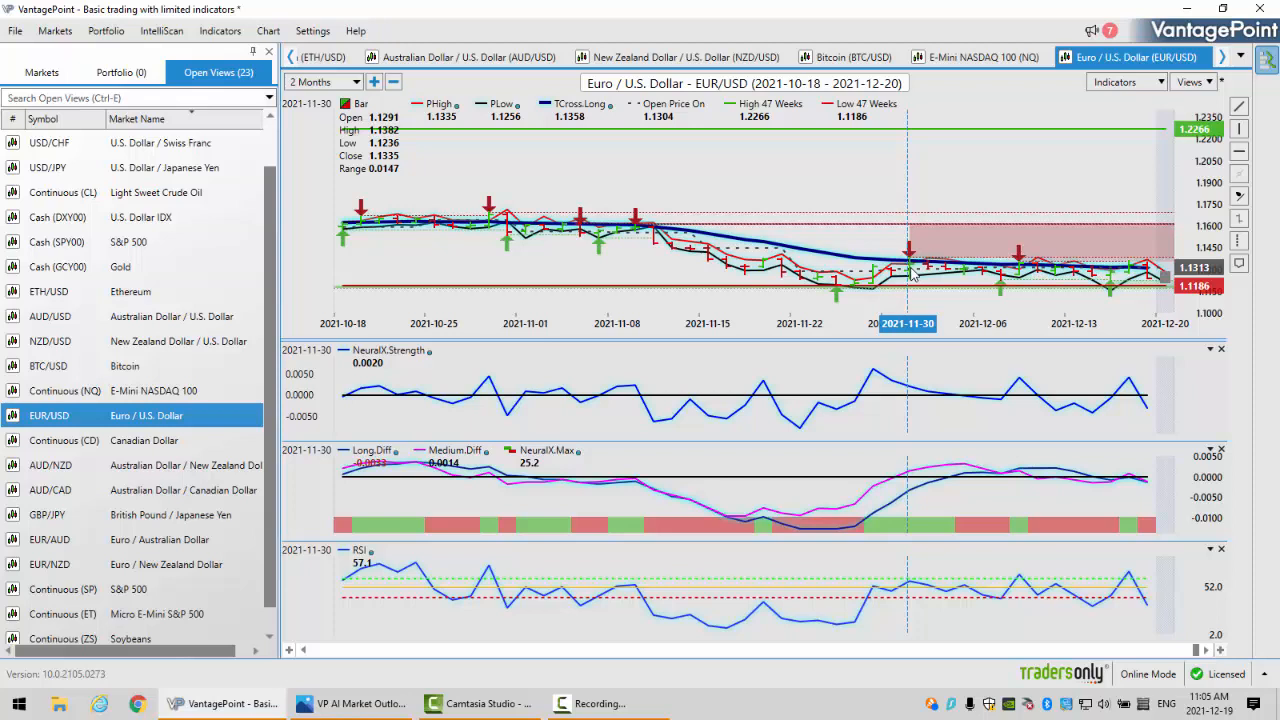
mouse_move(885, 275)
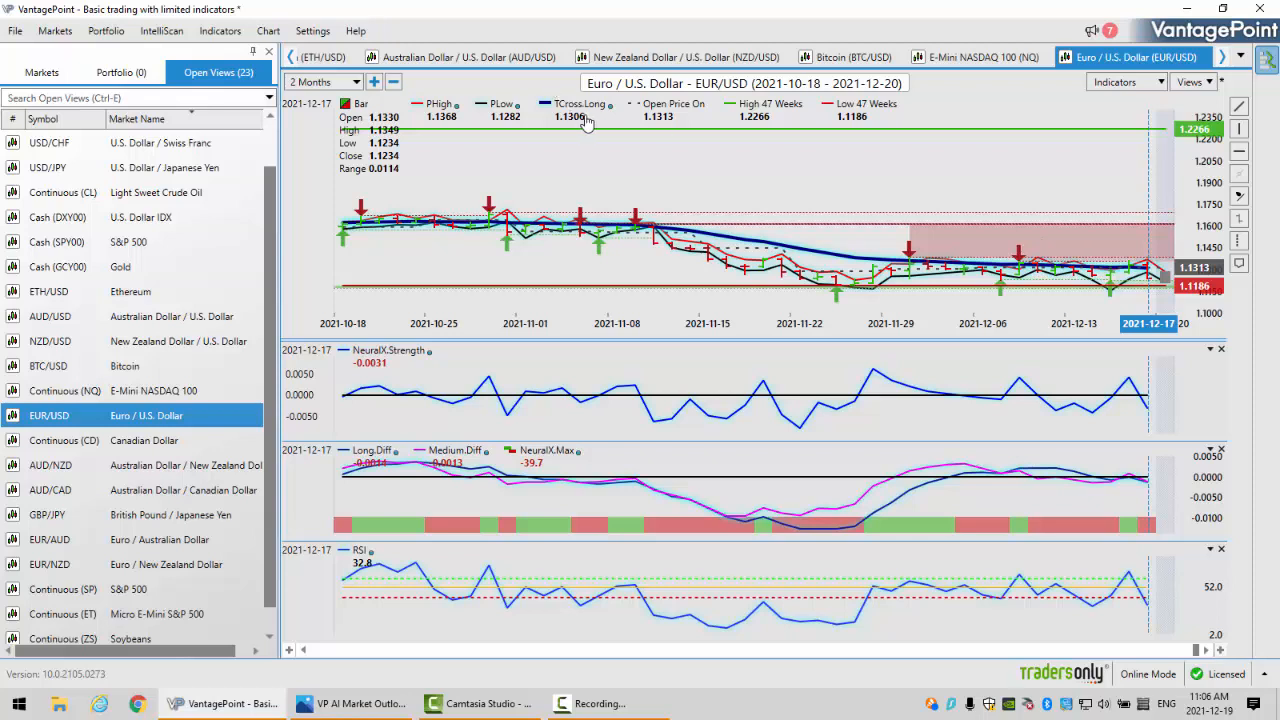
mouse_move(561, 132)
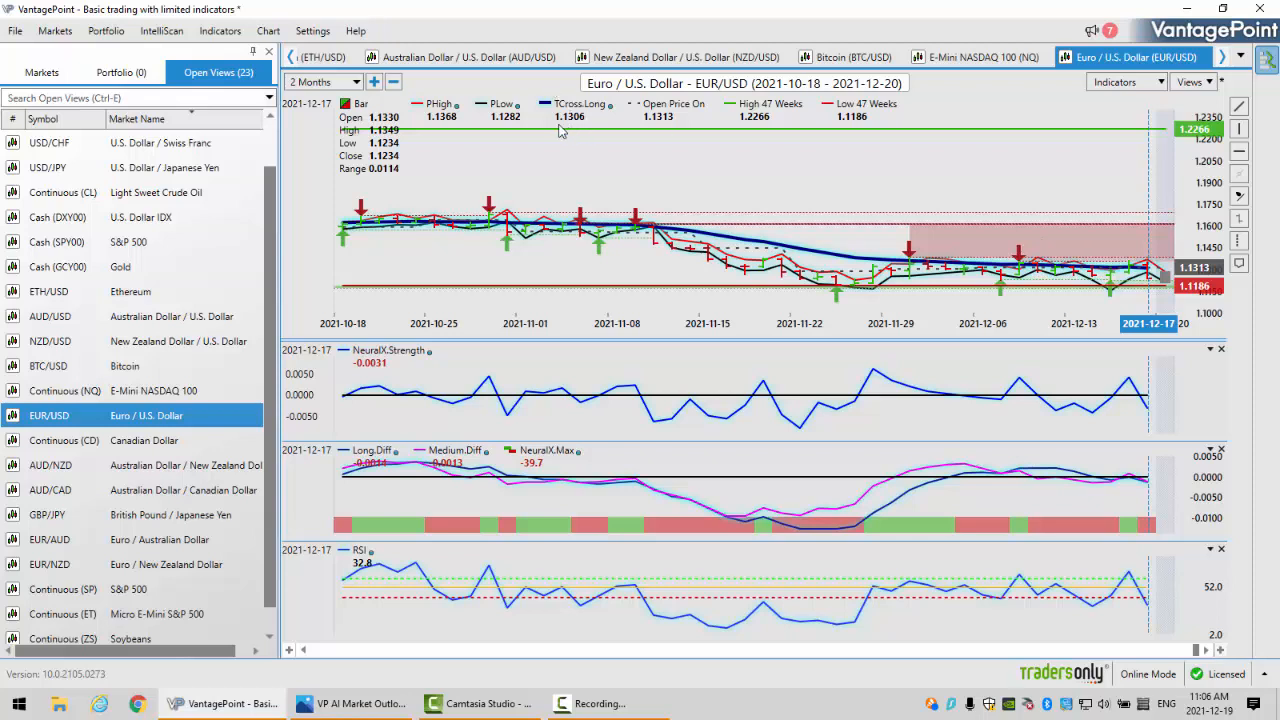
mouse_move(1223, 352)
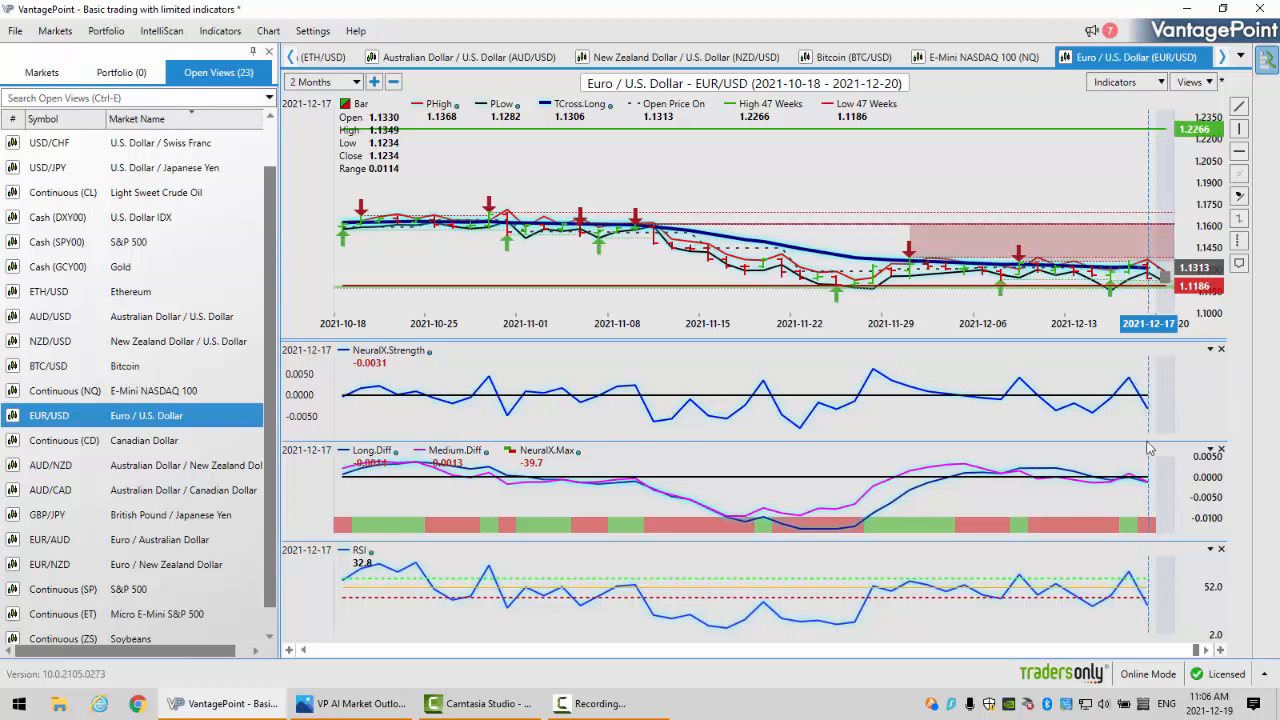
mouse_move(1148, 520)
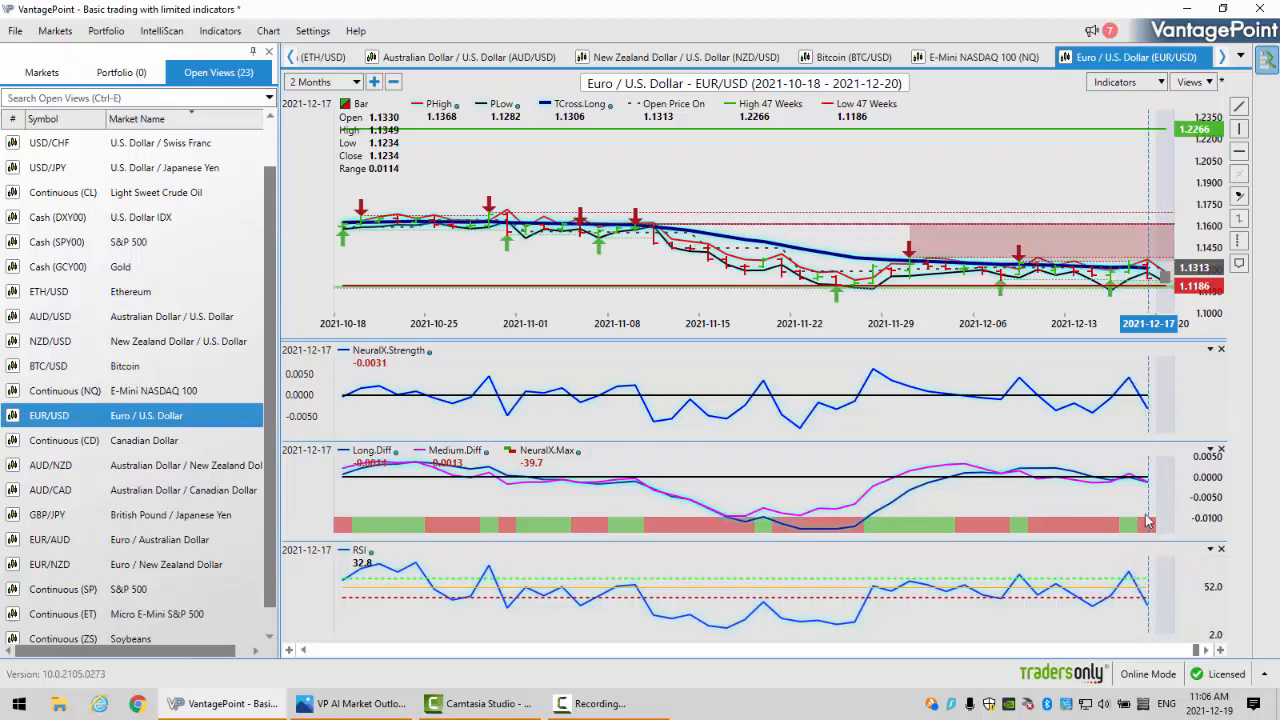
mouse_move(1143, 479)
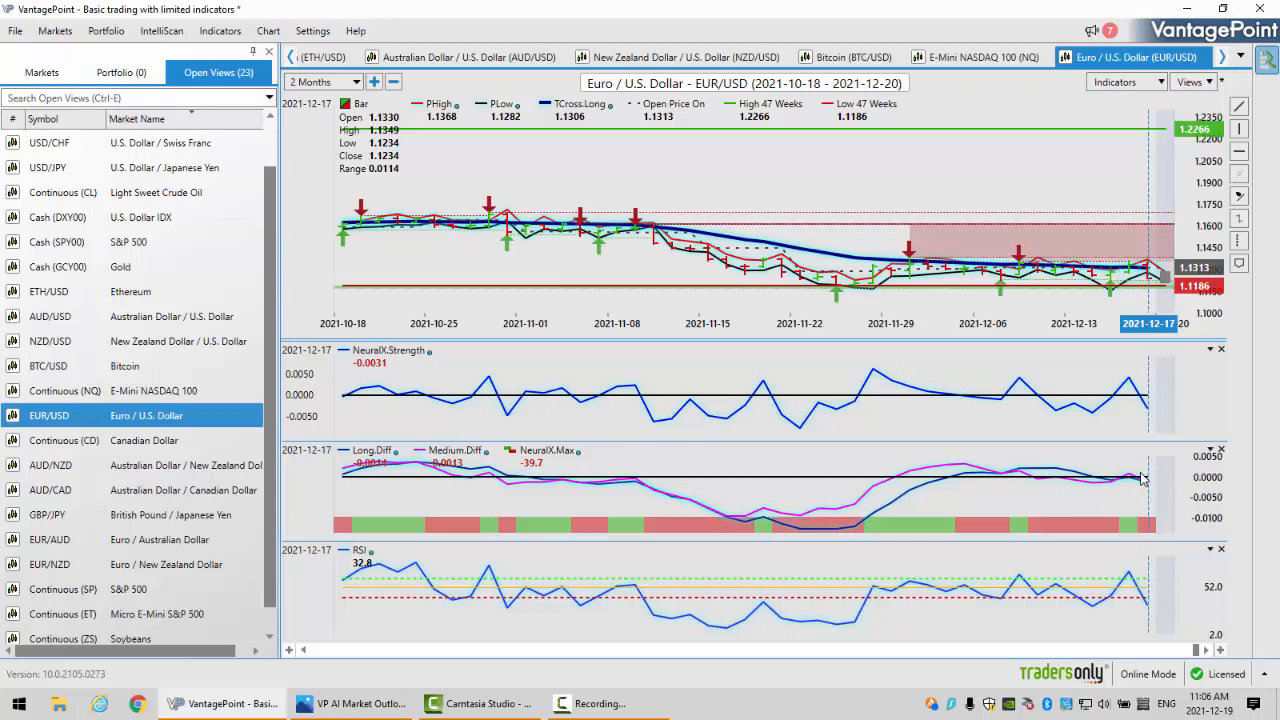
mouse_move(1147, 608)
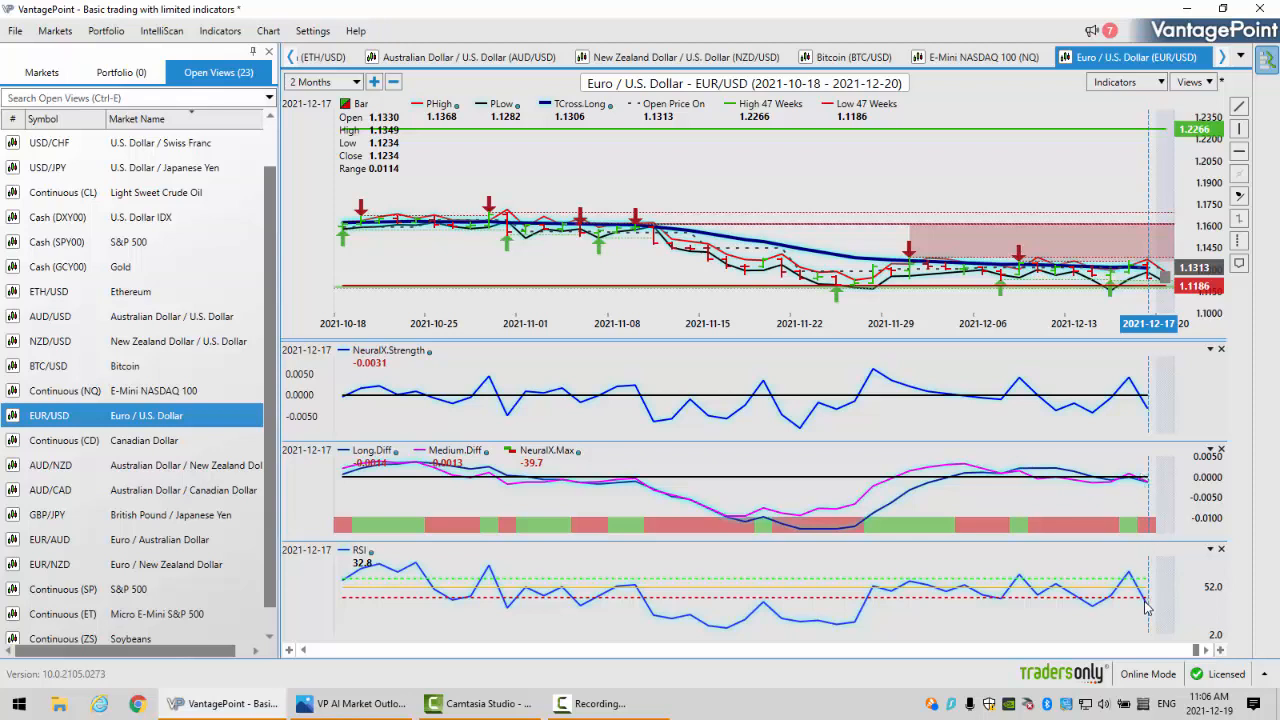
mouse_move(1145, 605)
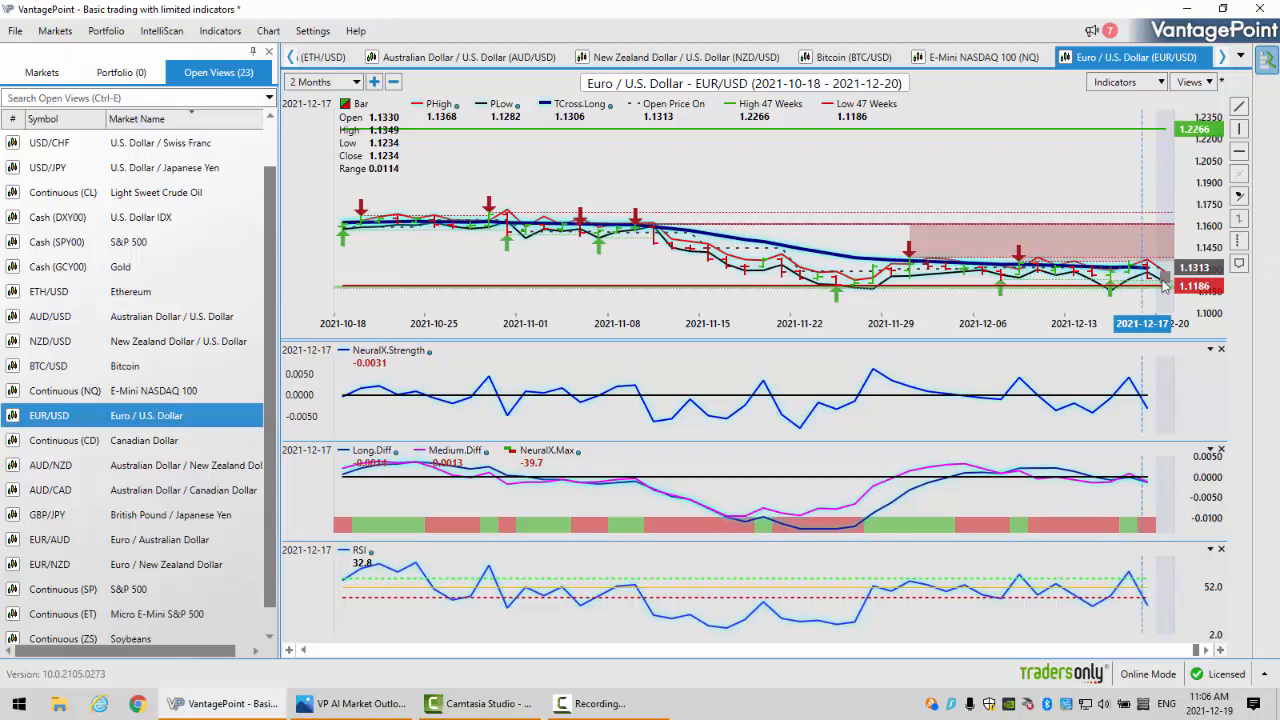
mouse_move(1160, 275)
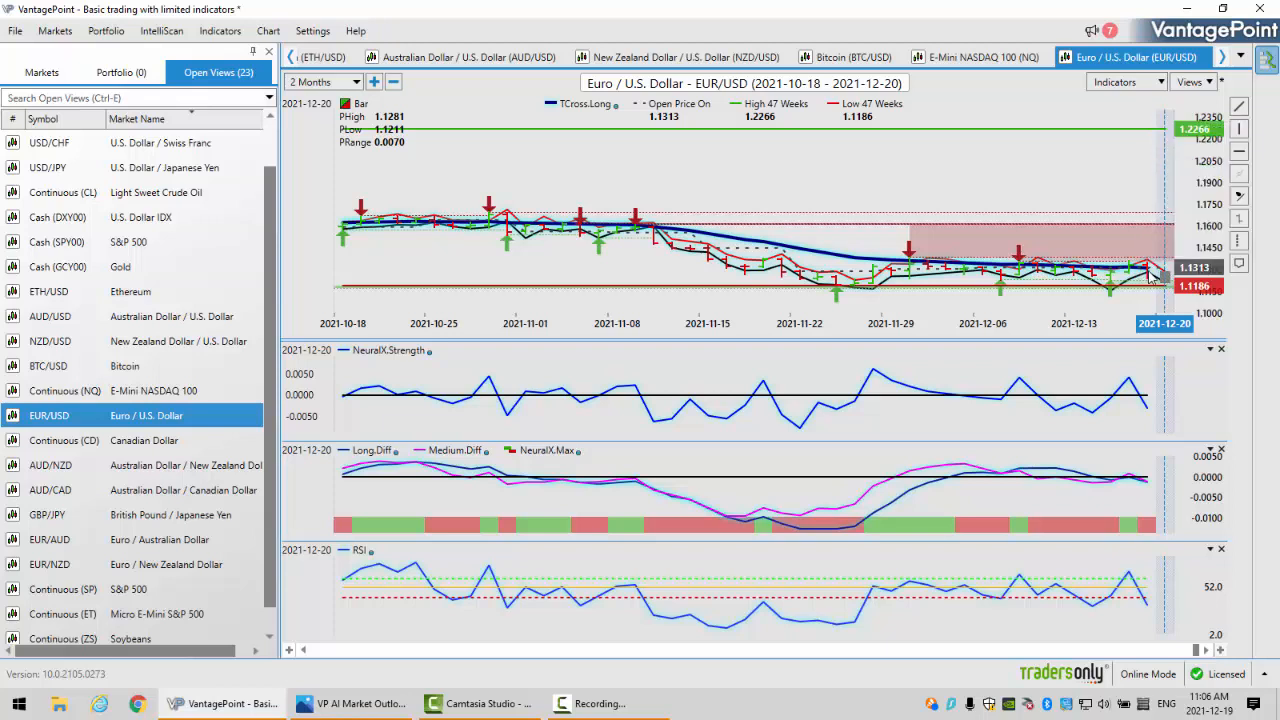
mouse_move(1150, 280)
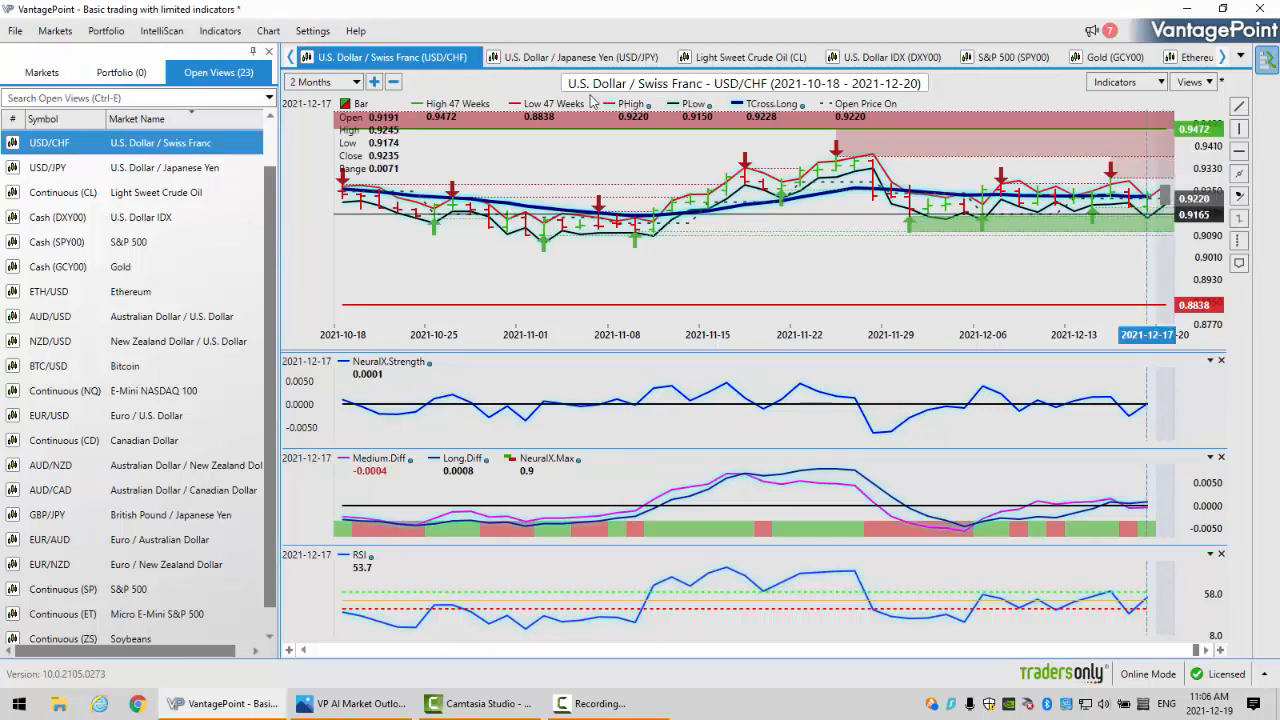
mouse_move(1025, 302)
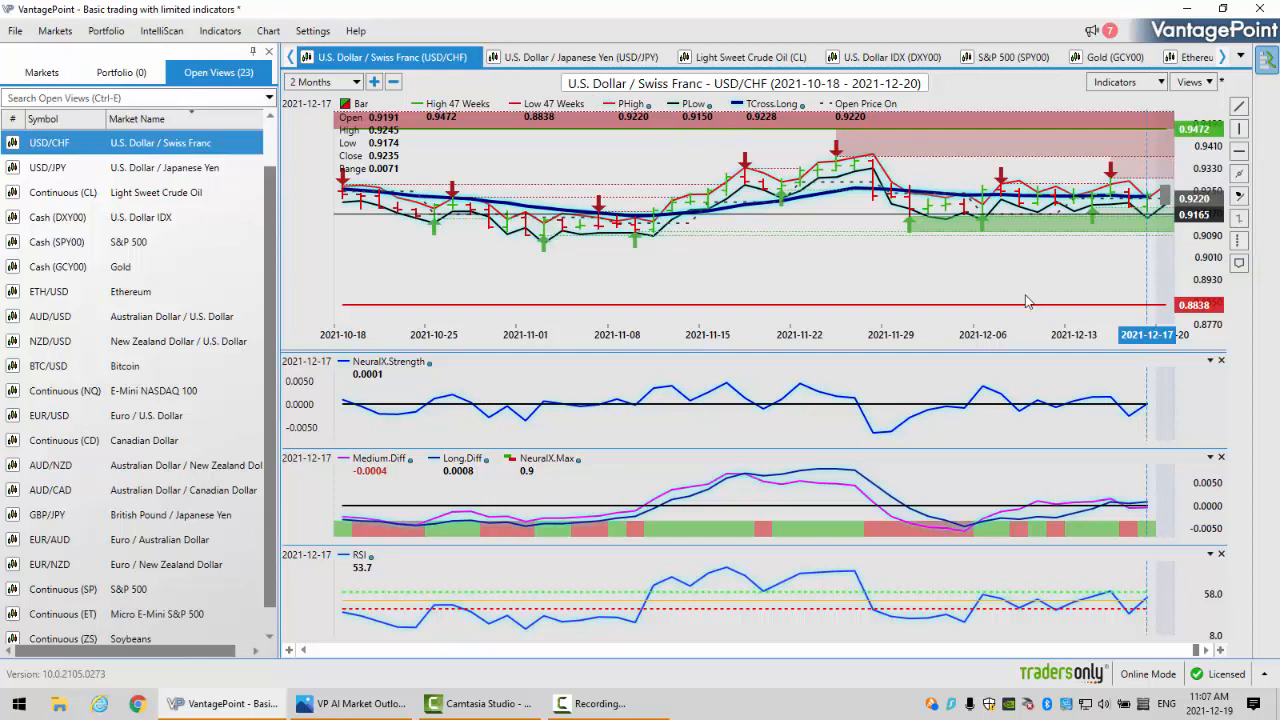
mouse_move(1150, 200)
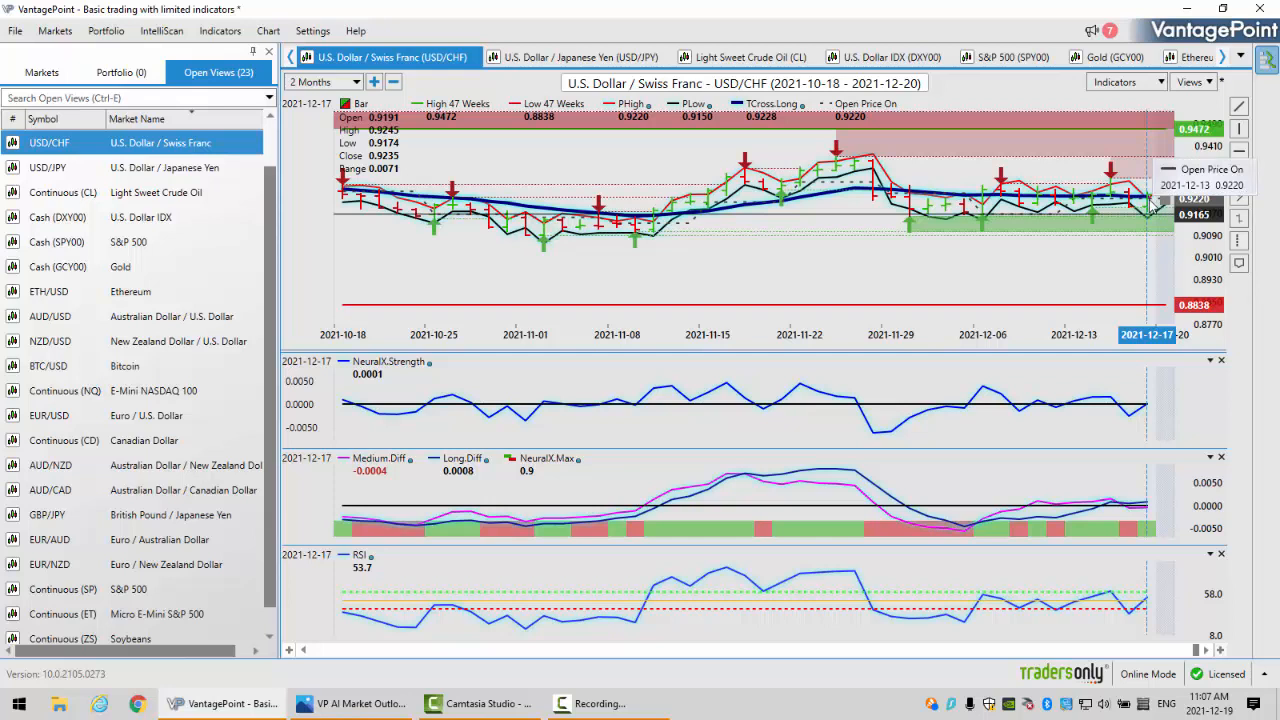
mouse_move(1150, 200)
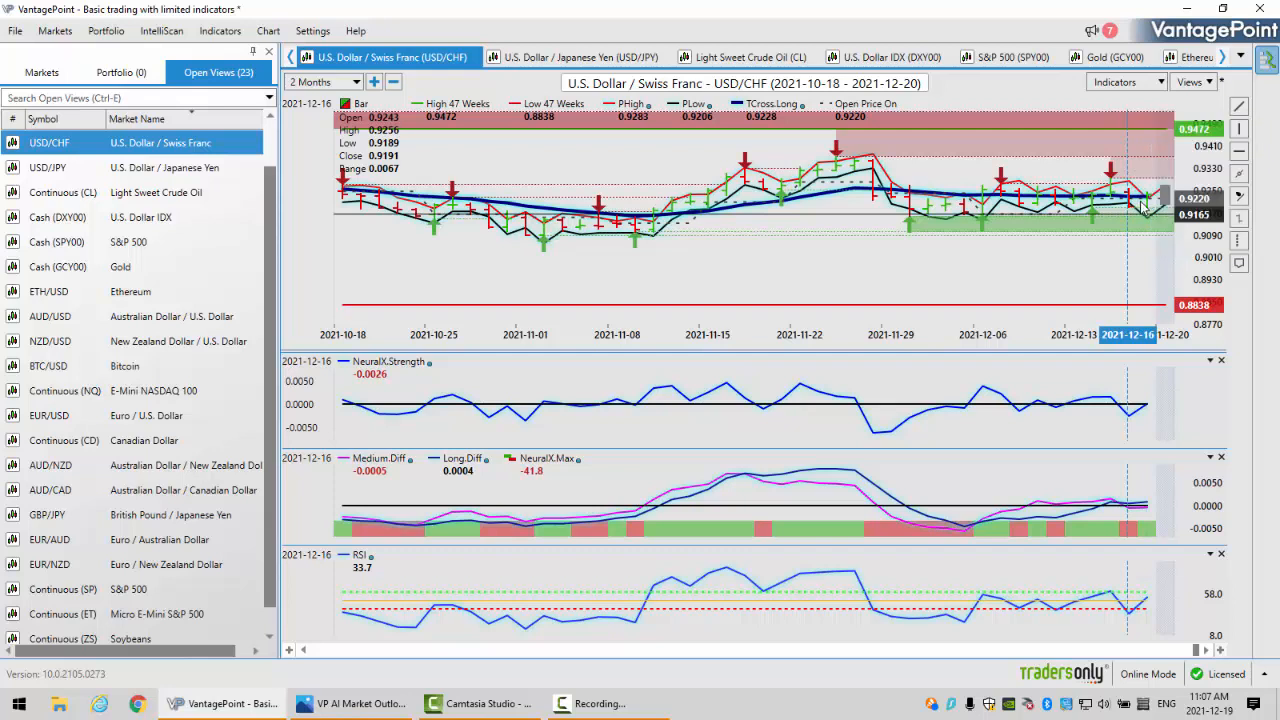
mouse_move(1150, 208)
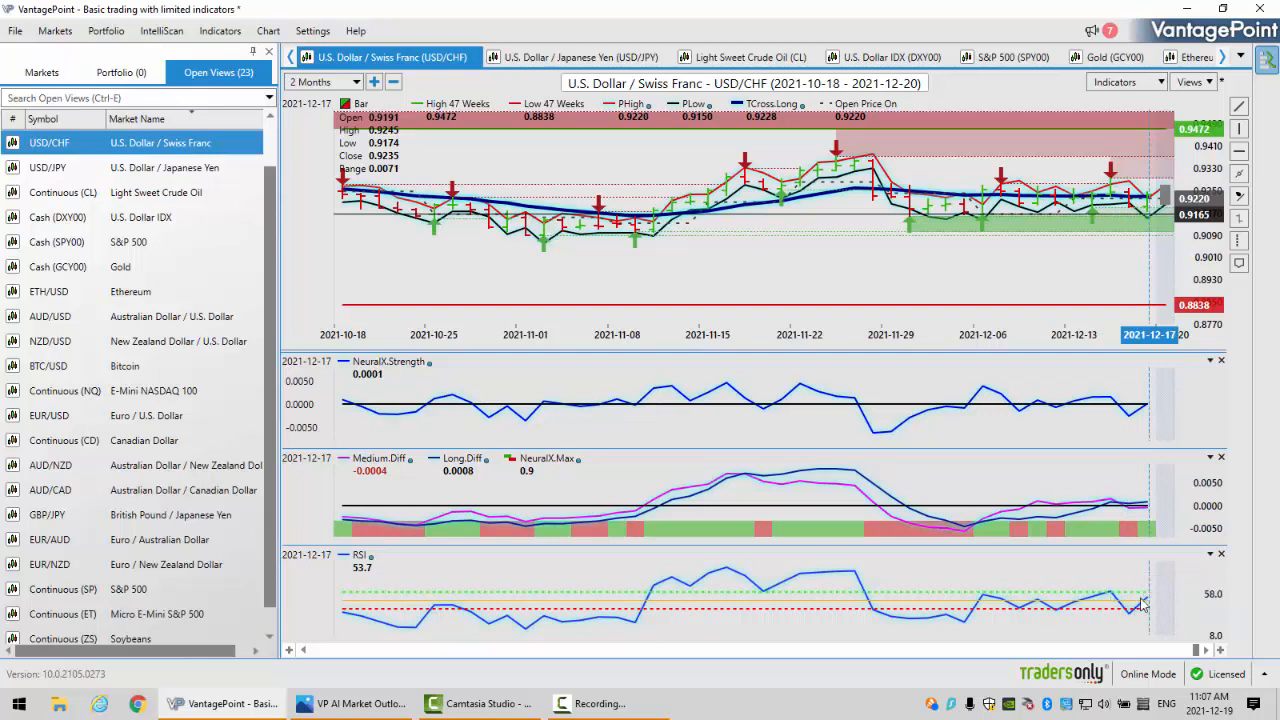
mouse_move(905, 227)
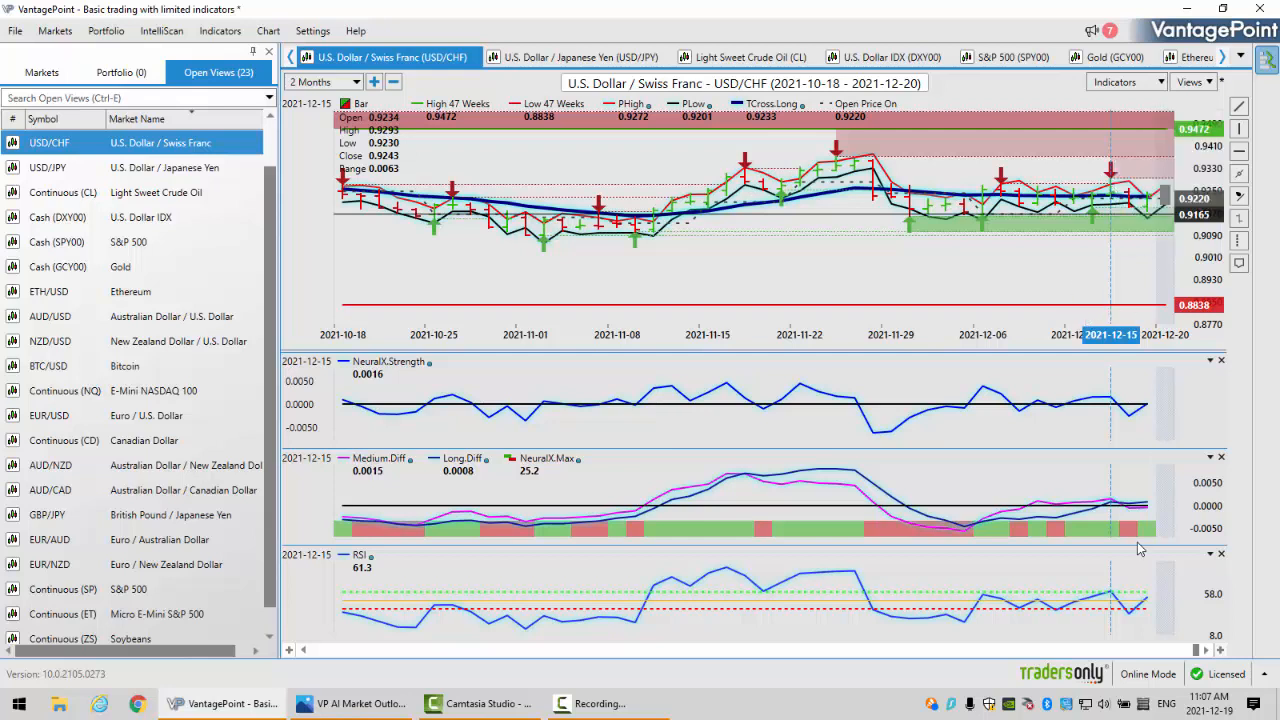
mouse_move(1110, 200)
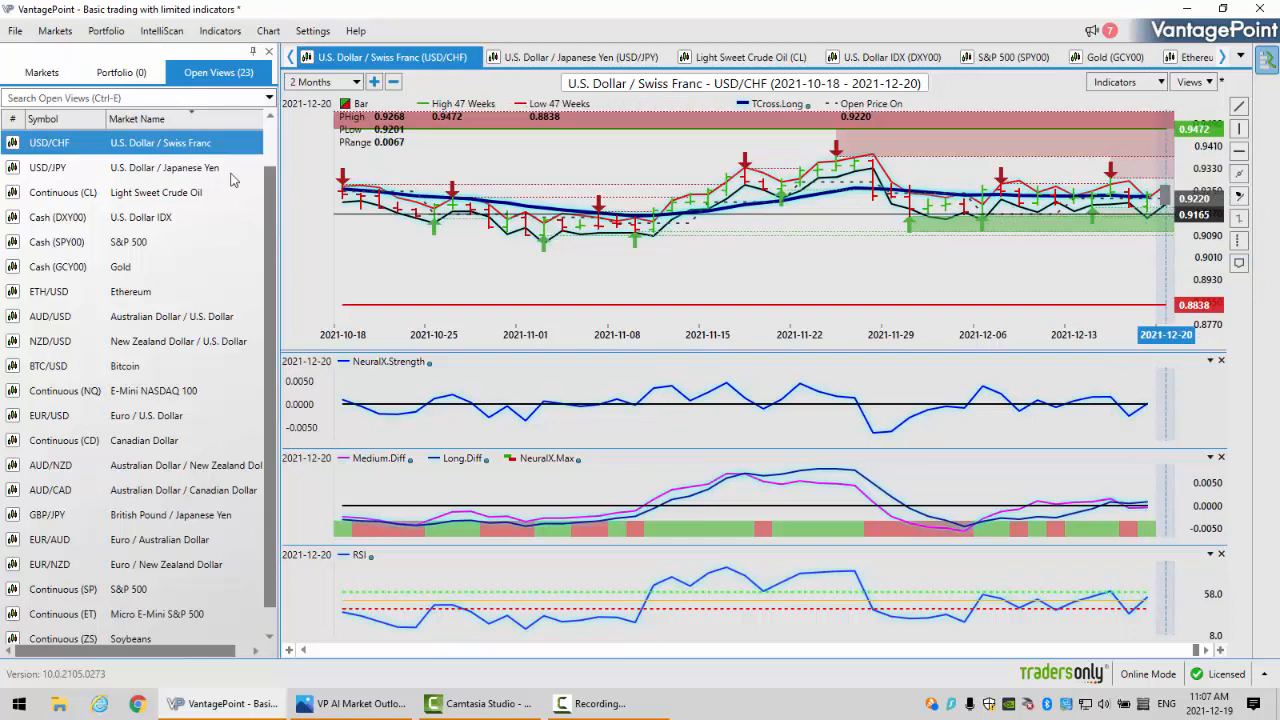
Open the U.S. Dollar / Japanese Yen predictive chart from the Open Views list.
click(150, 167)
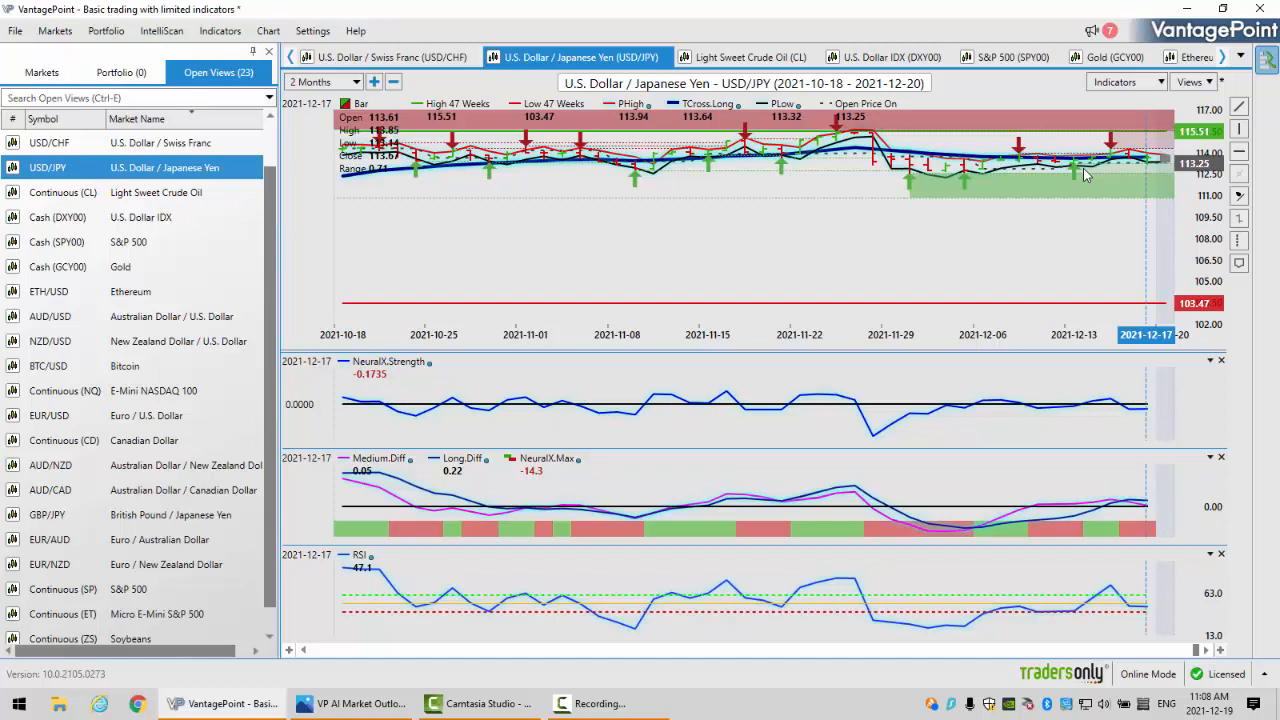
mouse_move(720, 135)
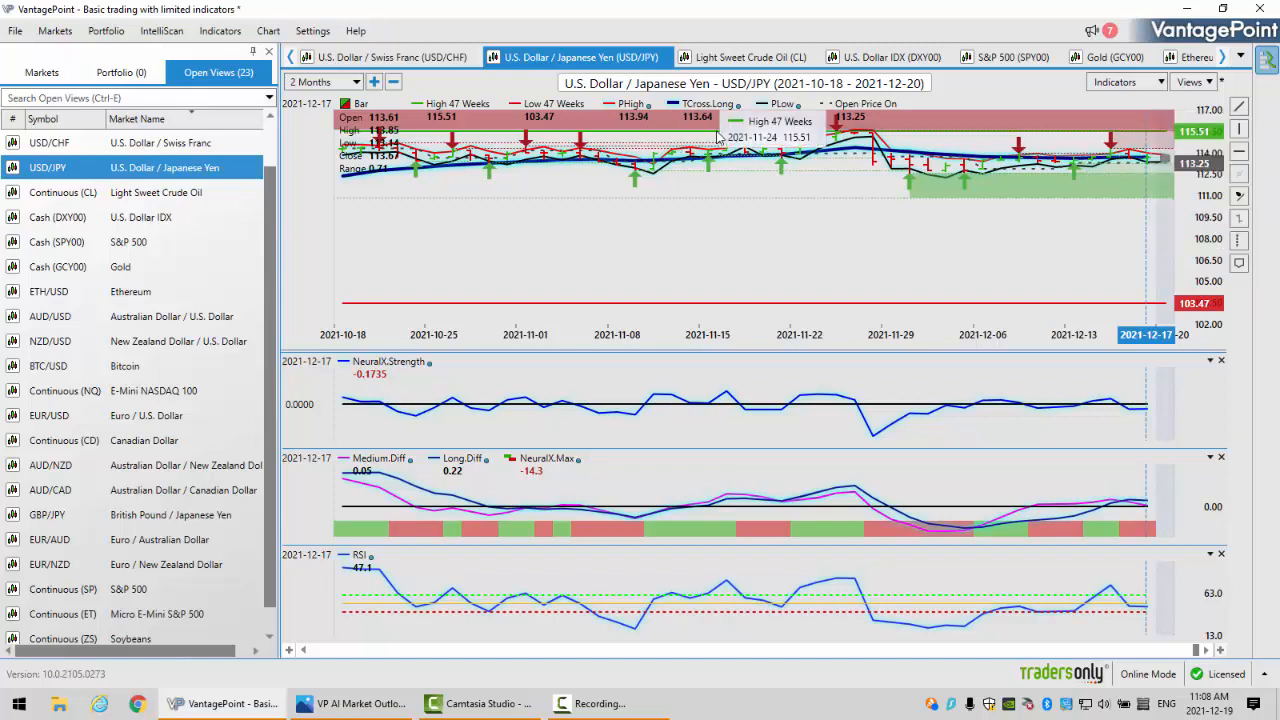
mouse_move(710, 128)
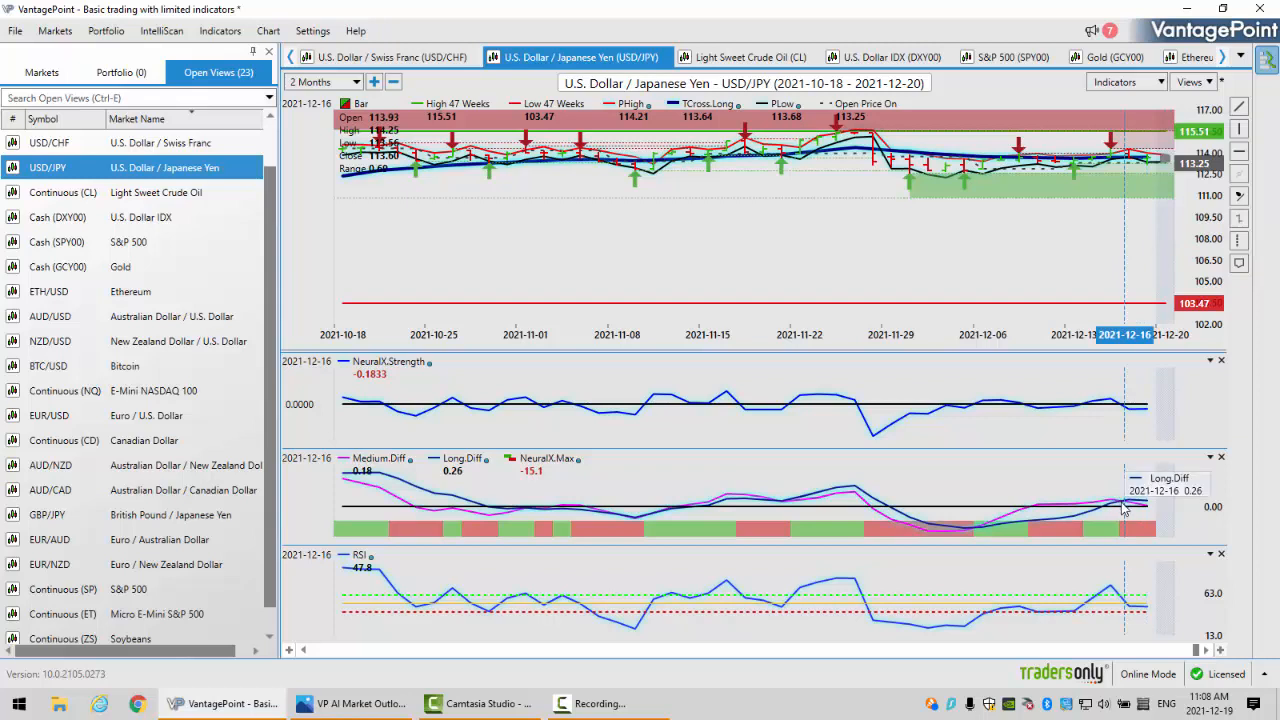
mouse_move(1128, 548)
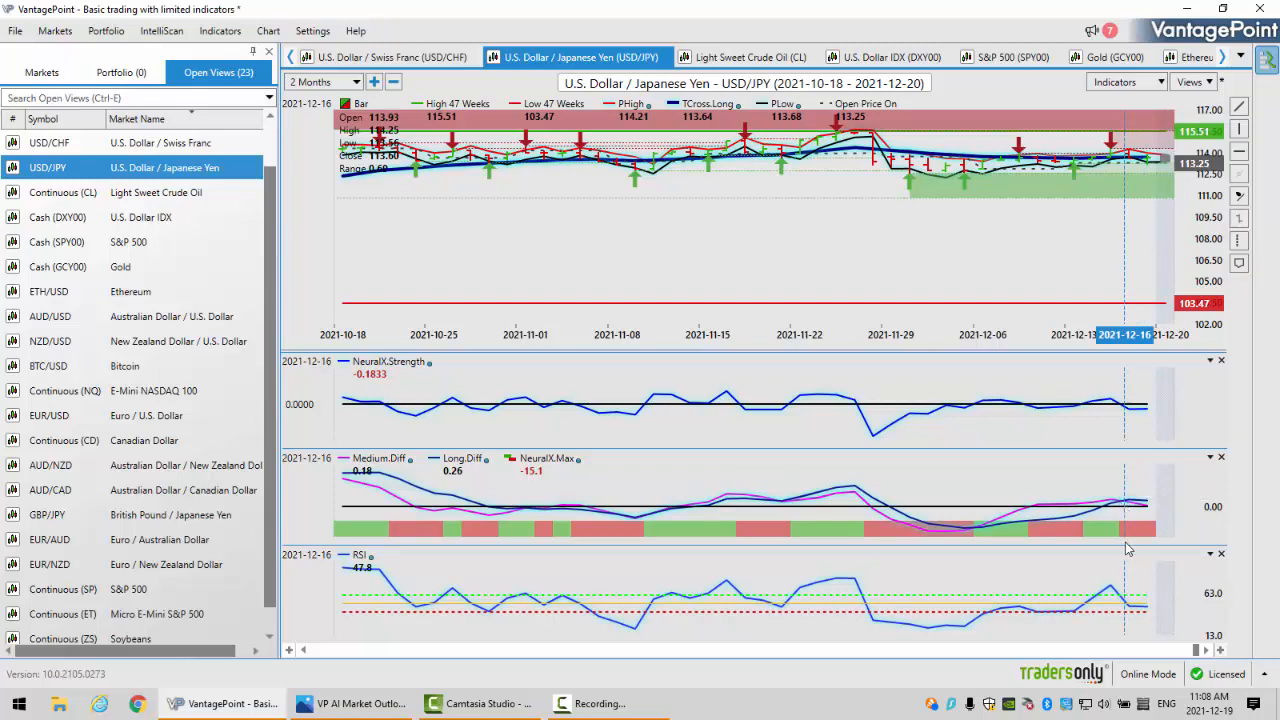
mouse_move(1125, 610)
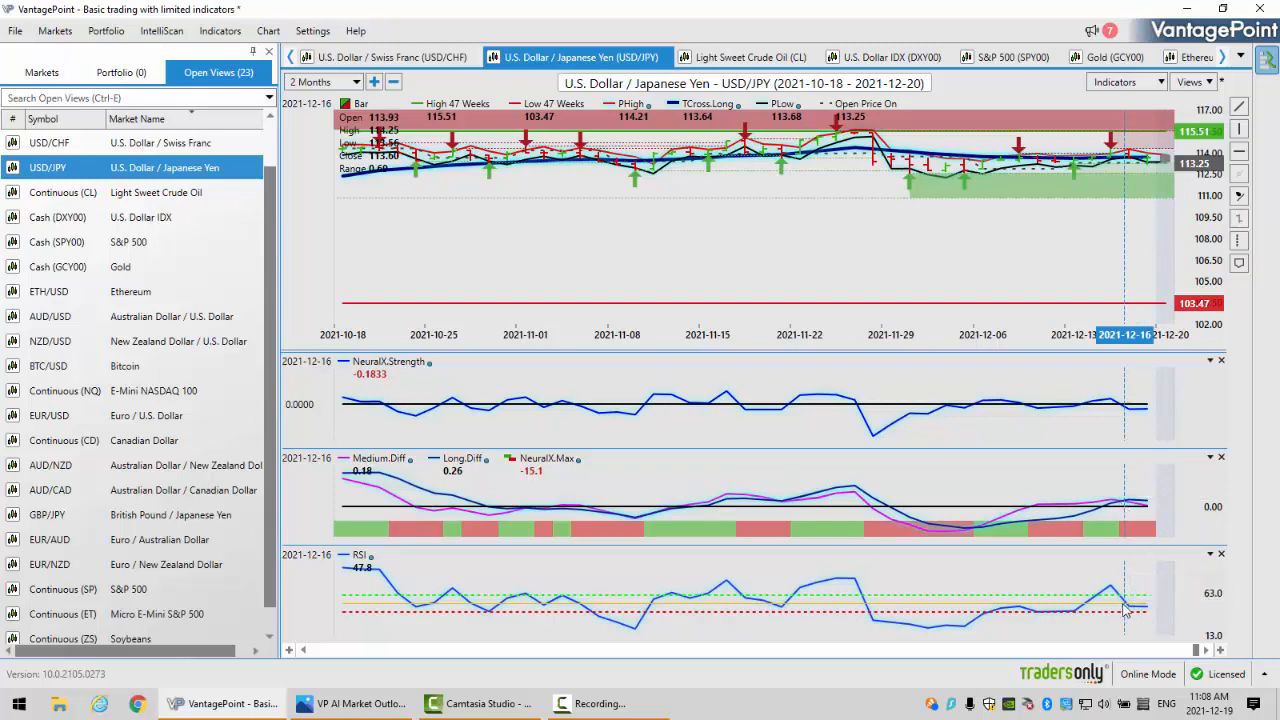
mouse_move(1130, 615)
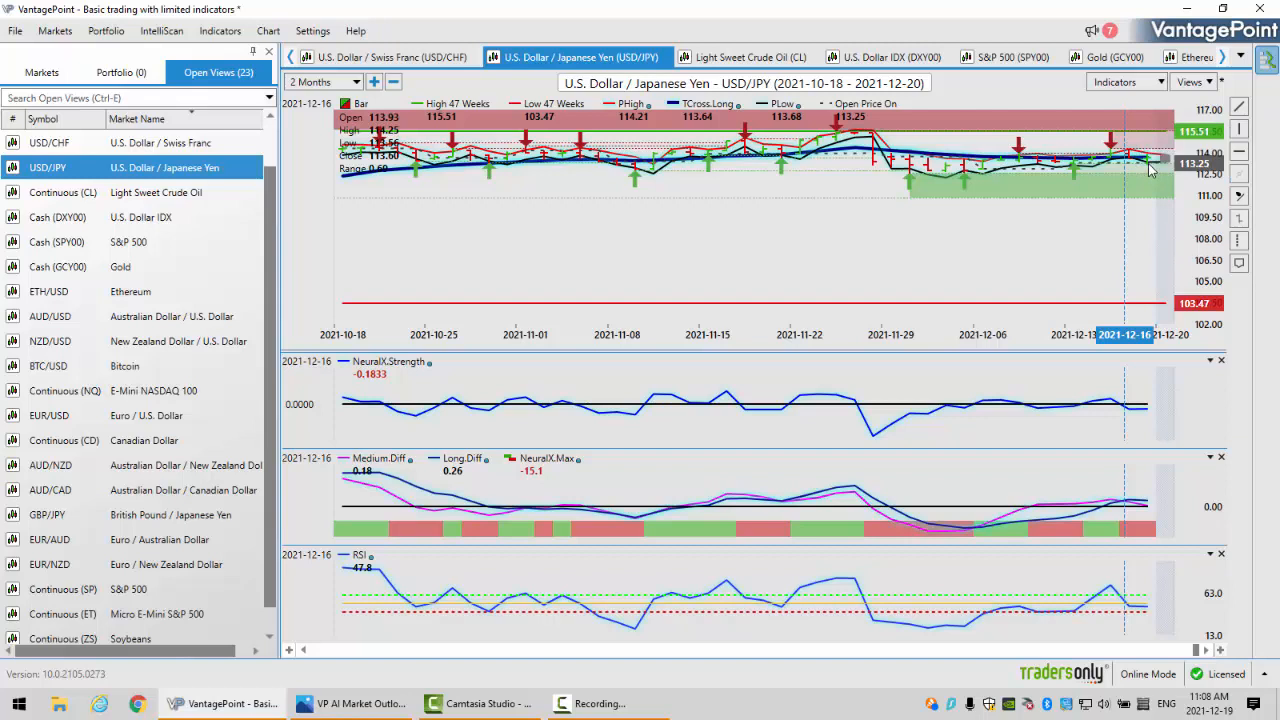
mouse_move(303, 213)
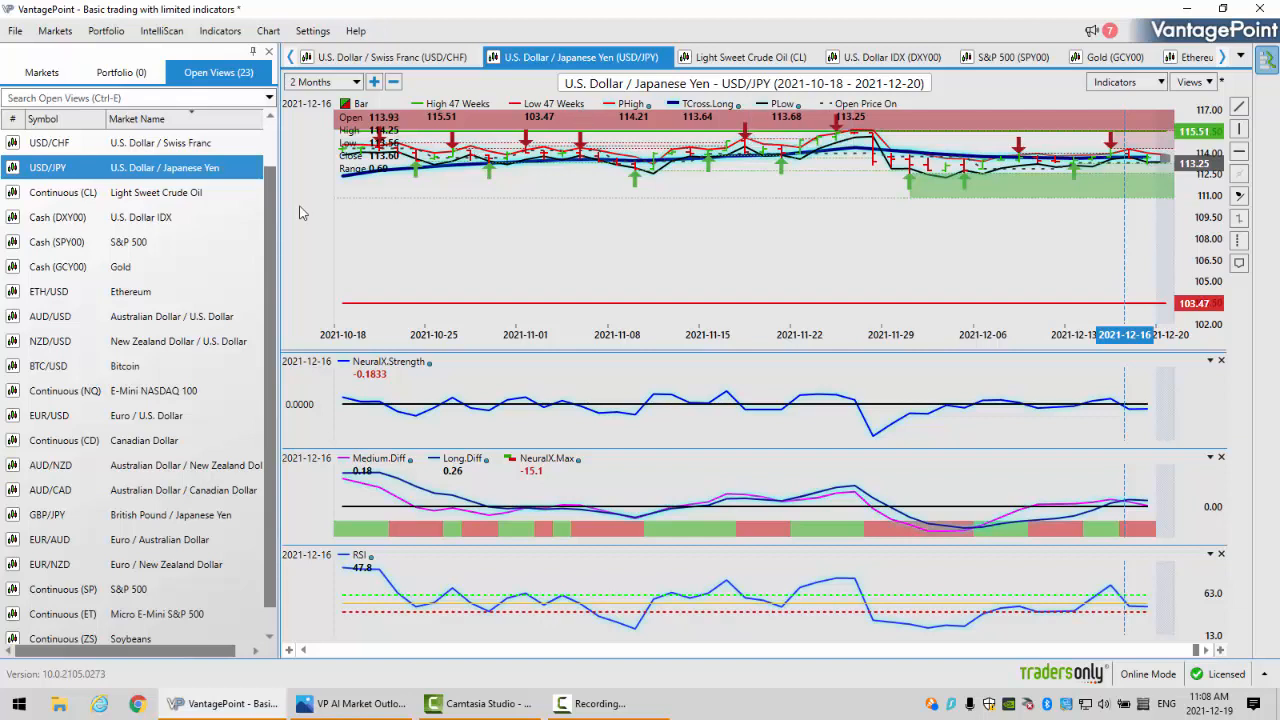
mouse_move(295, 466)
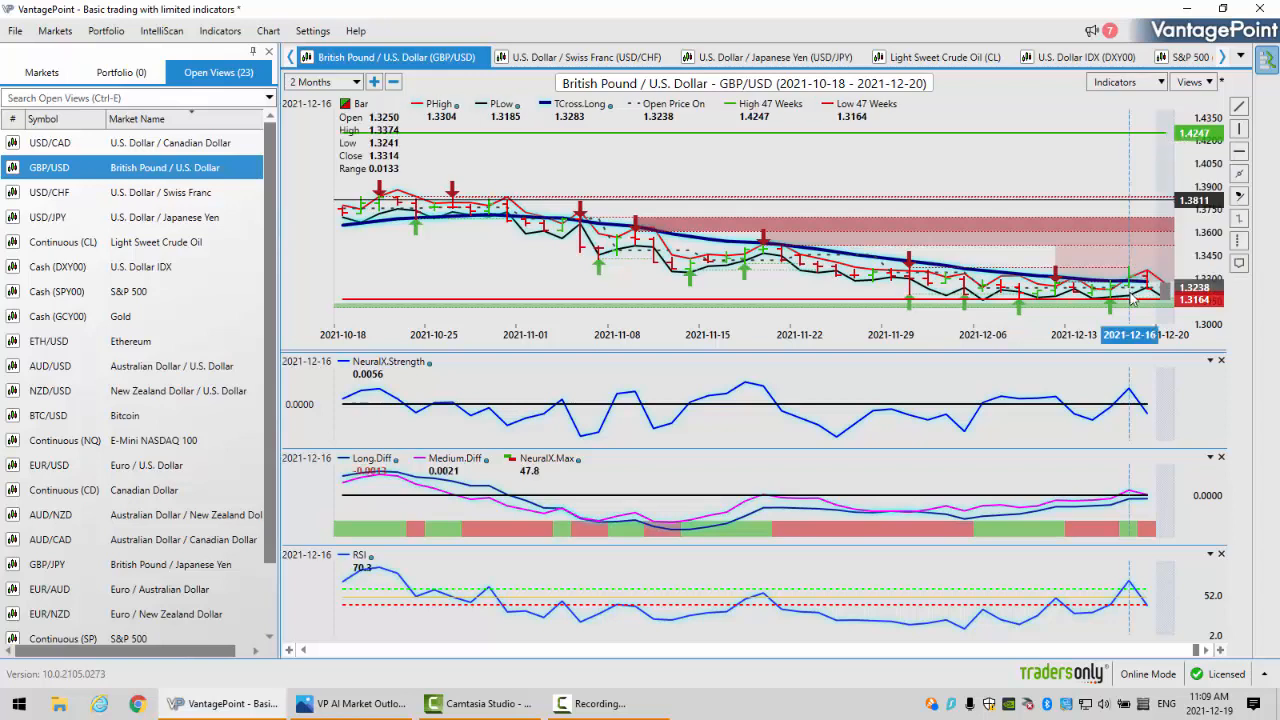
mouse_move(1135, 295)
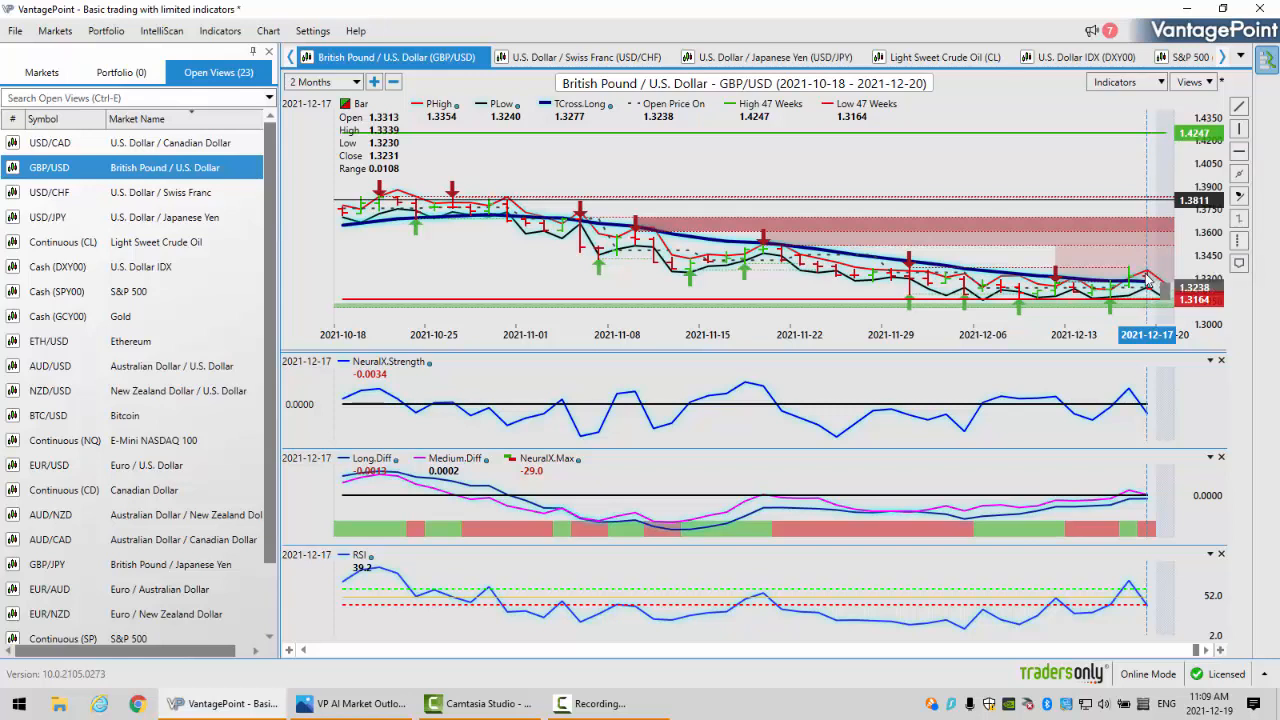
mouse_move(1150, 290)
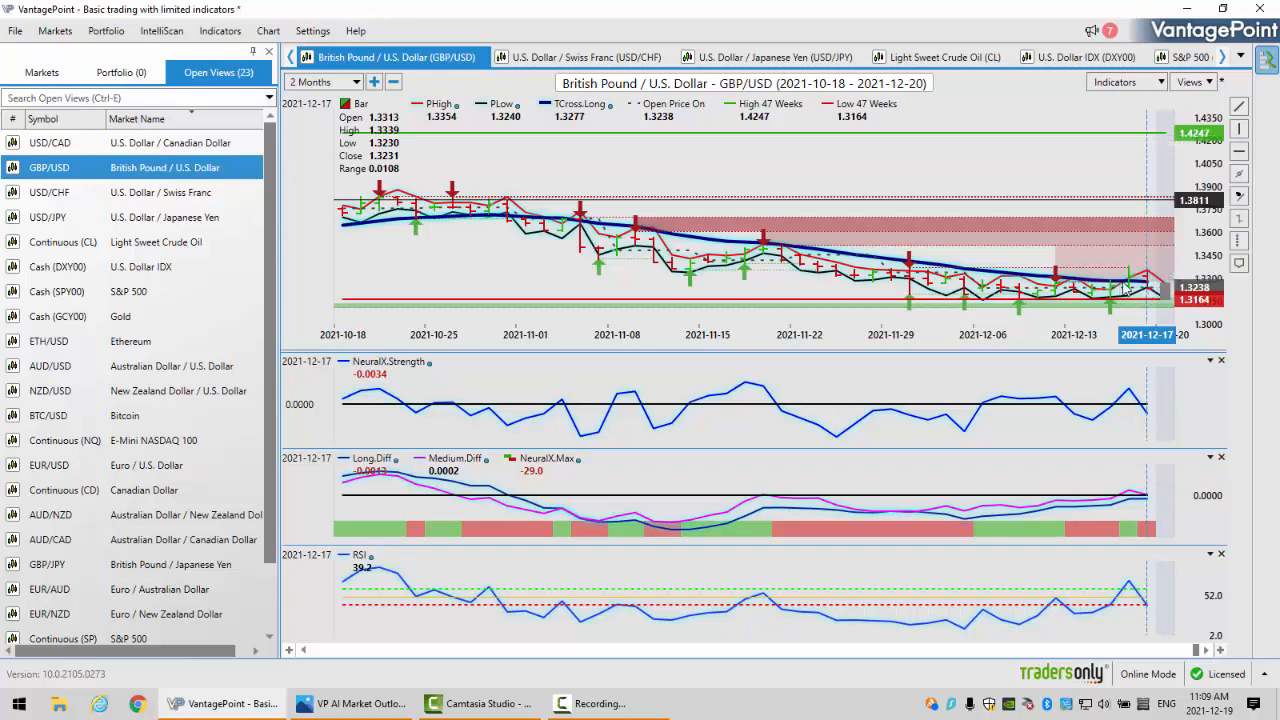
mouse_move(1150, 290)
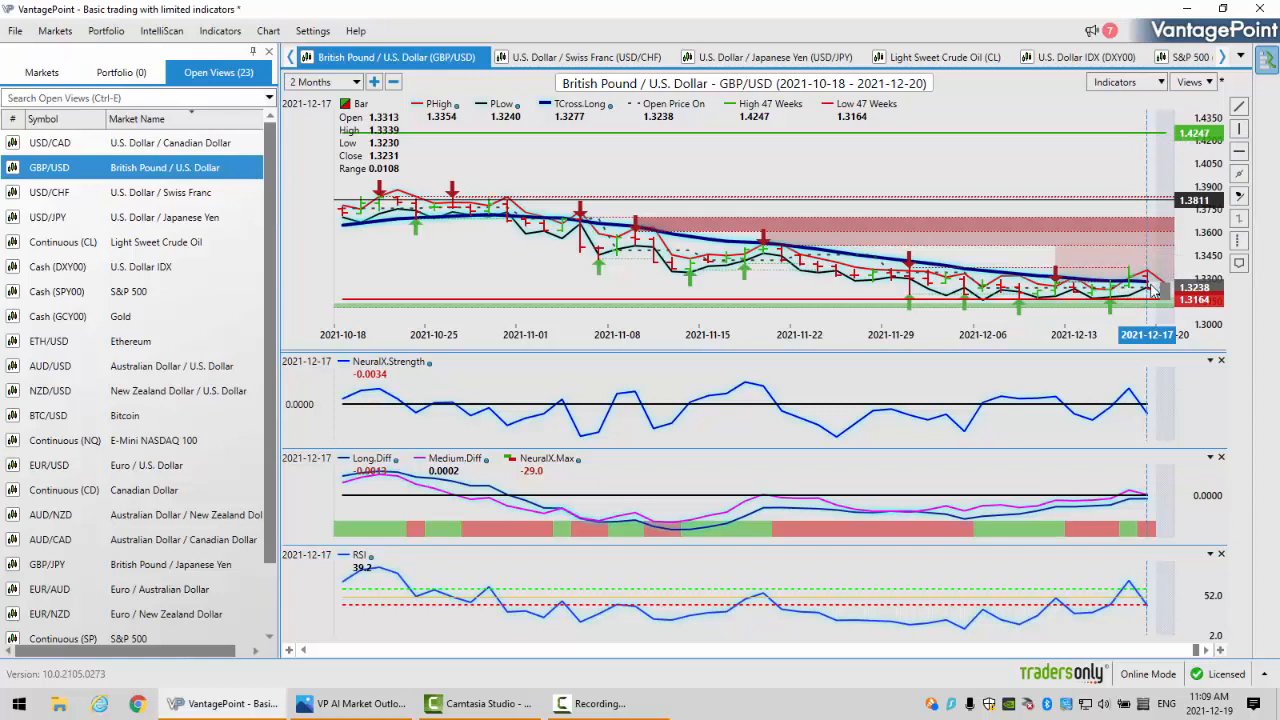
mouse_move(1133, 291)
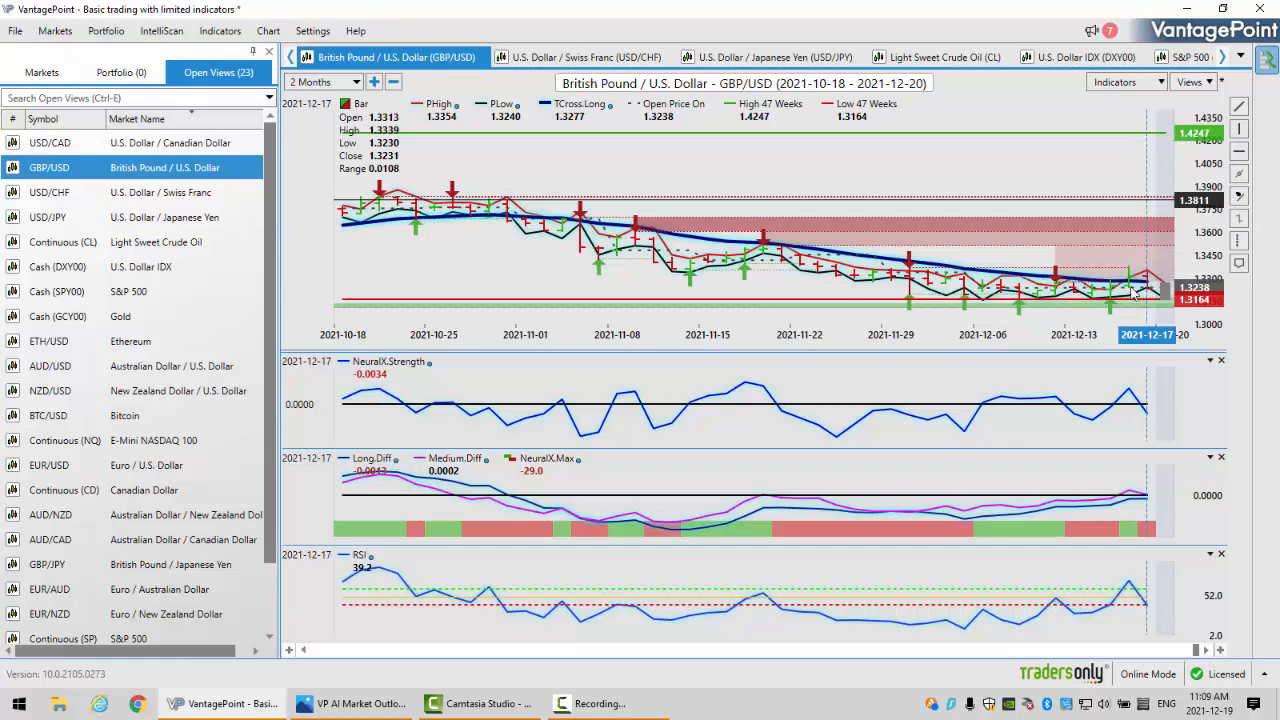
mouse_move(1140, 290)
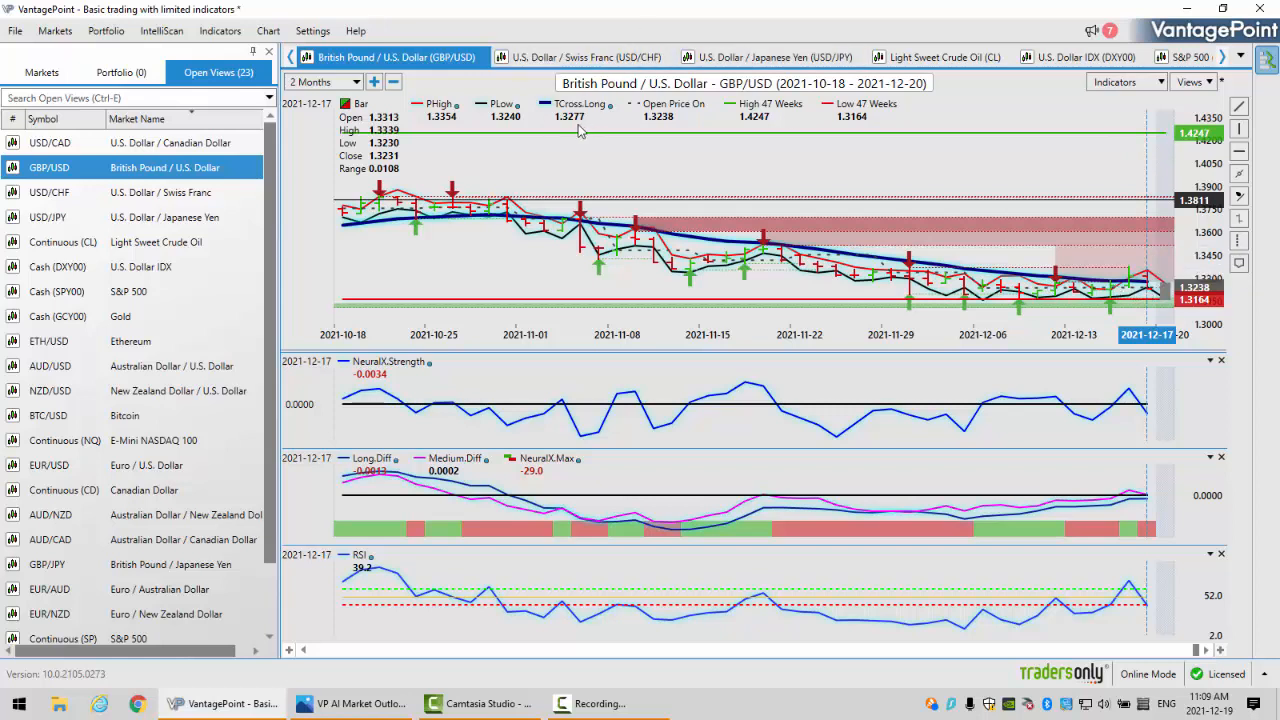
mouse_move(1059, 200)
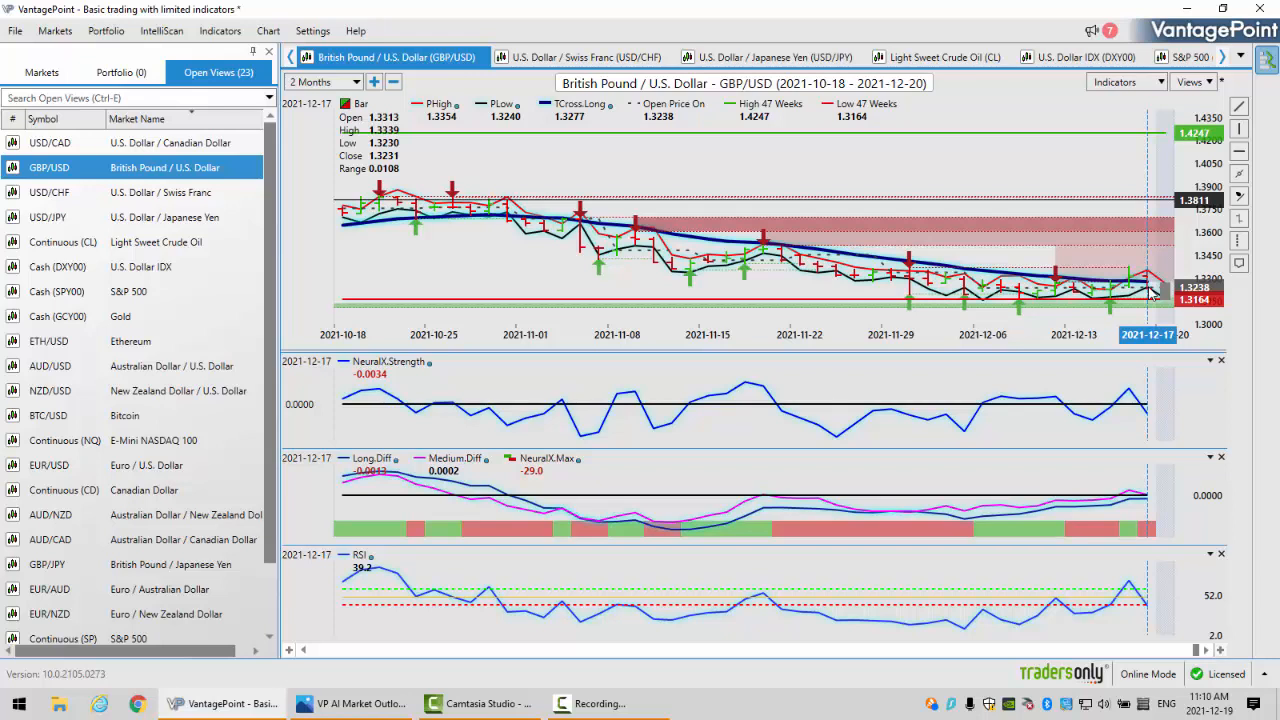
mouse_move(1150, 290)
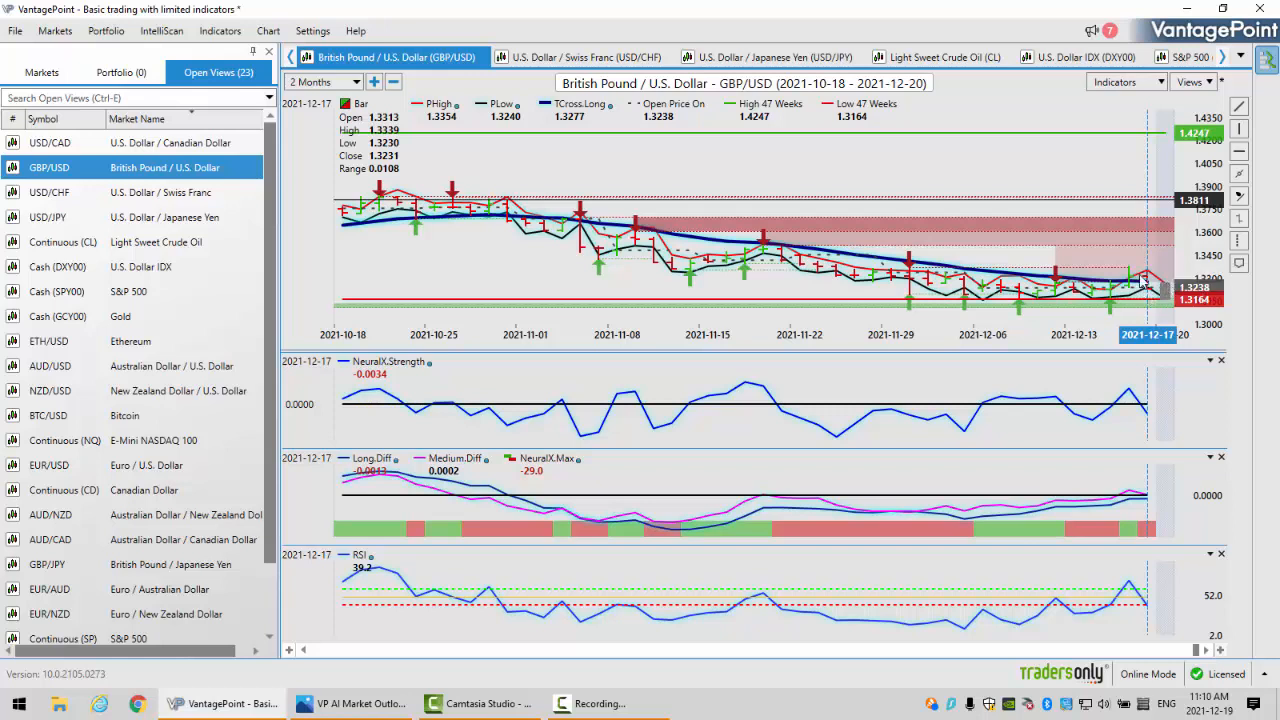
mouse_move(1142, 283)
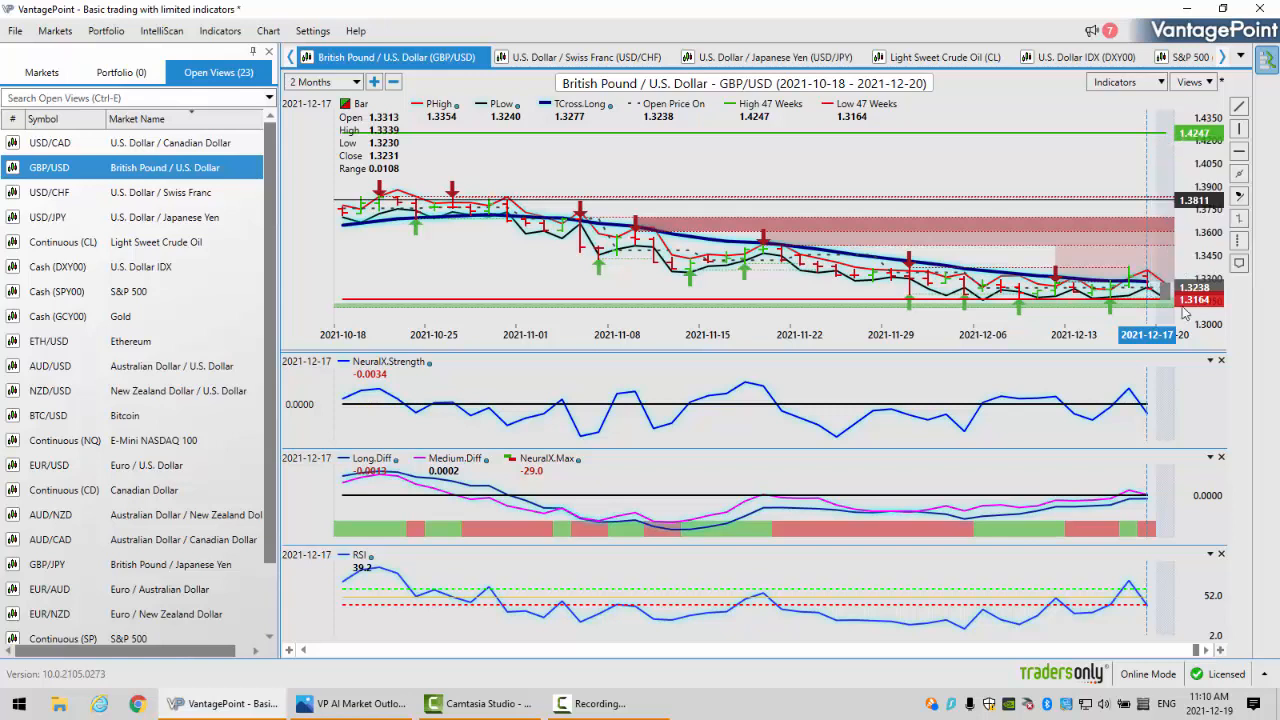
mouse_move(1150, 290)
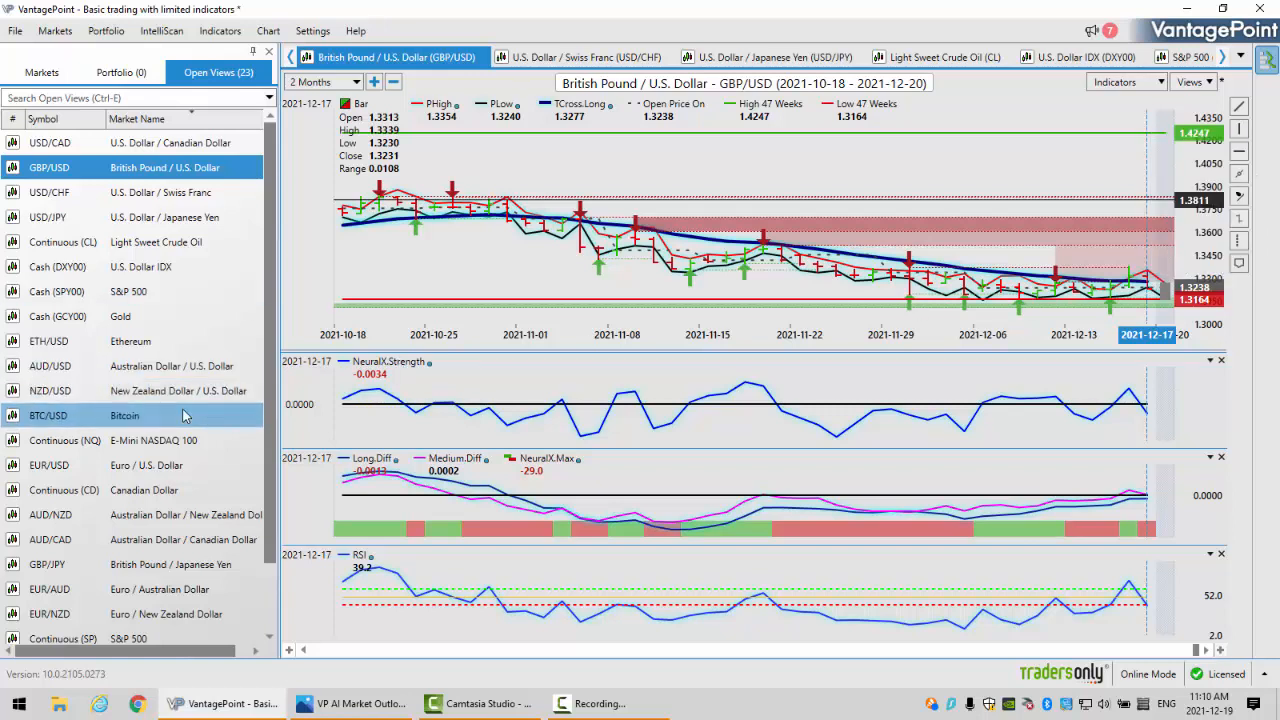
mouse_move(200, 142)
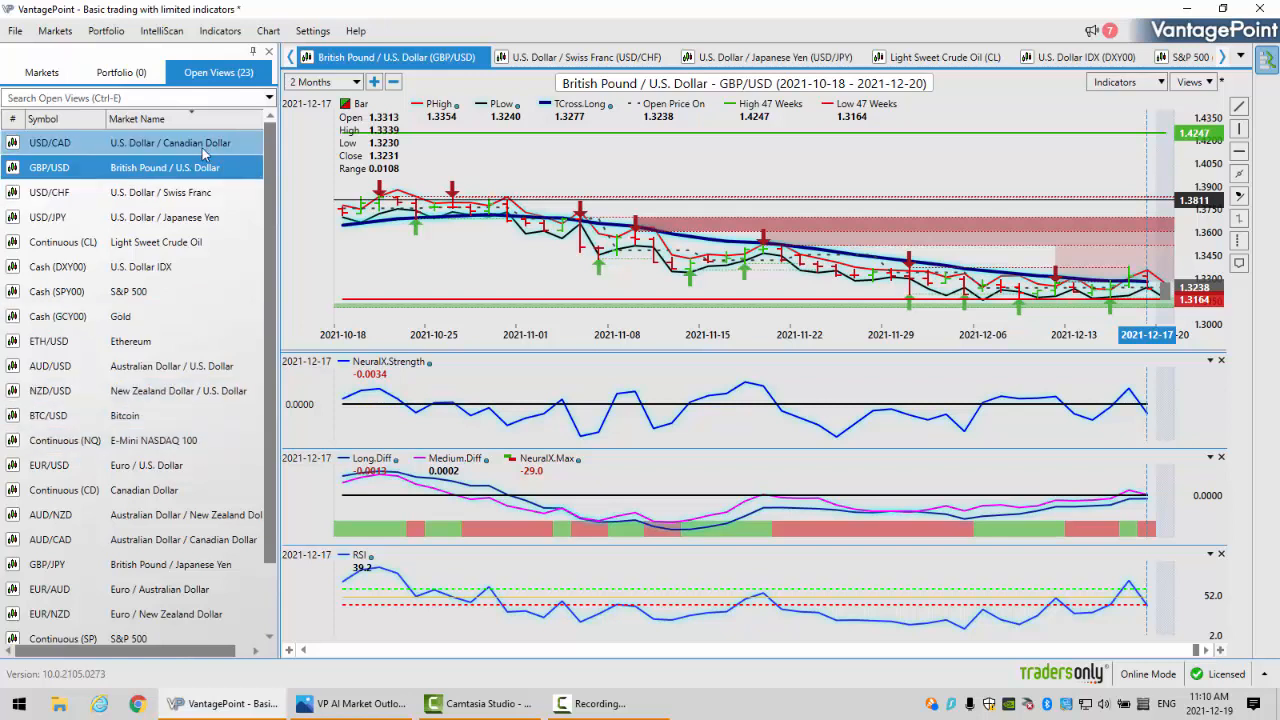
click(50, 142)
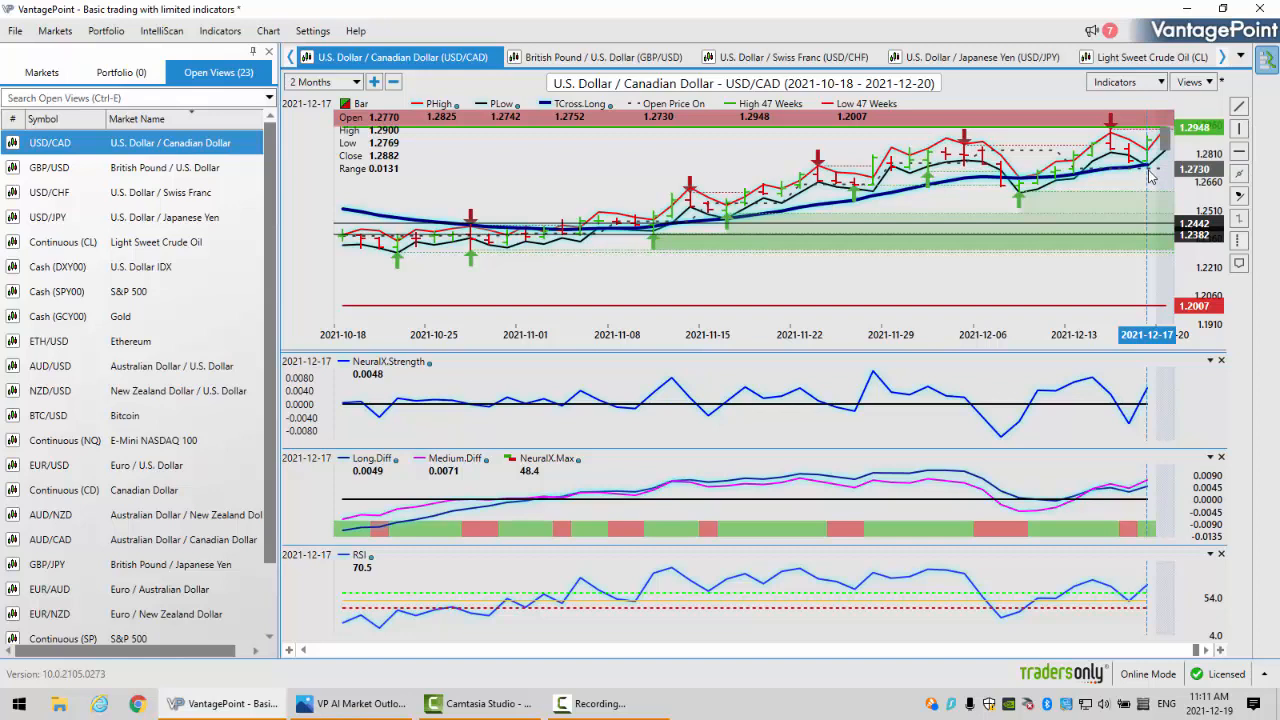
mouse_move(557, 126)
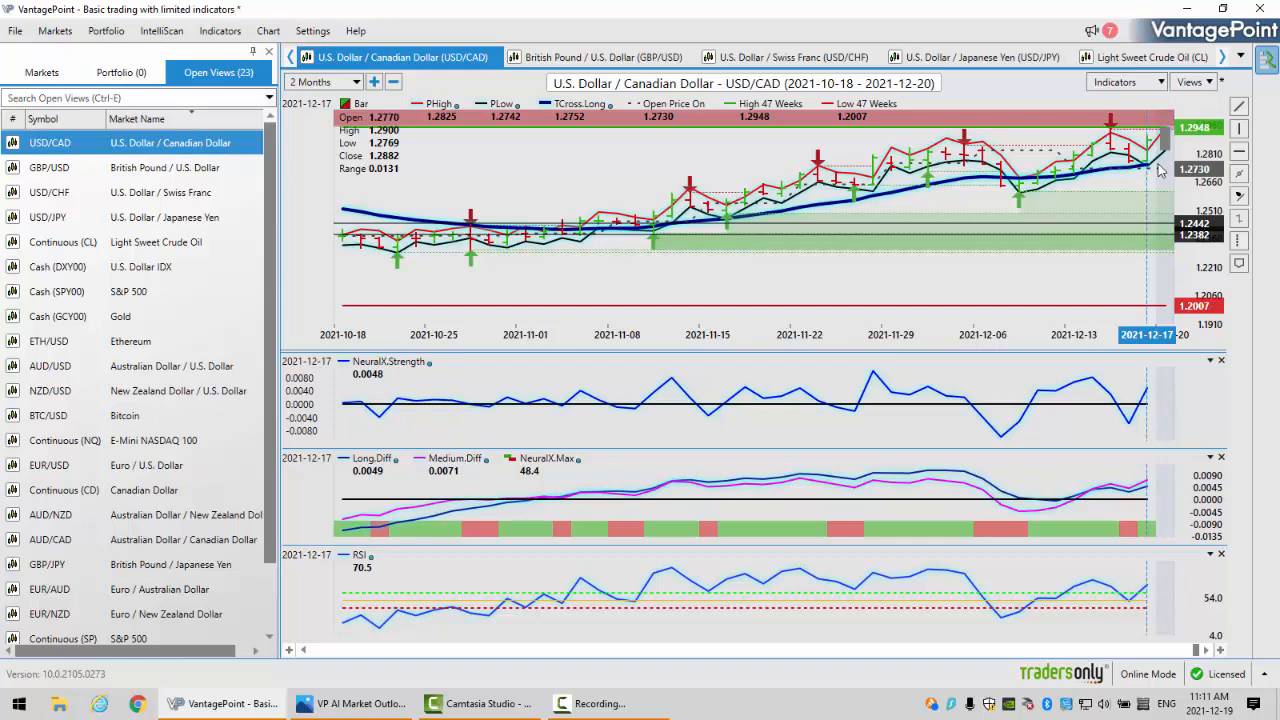
mouse_move(1152, 170)
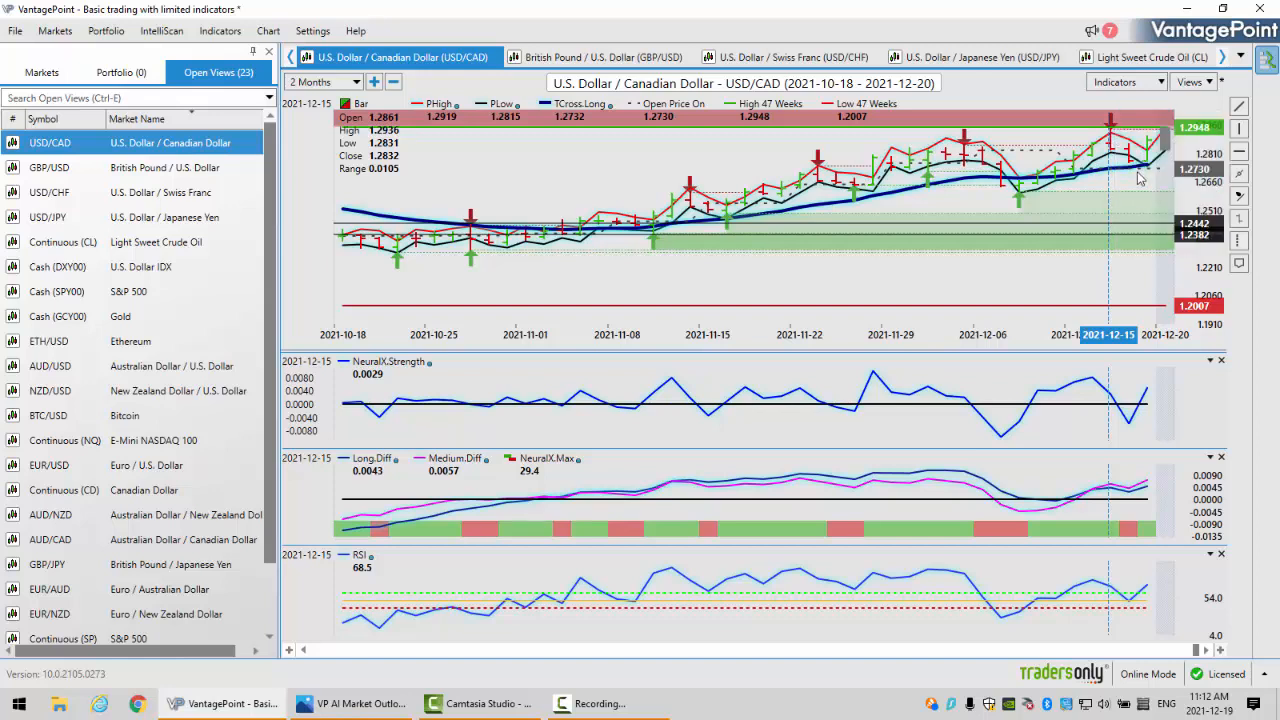
mouse_move(1140, 178)
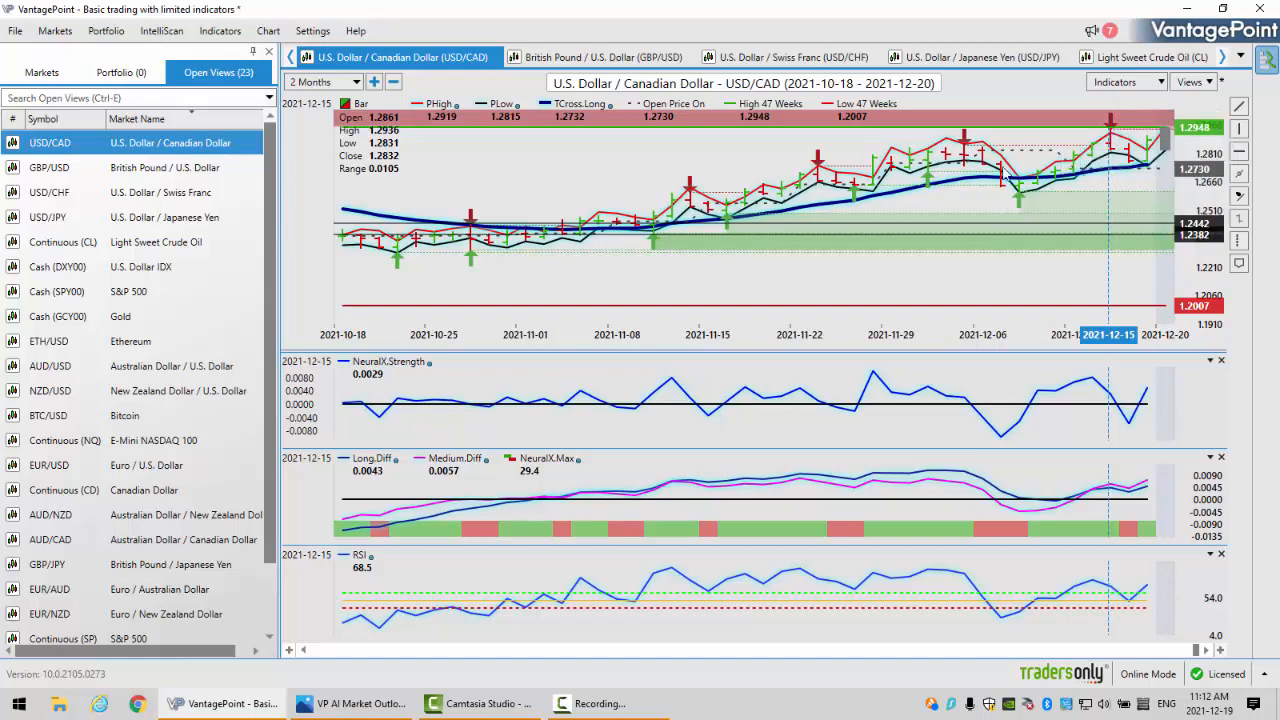
mouse_move(1147, 170)
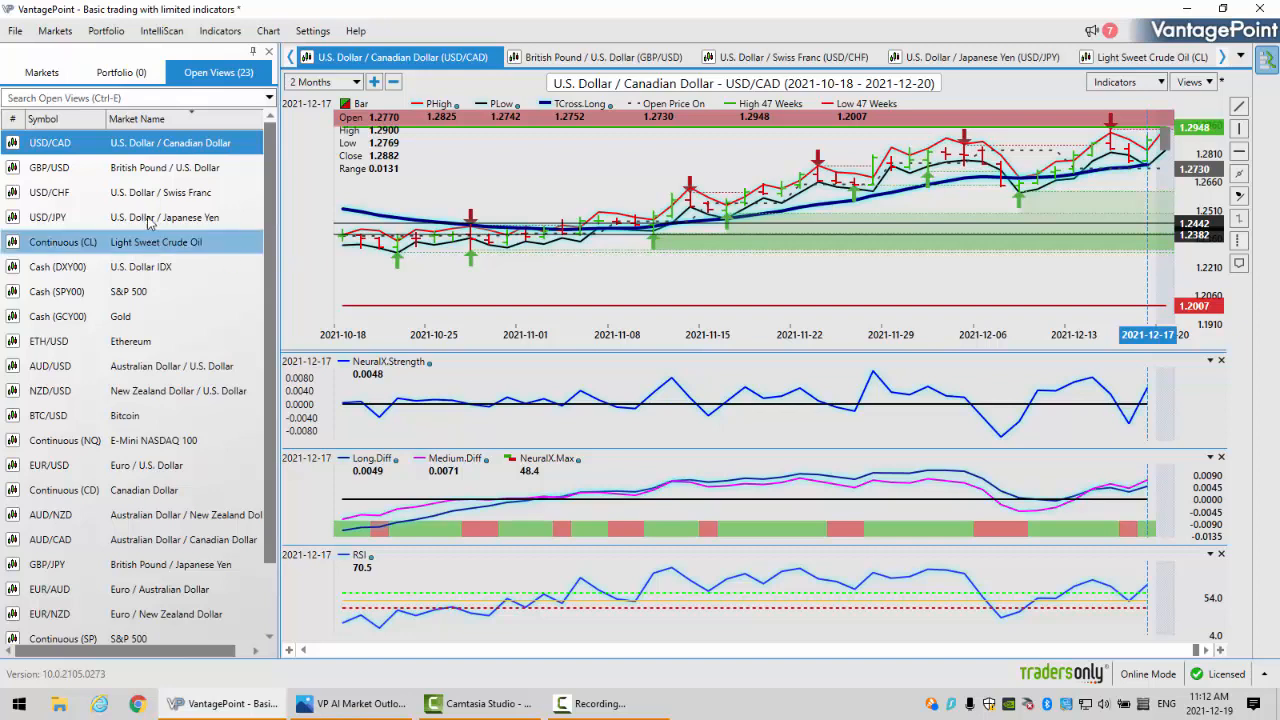
Open the AUD/USD chart marking levels 0.7468, 0.7331 and 0.7162.
click(180, 390)
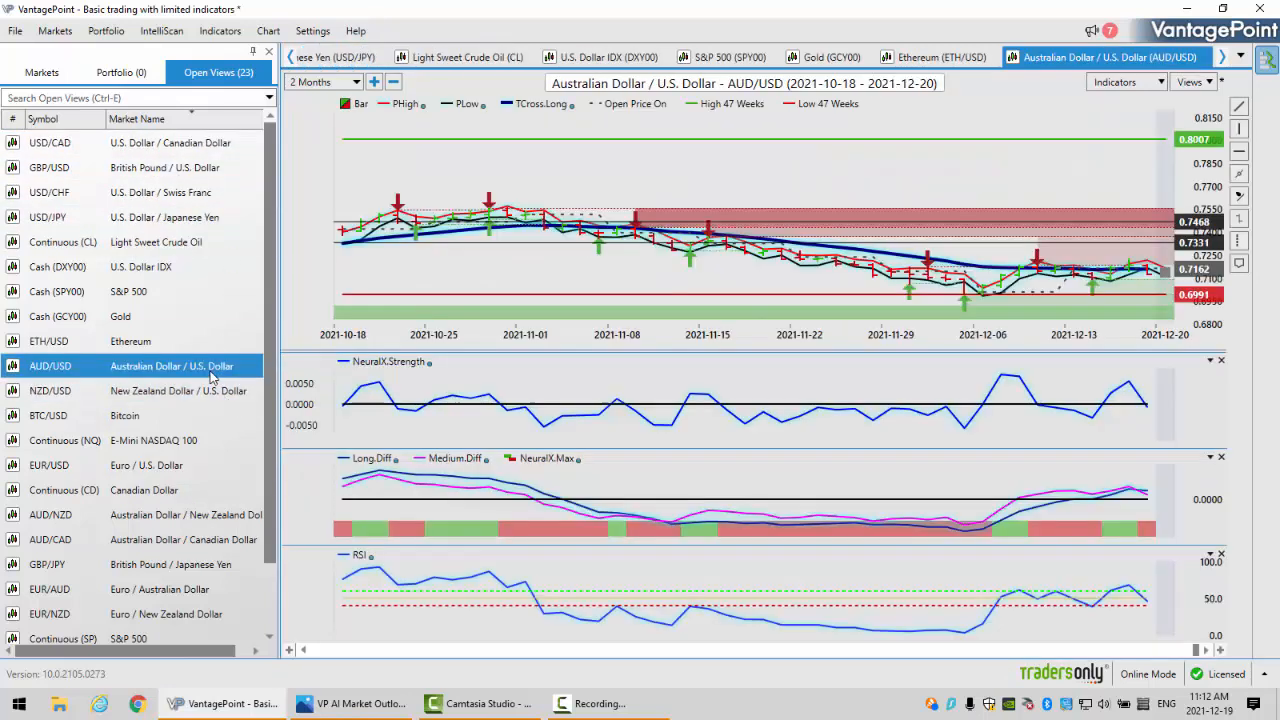
mouse_move(678, 349)
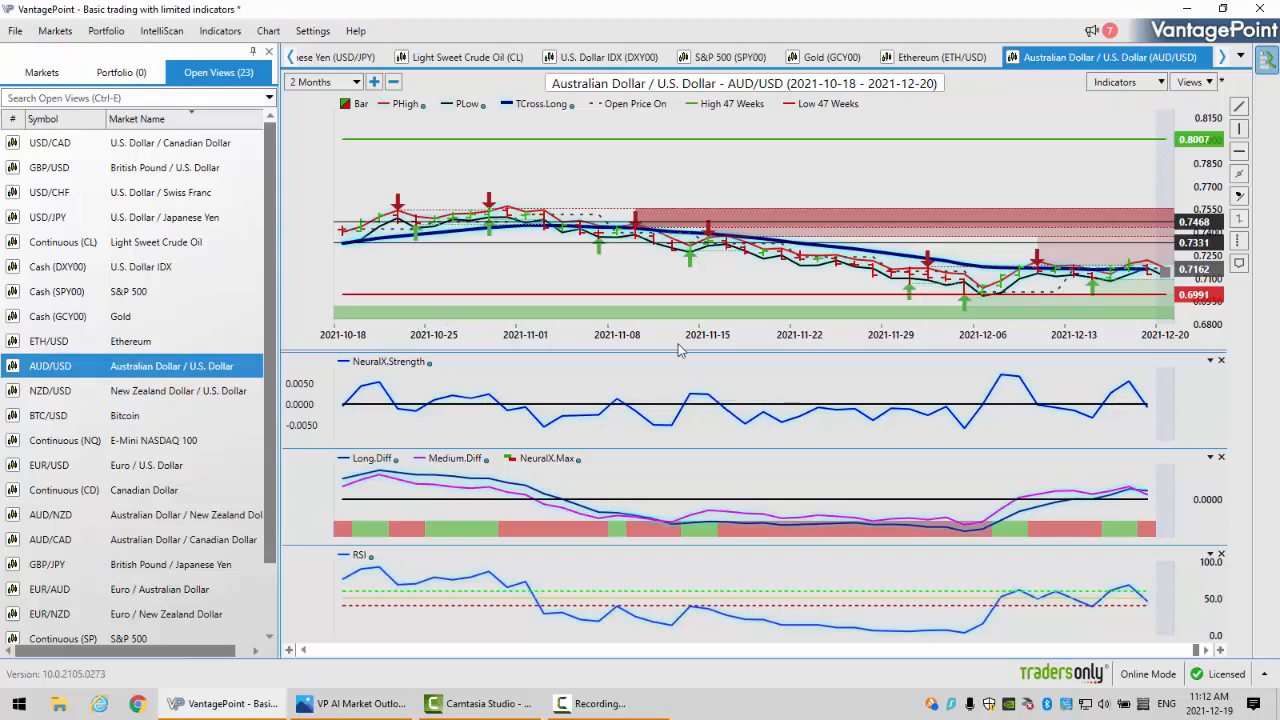
mouse_move(1150, 280)
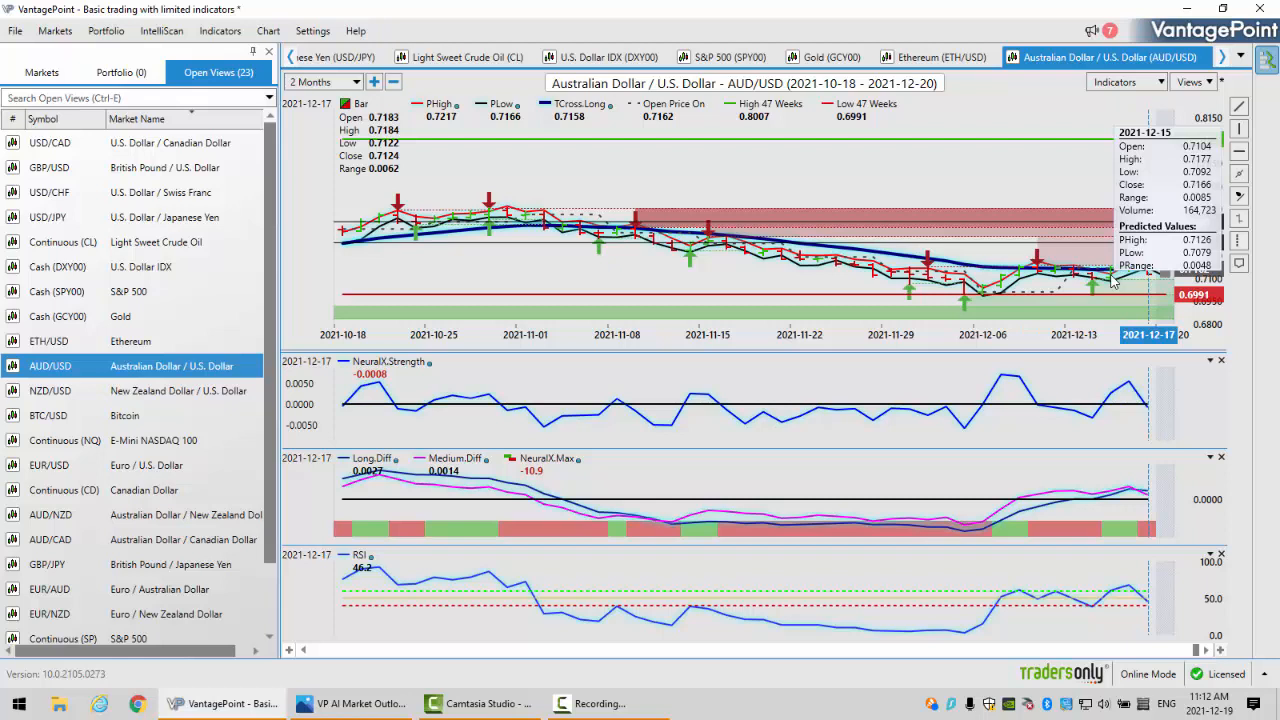
mouse_move(1100, 280)
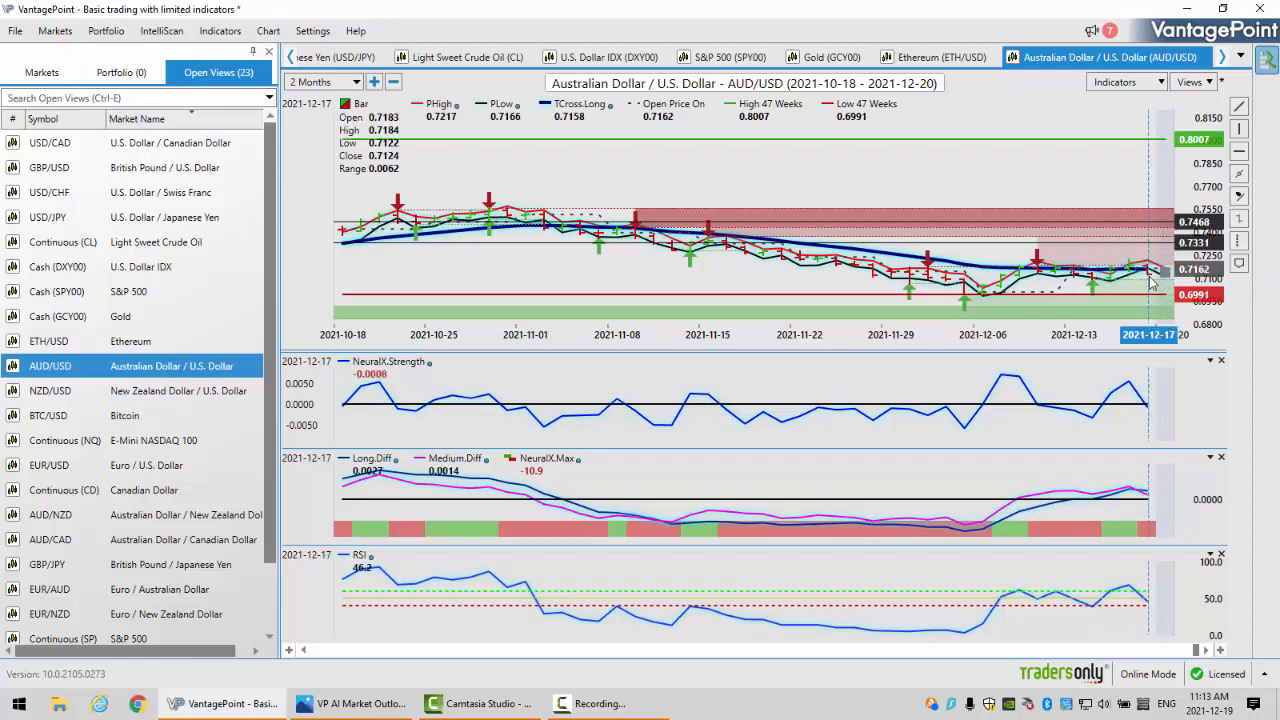
mouse_move(1140, 497)
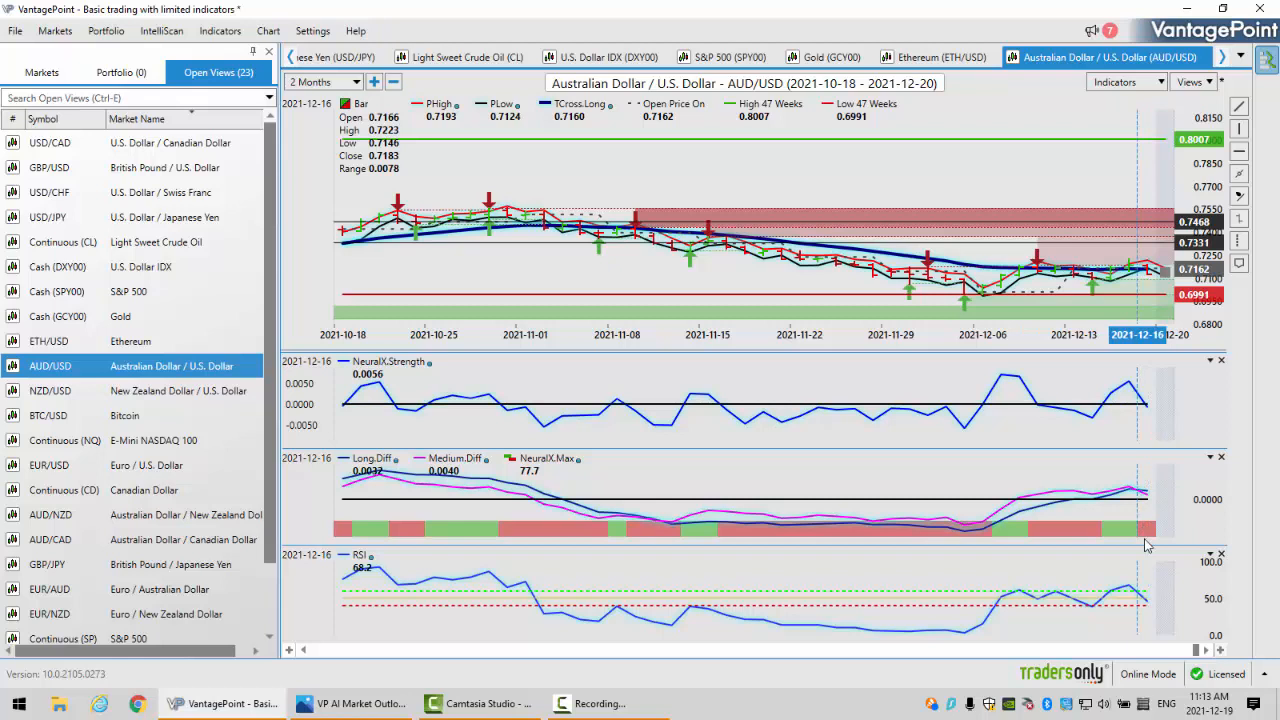
mouse_move(1150, 617)
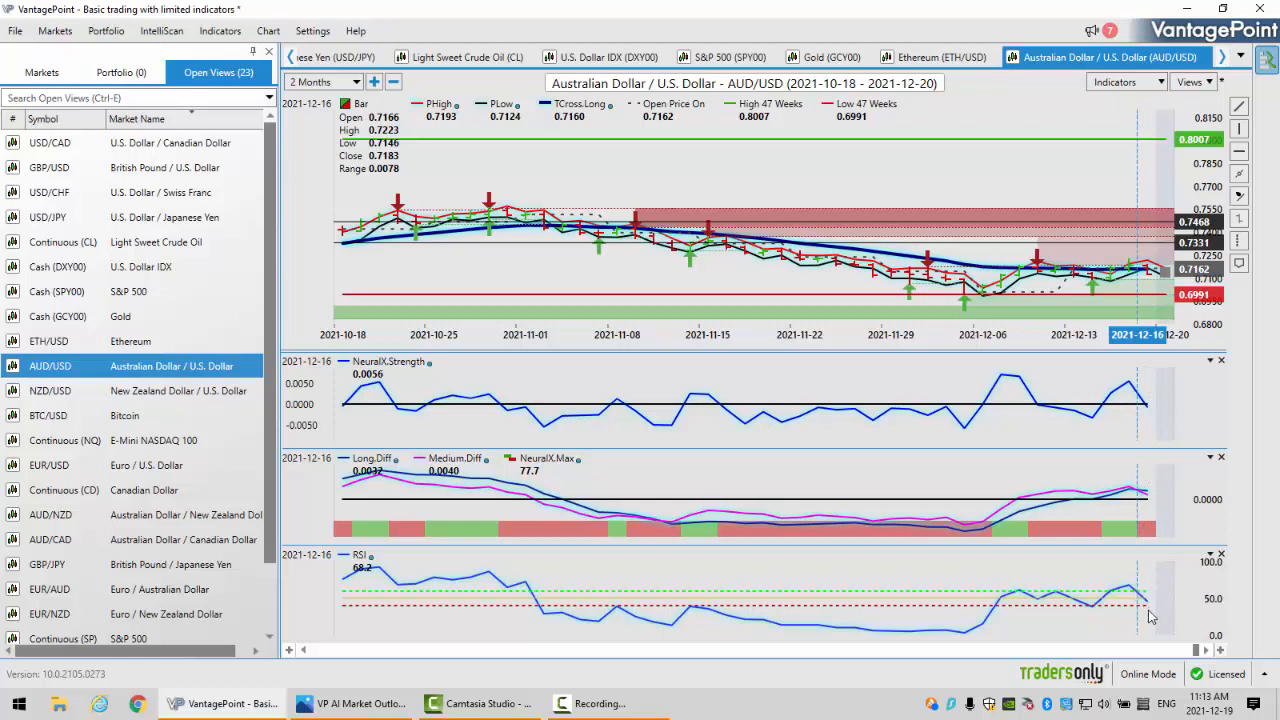
mouse_move(1148, 616)
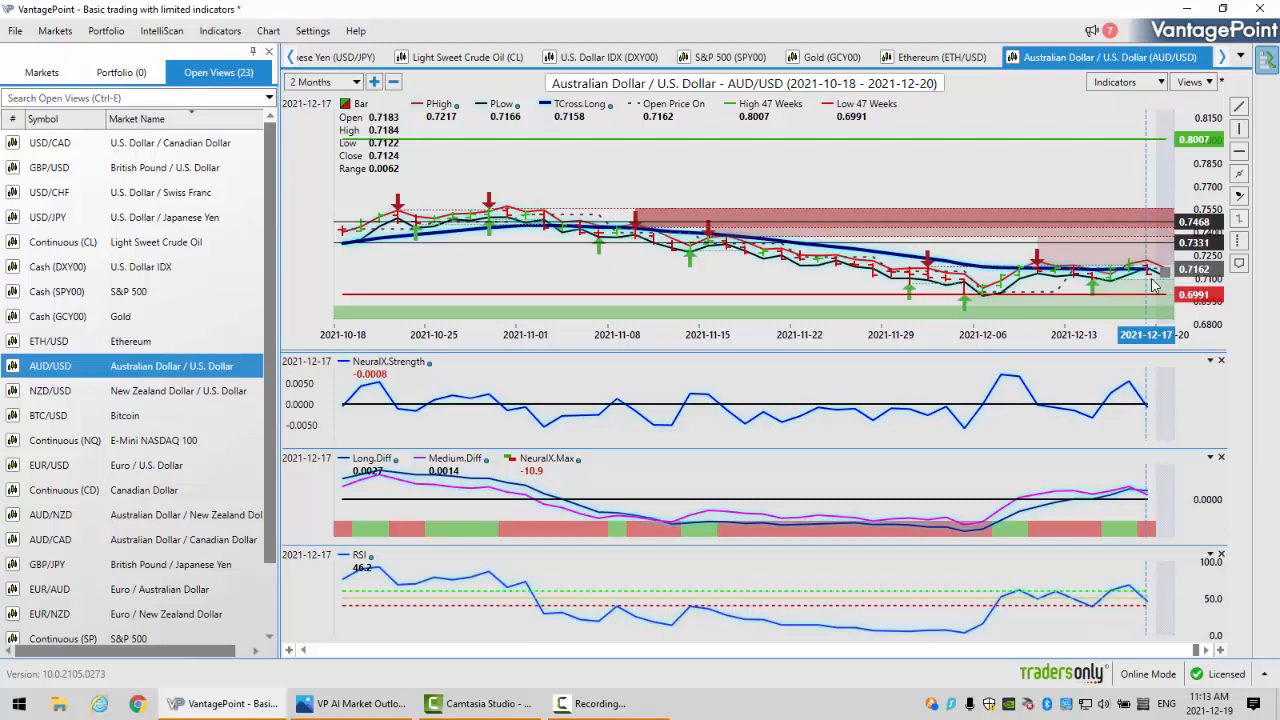
mouse_move(1155, 275)
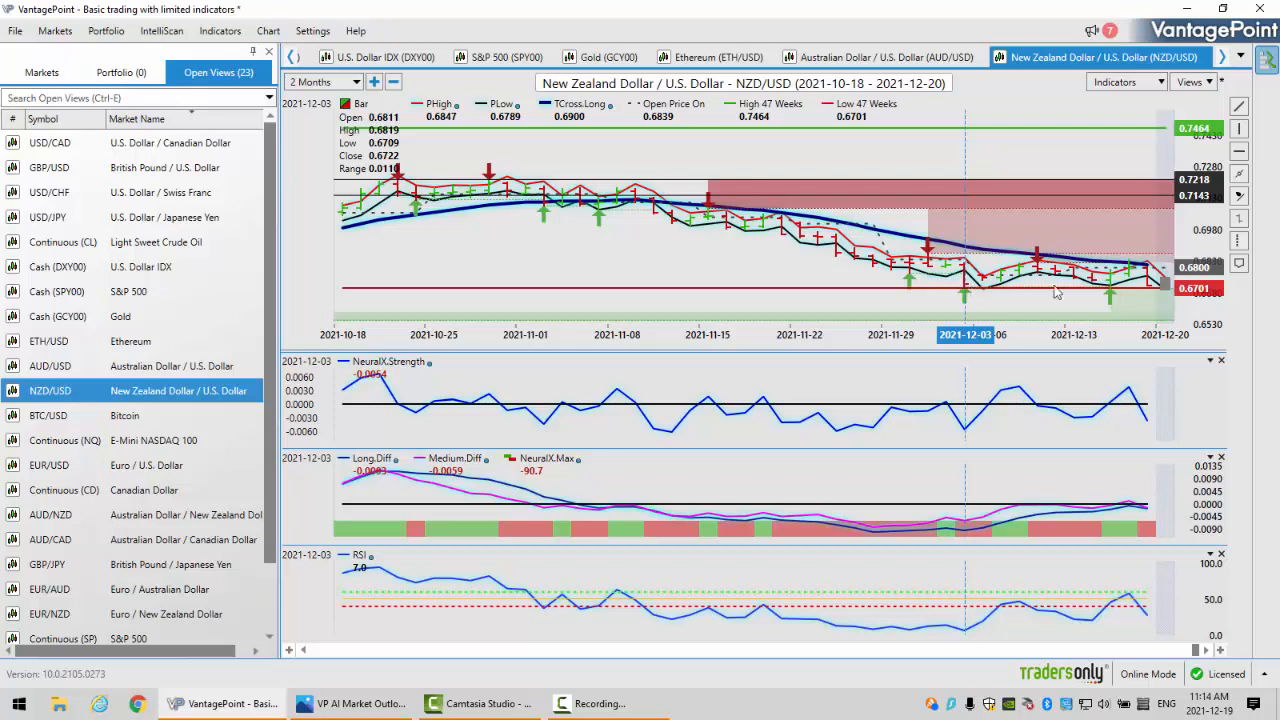
mouse_move(1148, 290)
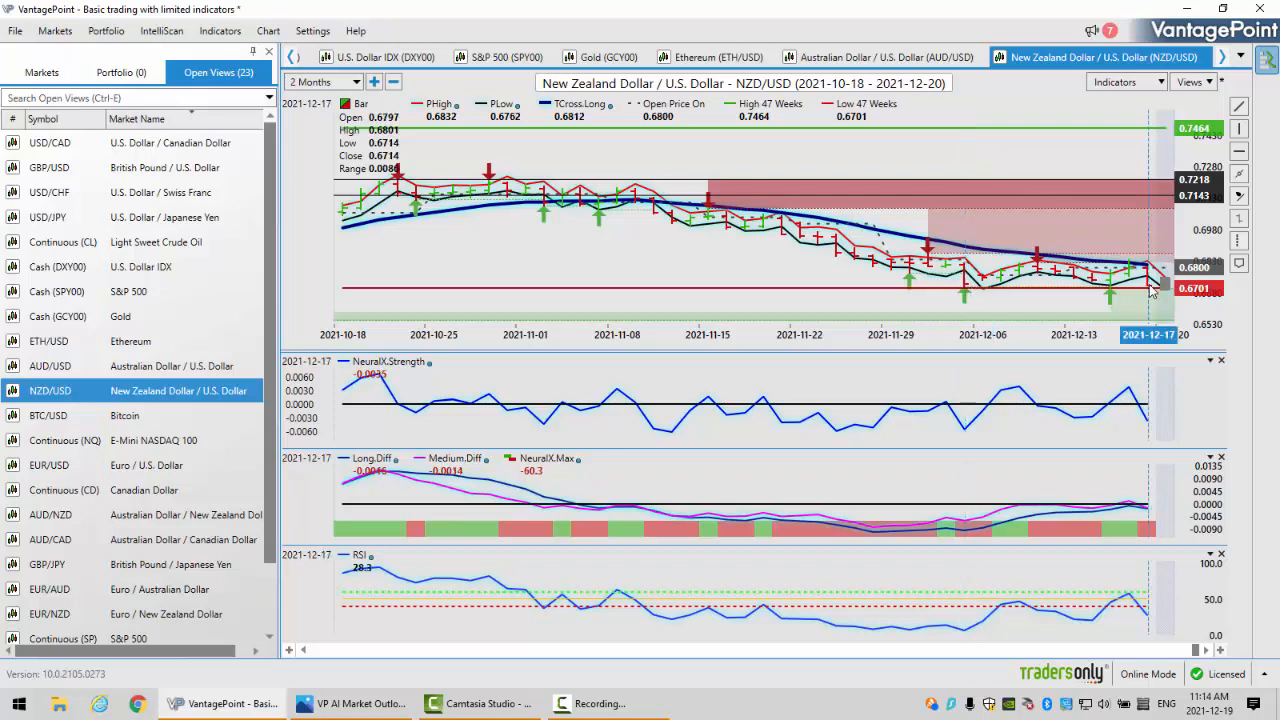
mouse_move(1148, 508)
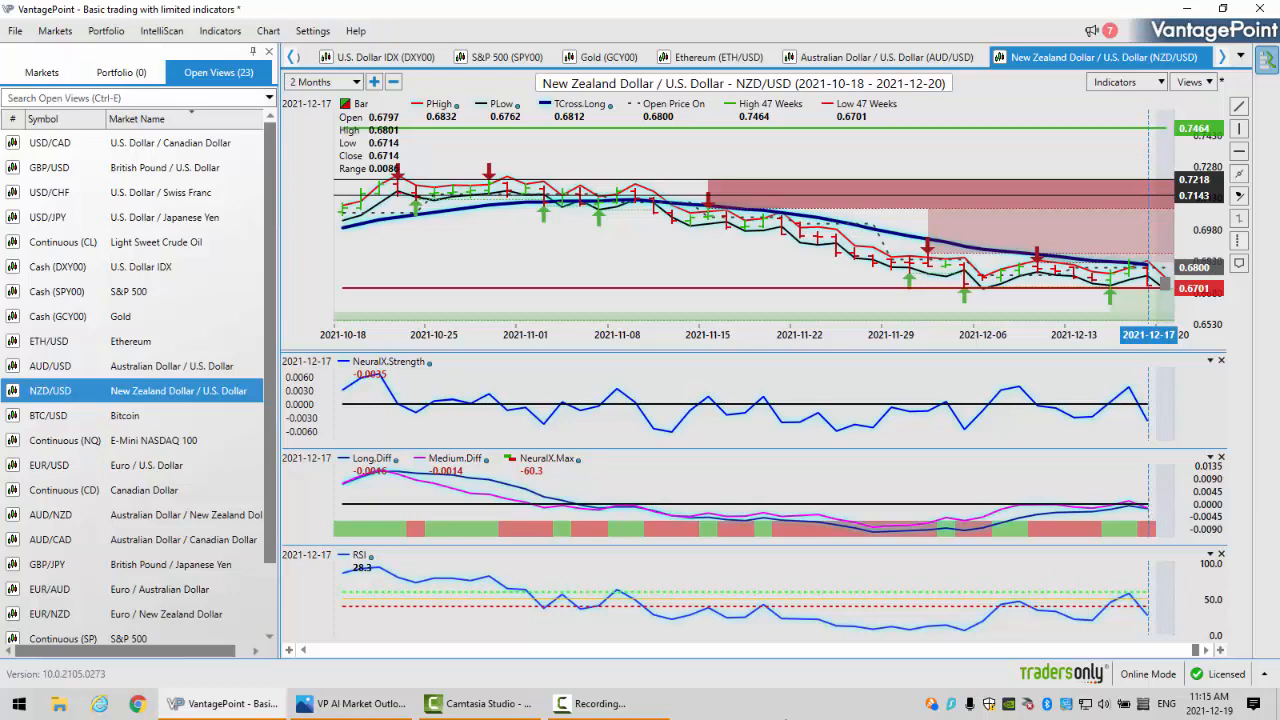
Bring the VP AI Market Outlook thumbnail in Photos to the front.
click(350, 703)
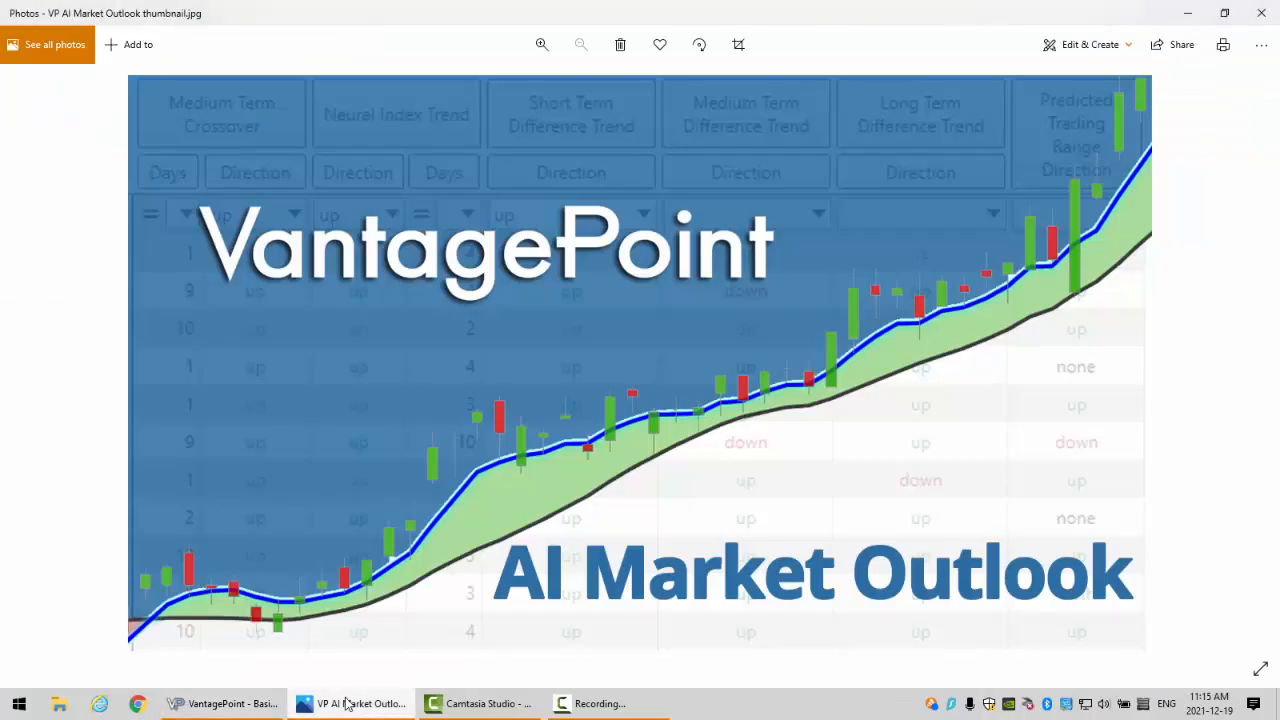